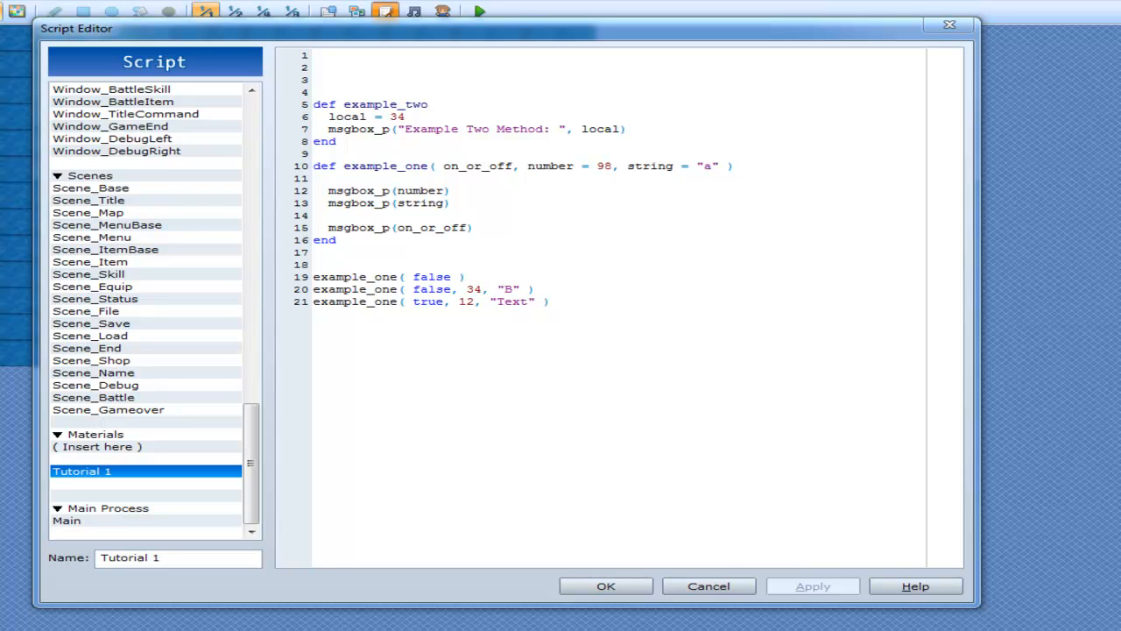
{"action": "mouse_move", "coordinate": [667, 568]}
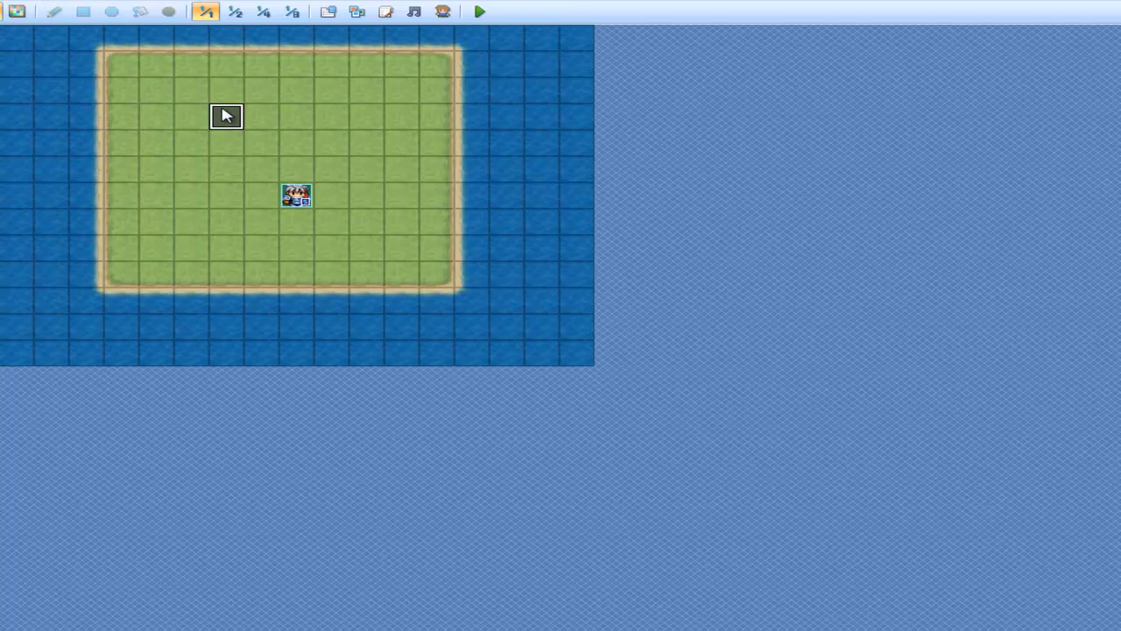
{"action": "double_click", "coordinate": [296, 195]}
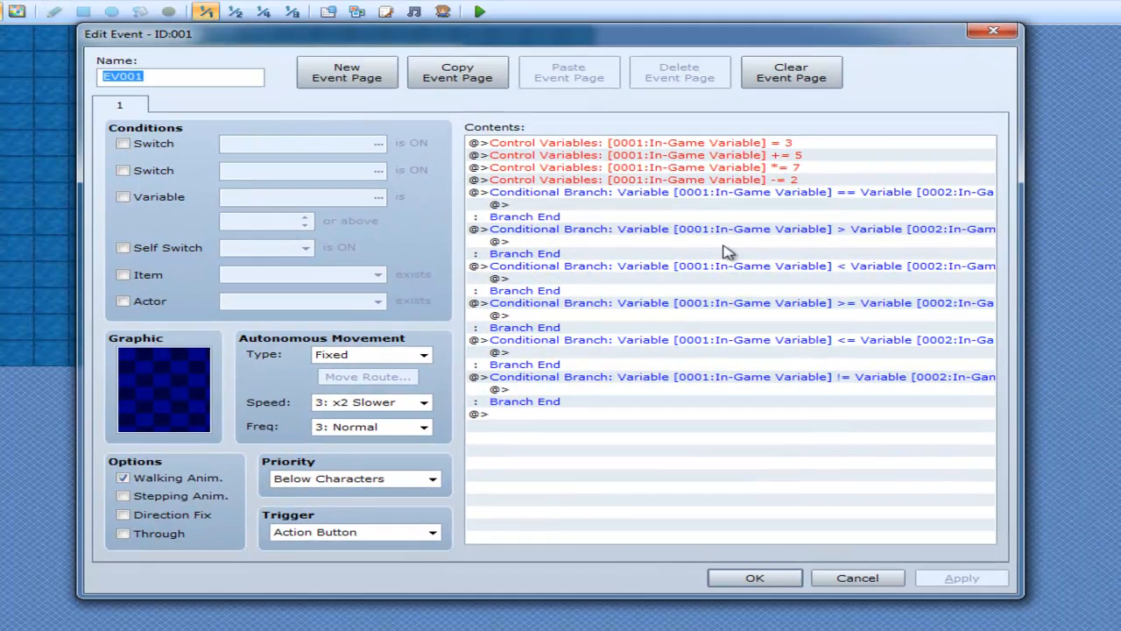
{"action": "mouse_move", "coordinate": [644, 262]}
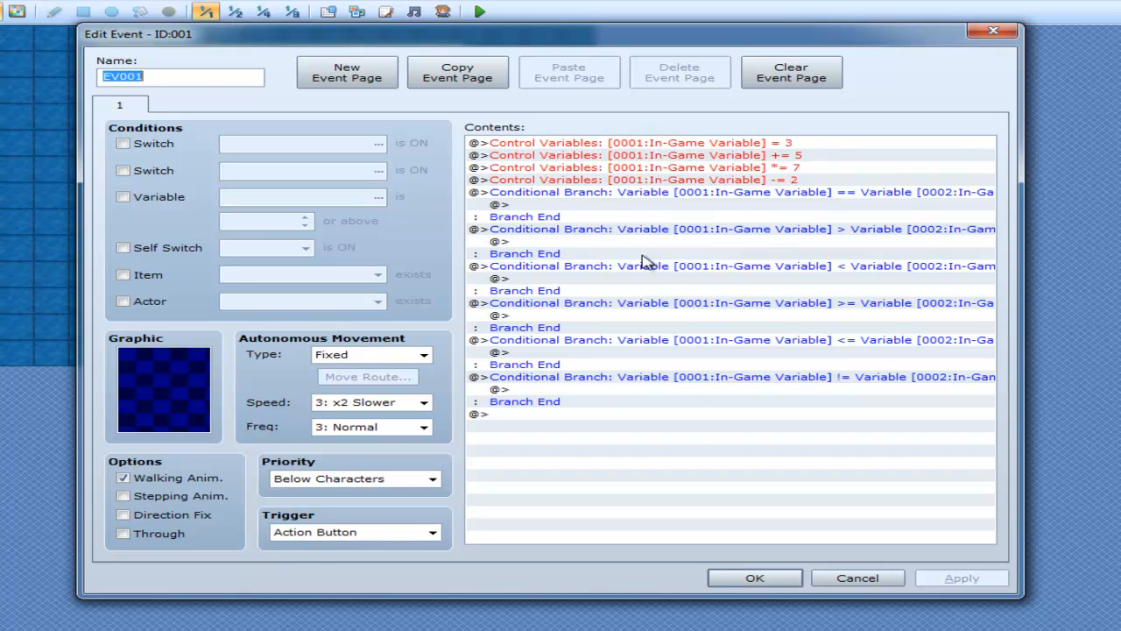
{"action": "mouse_move", "coordinate": [674, 431]}
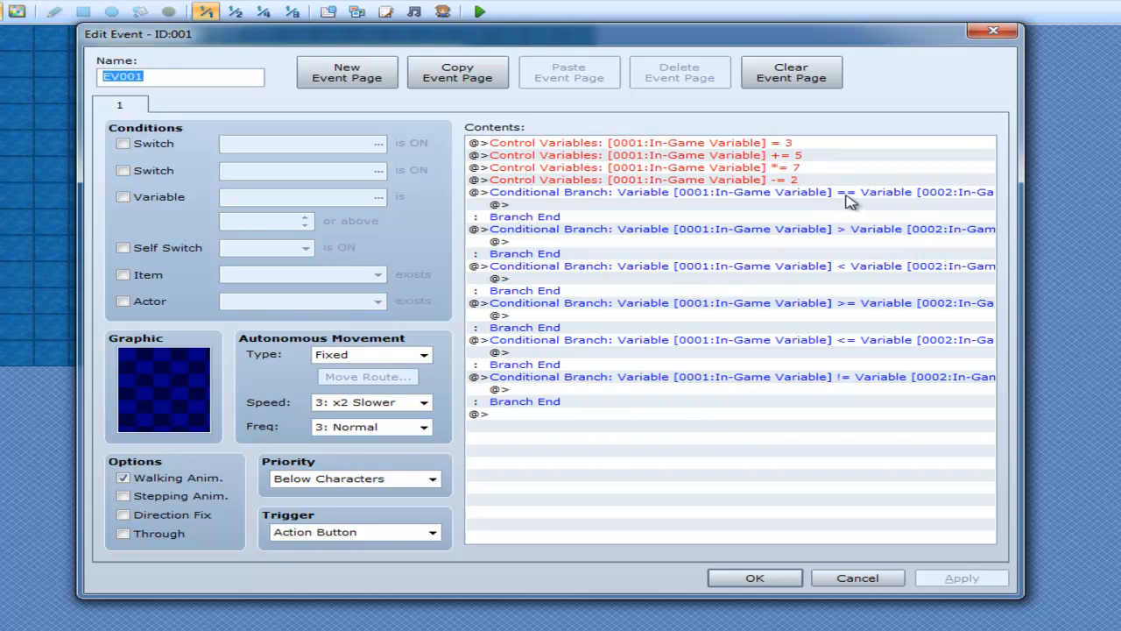
{"action": "mouse_move", "coordinate": [851, 204]}
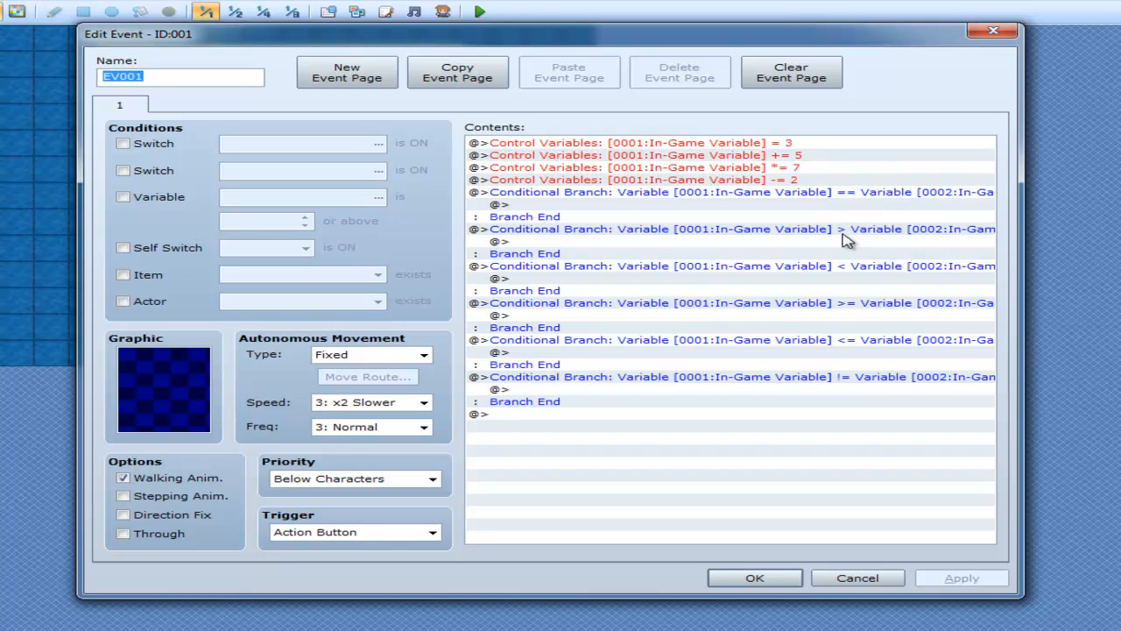
{"action": "mouse_move", "coordinate": [856, 274]}
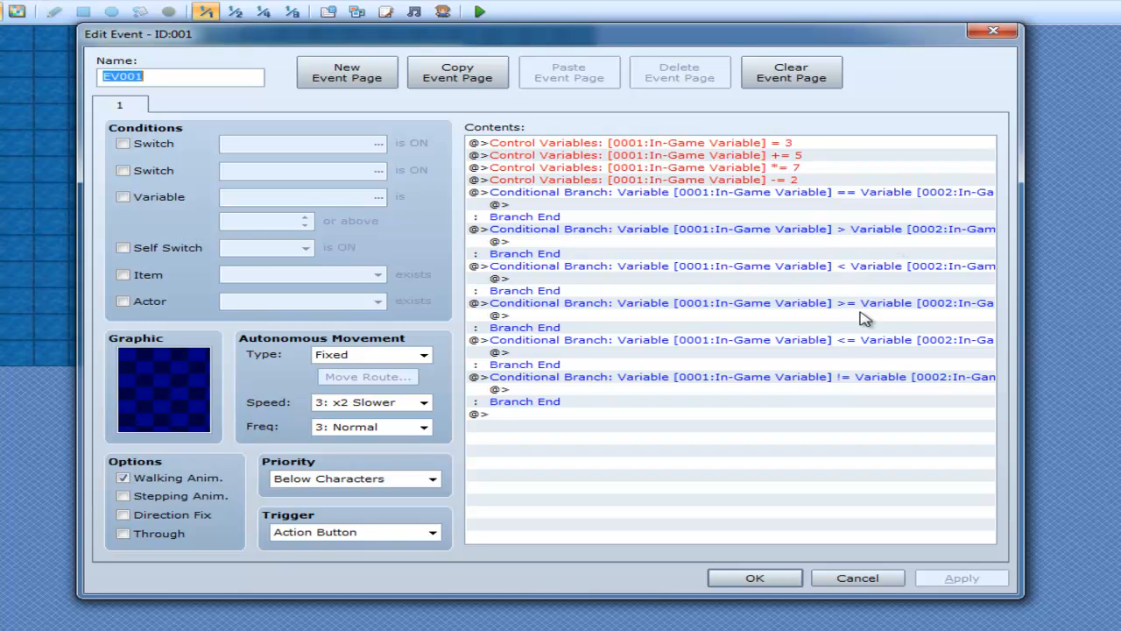
{"action": "mouse_move", "coordinate": [817, 404]}
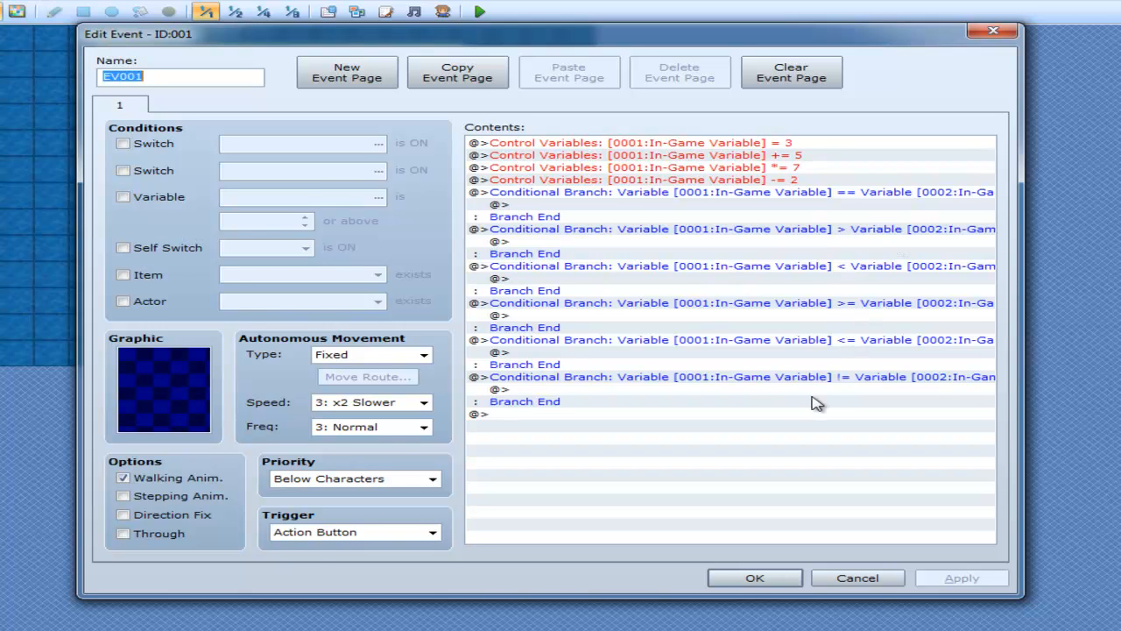
{"action": "mouse_move", "coordinate": [752, 574]}
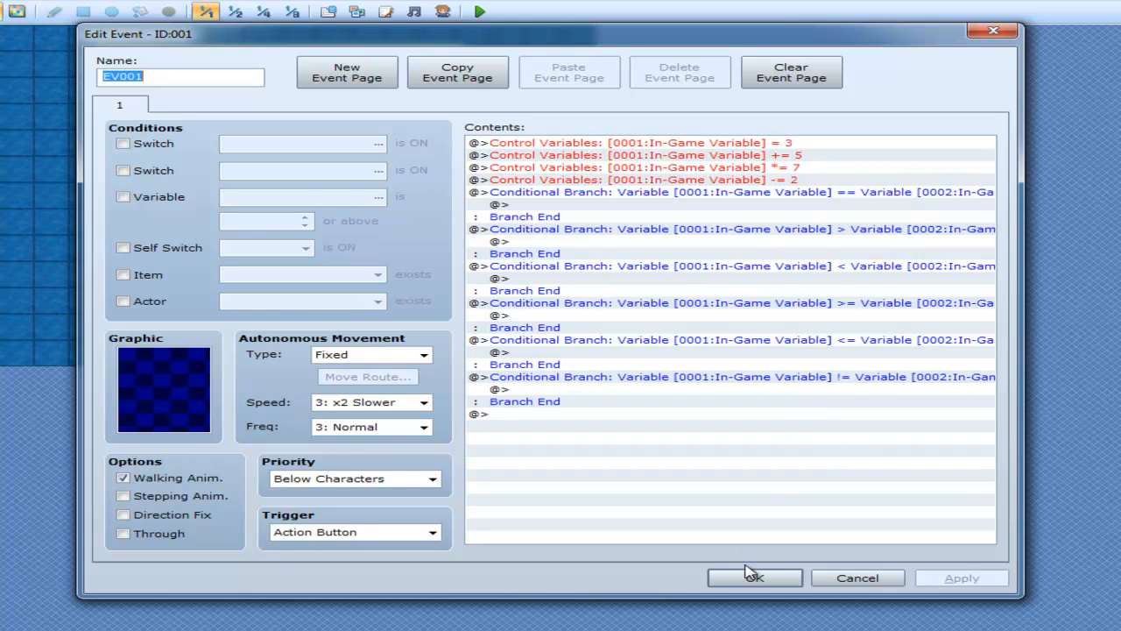
{"action": "mouse_move", "coordinate": [751, 570]}
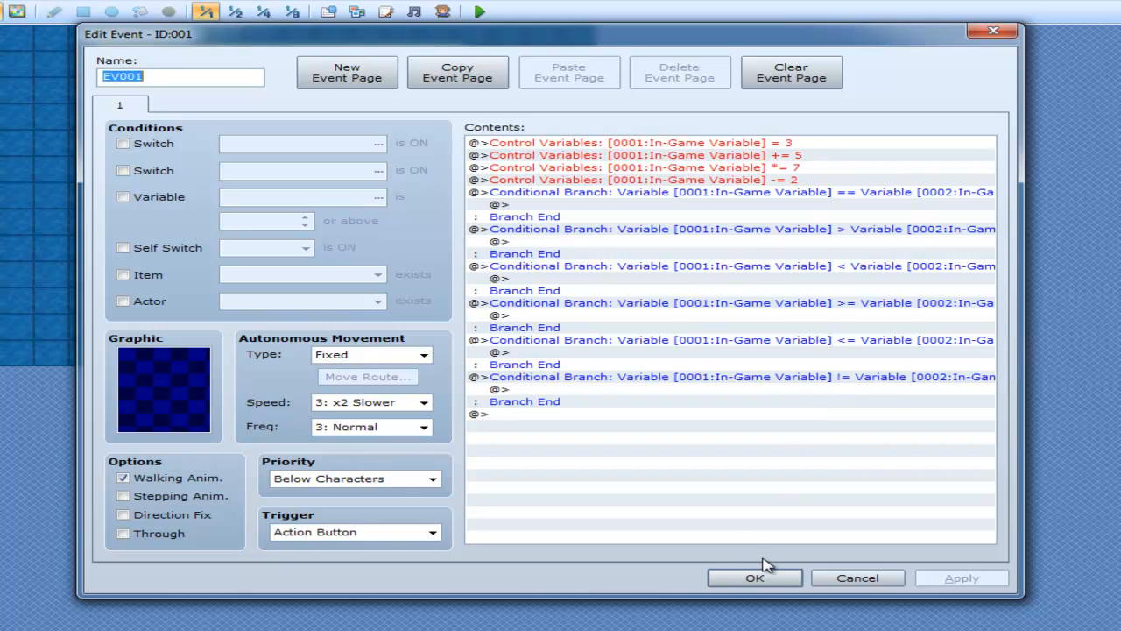
{"action": "left_click", "coordinate": [754, 577]}
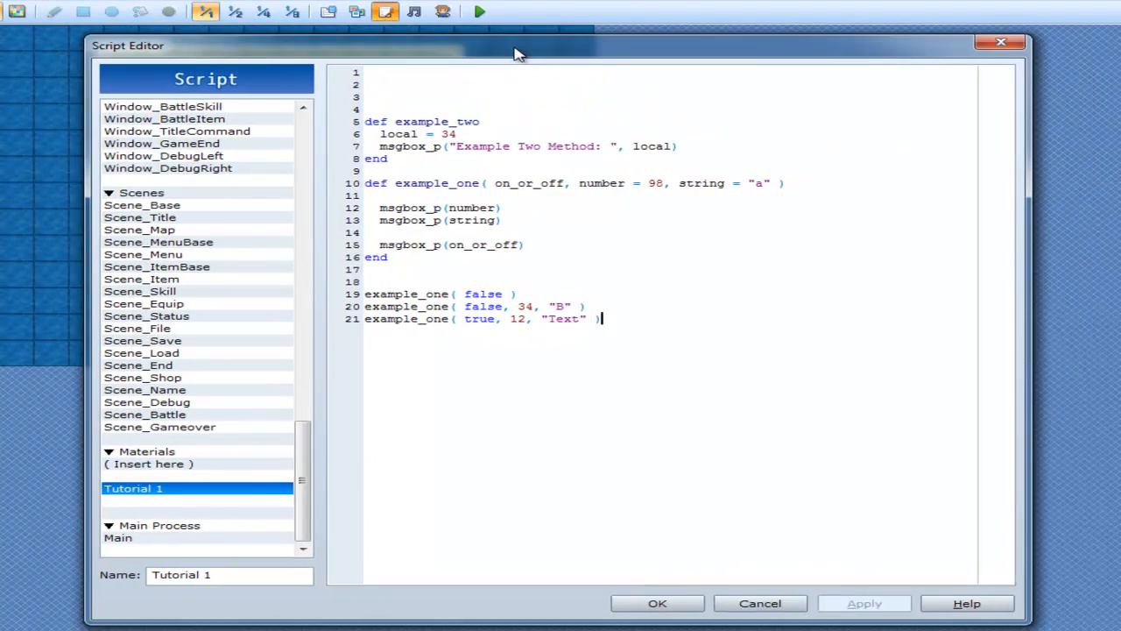
{"action": "mouse_move", "coordinate": [532, 248]}
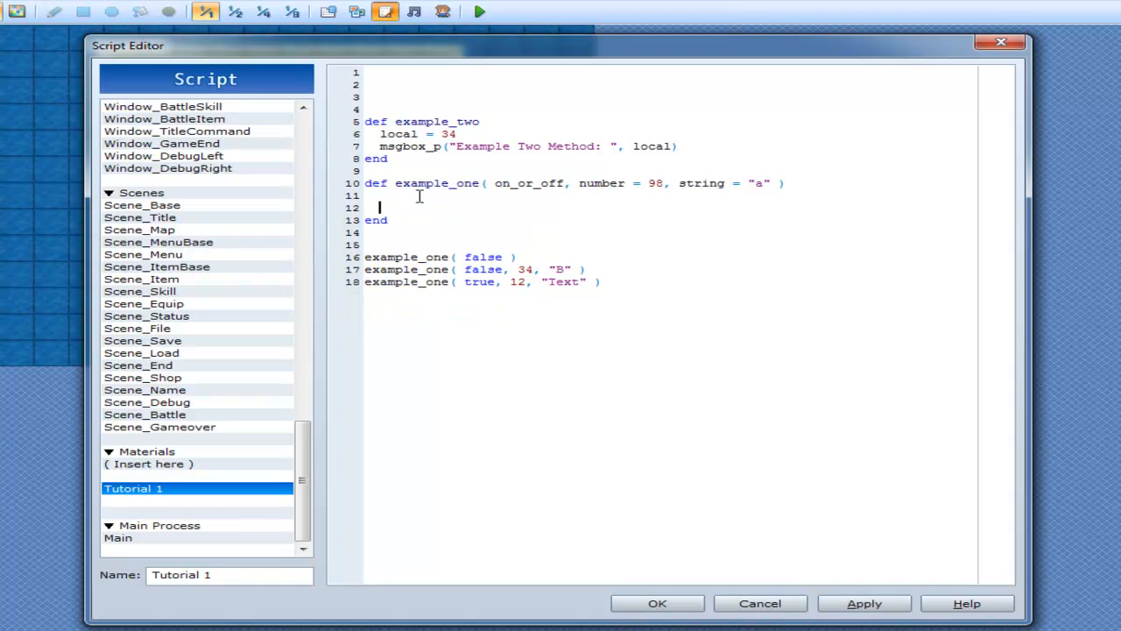
- Replace example_one's old body with local = 34 and local2 = 50
{"action": "left_click_drag", "start_coordinate": [494, 183], "coordinate": [771, 183]}
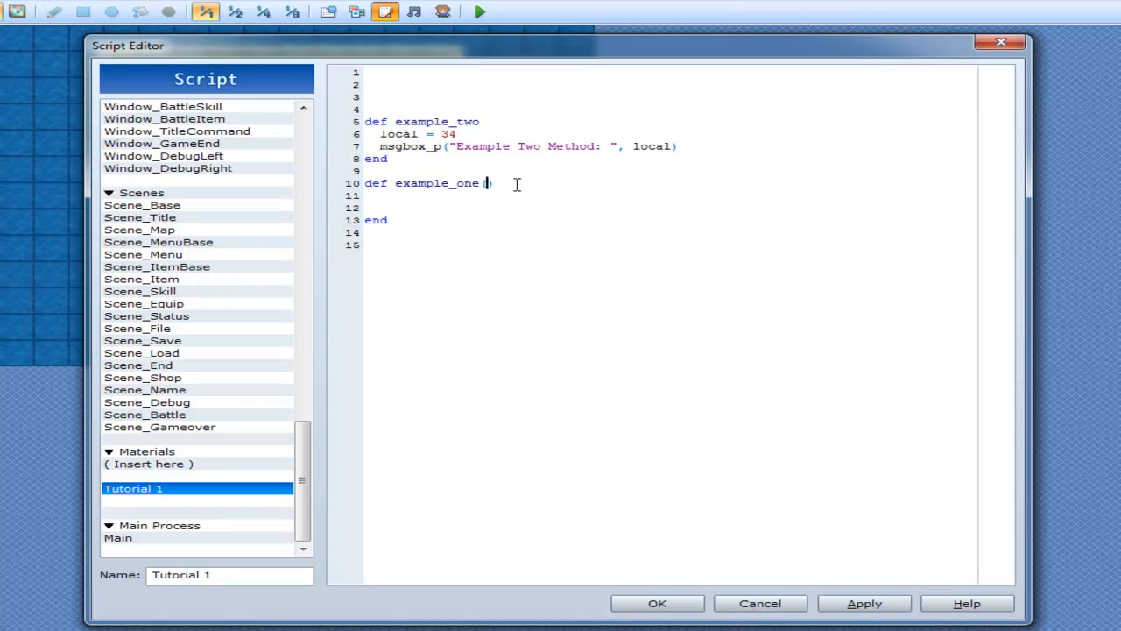
{"action": "key", "text": "enter"}
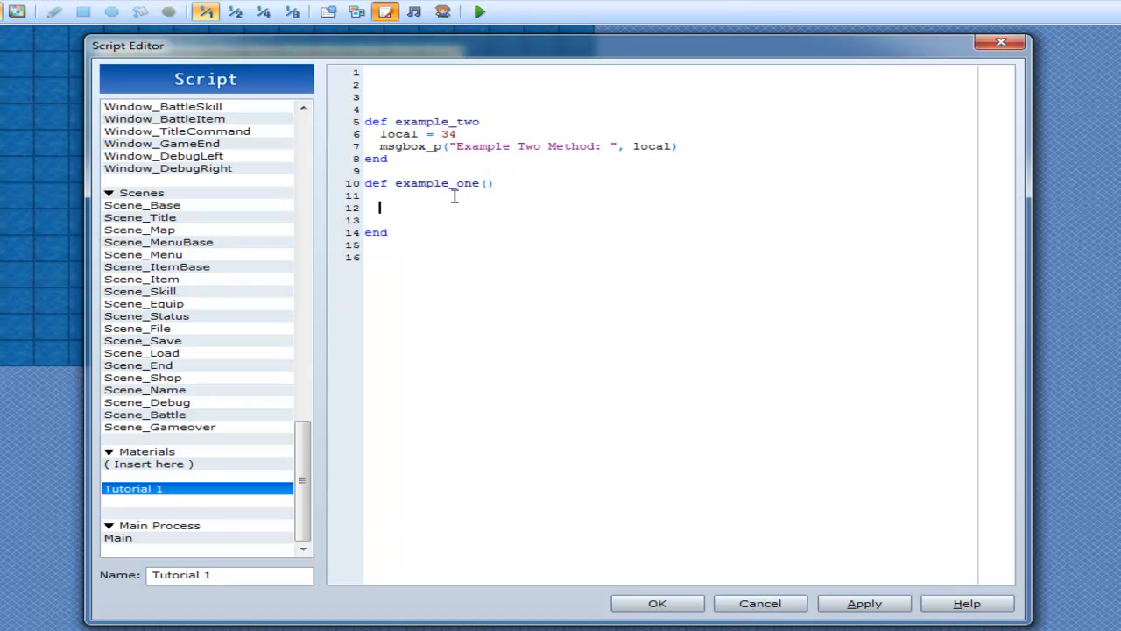
{"action": "type", "text": "if"}
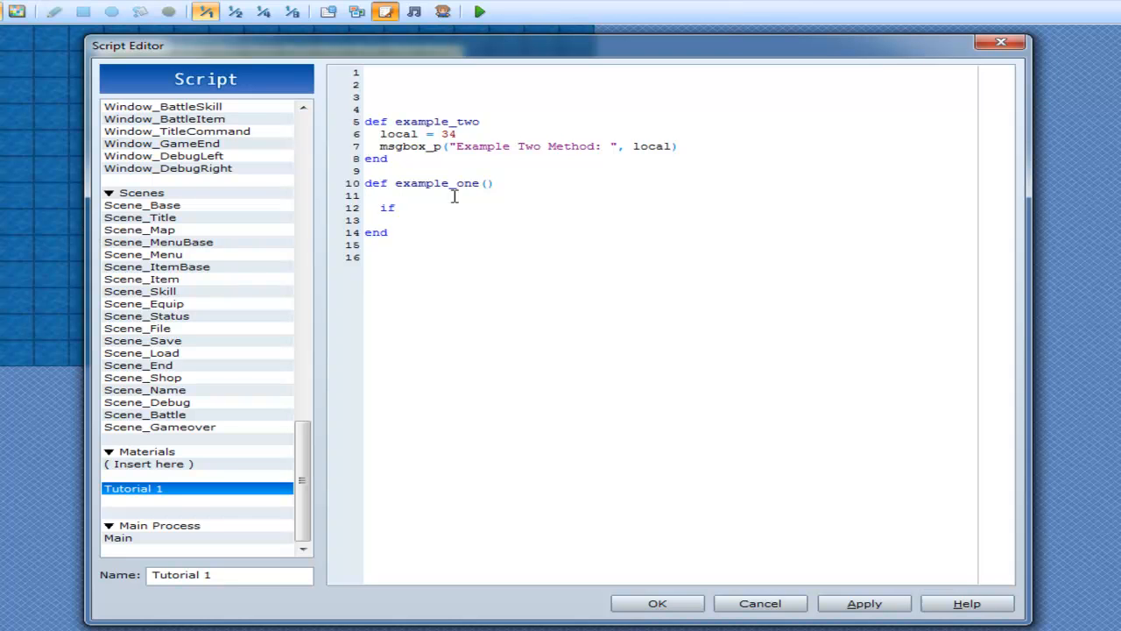
{"action": "type", "text": "local"}
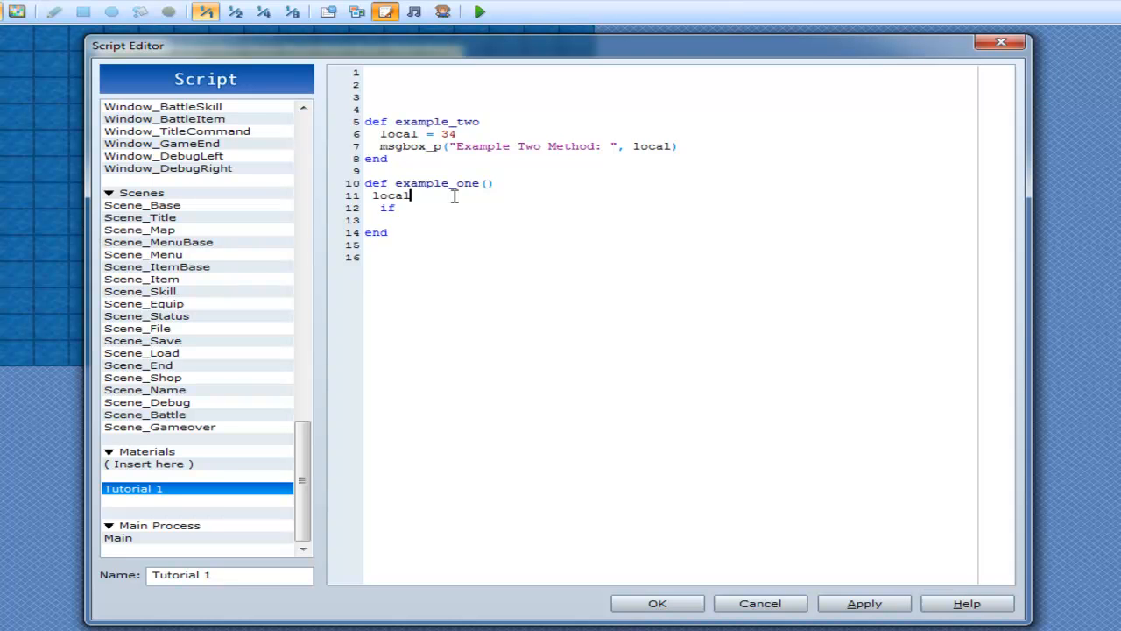
{"action": "type", "text": "= 34"}
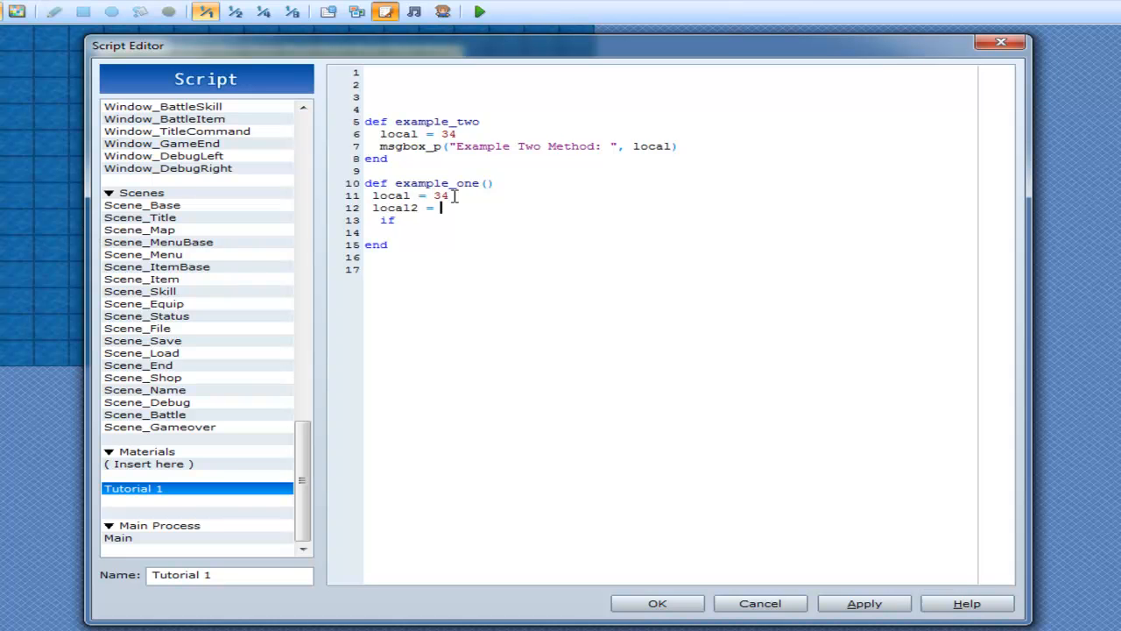
{"action": "type", "text": "50"}
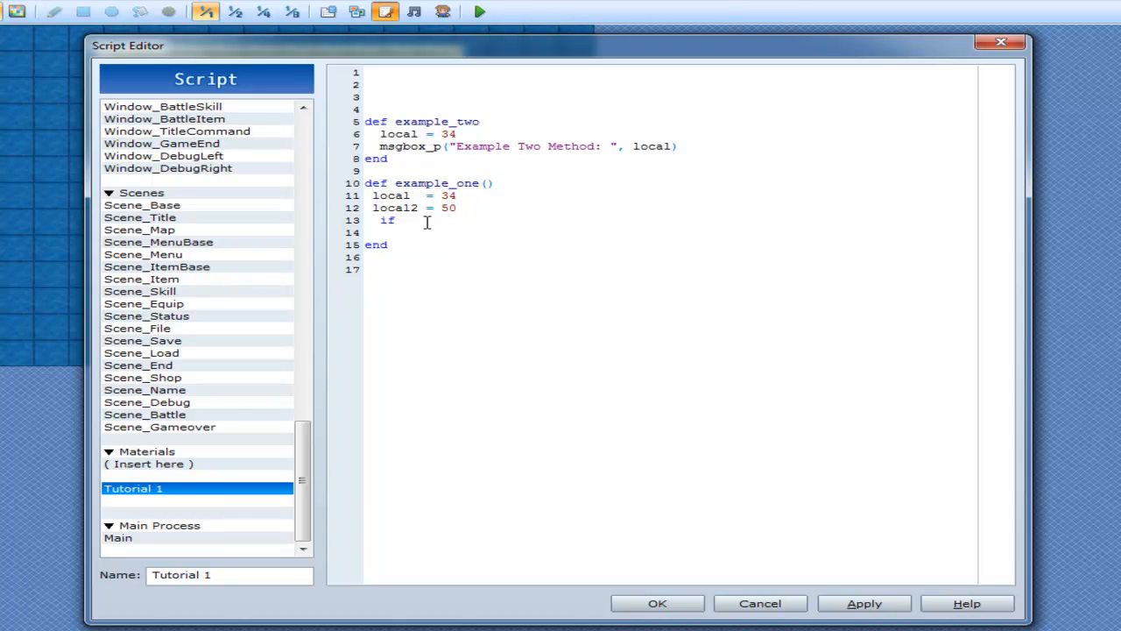
- Write if local > local2 showing msgbox_p(true), else msgbox_p(false)
{"action": "type", "text": "local"}
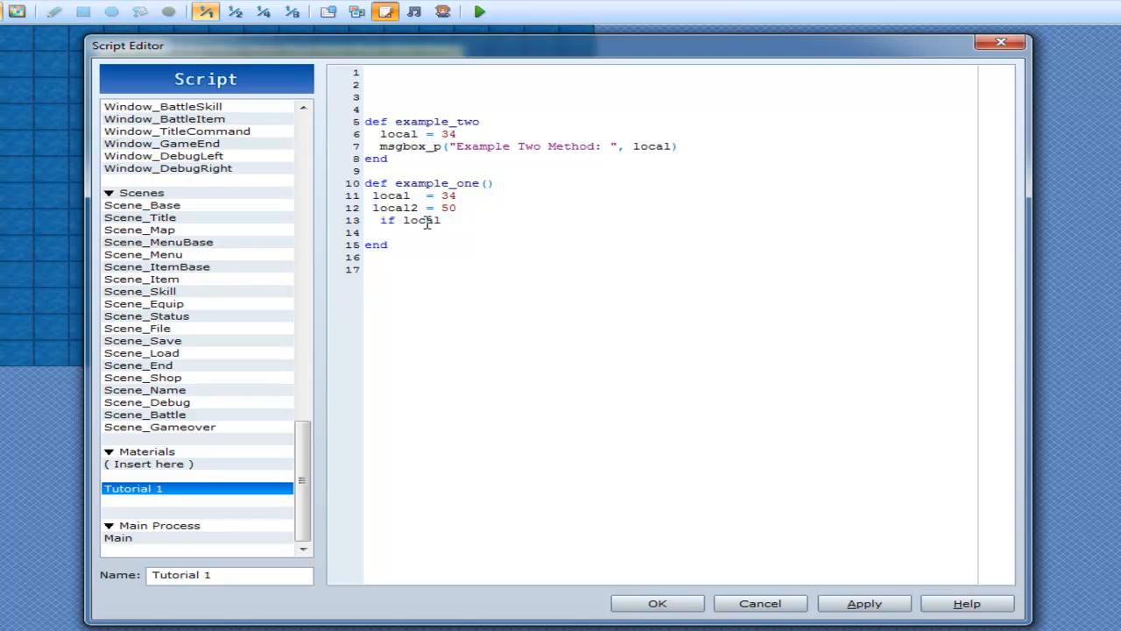
{"action": "type", "text": ">"}
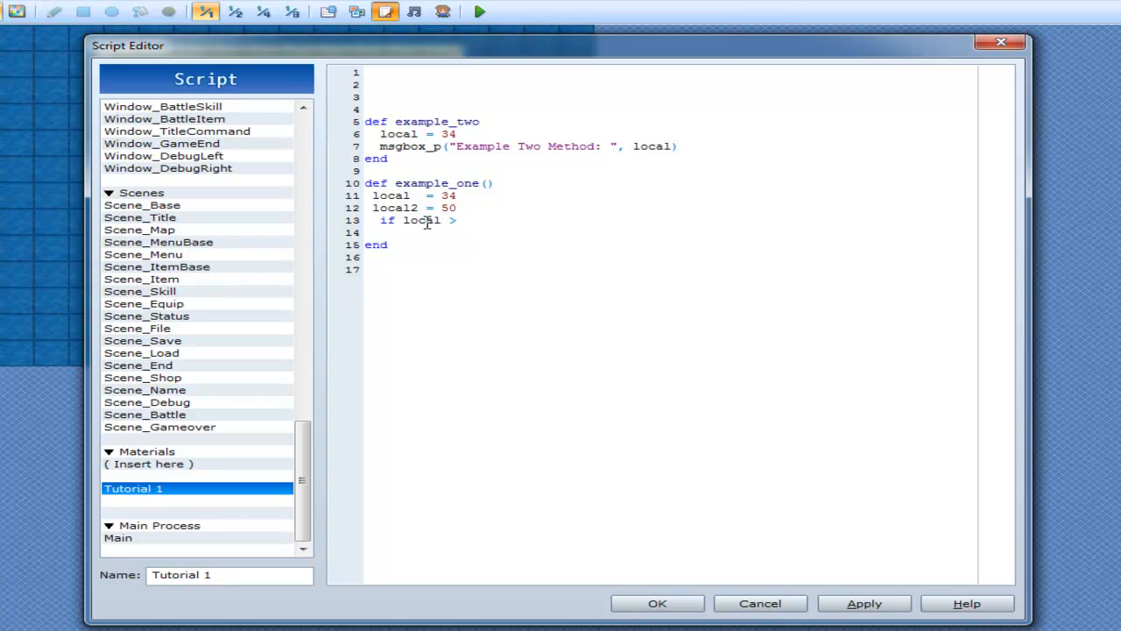
{"action": "type", "text": "local2"}
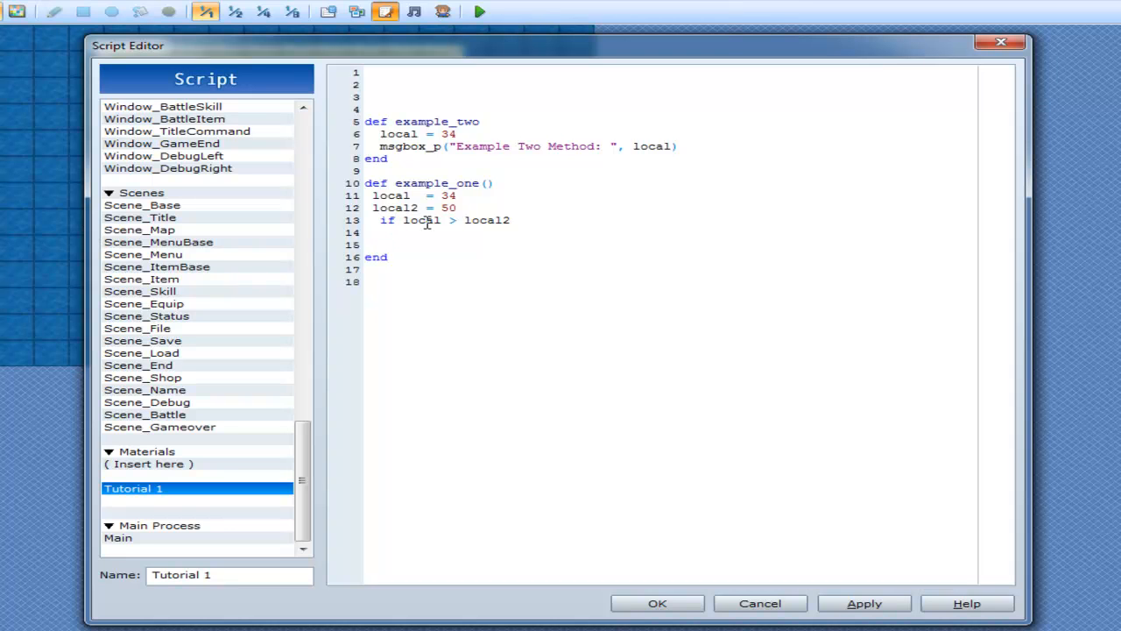
{"action": "type", "text": "msgbox_p"}
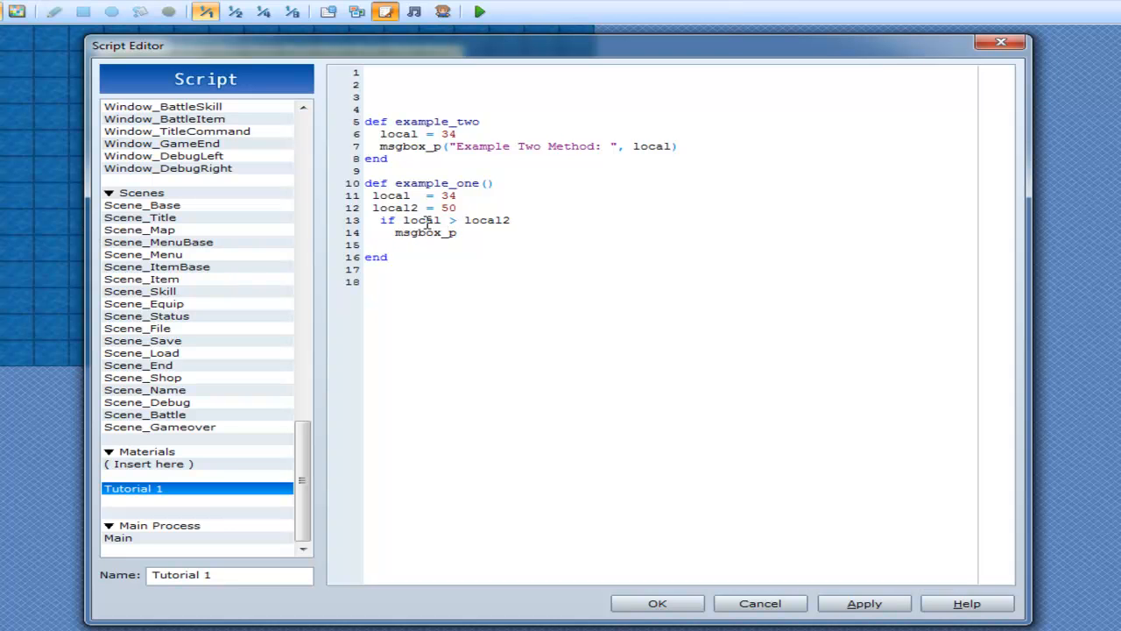
{"action": "type", "text": "("}
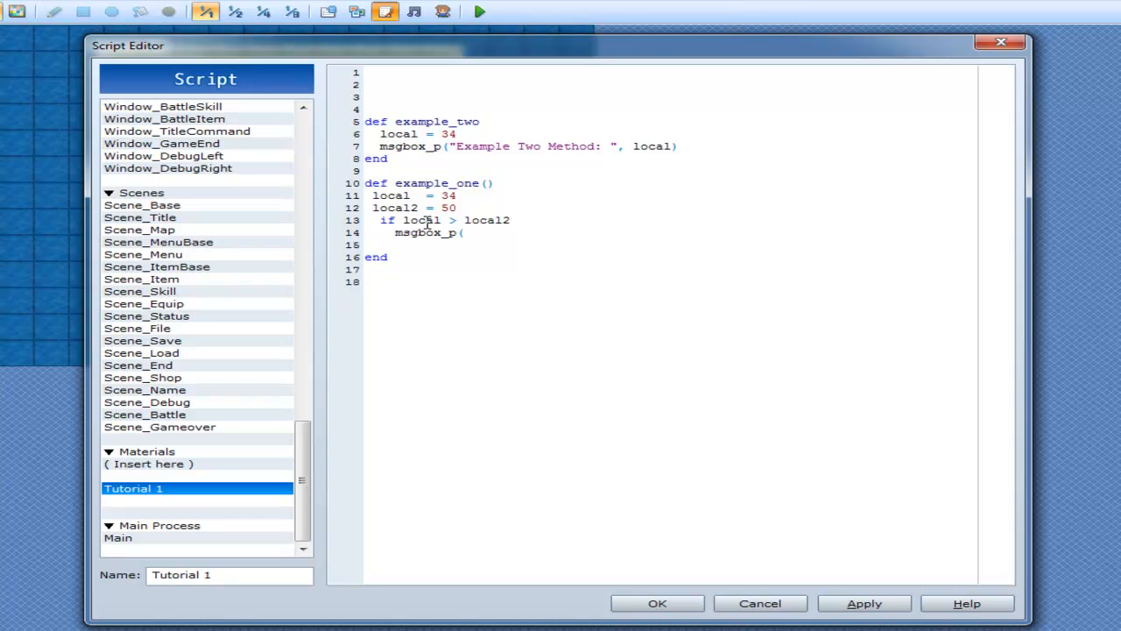
{"action": "type", "text": "true"}
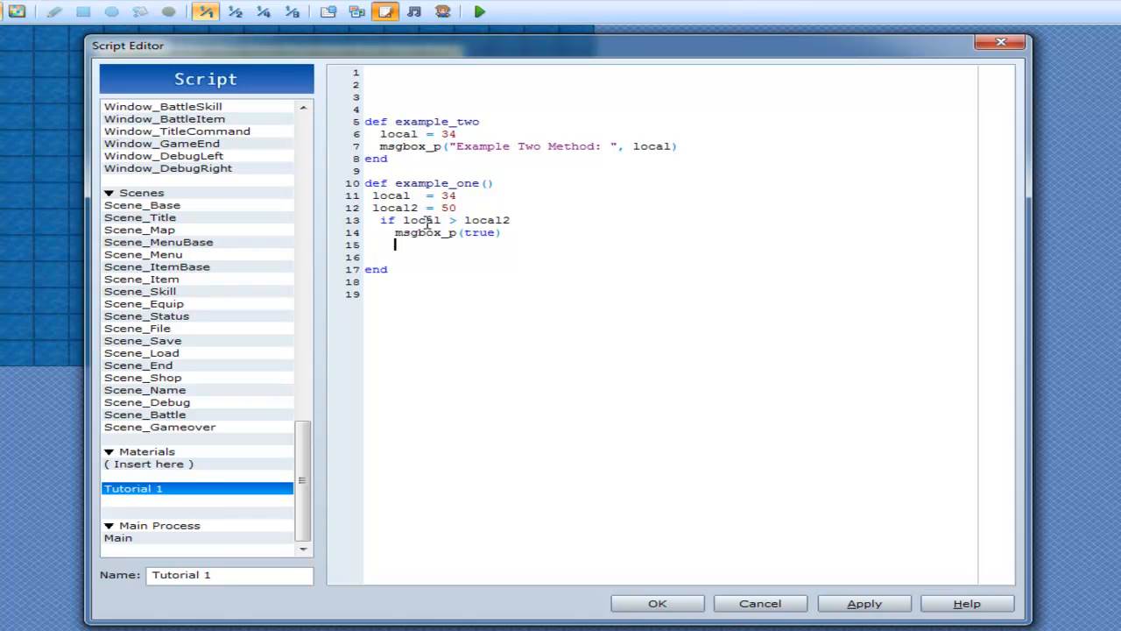
{"action": "type", "text": "else"}
{"action": "left_click", "coordinate": [671, 256]}
{"action": "type", "text": "msg"}
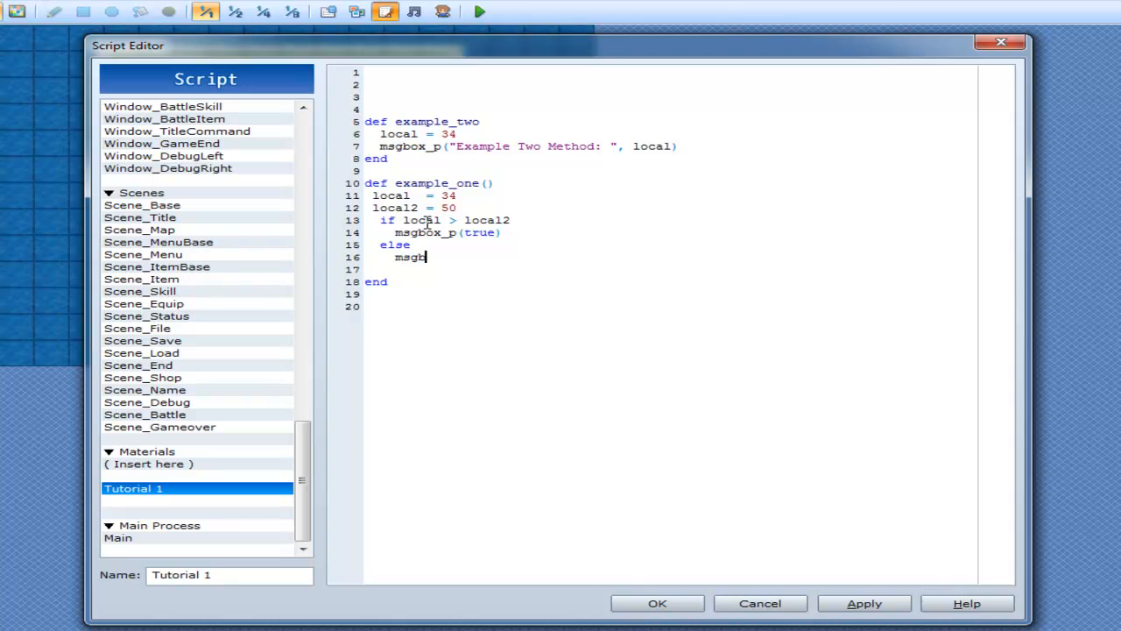
{"action": "type", "text": "box_p(false"}
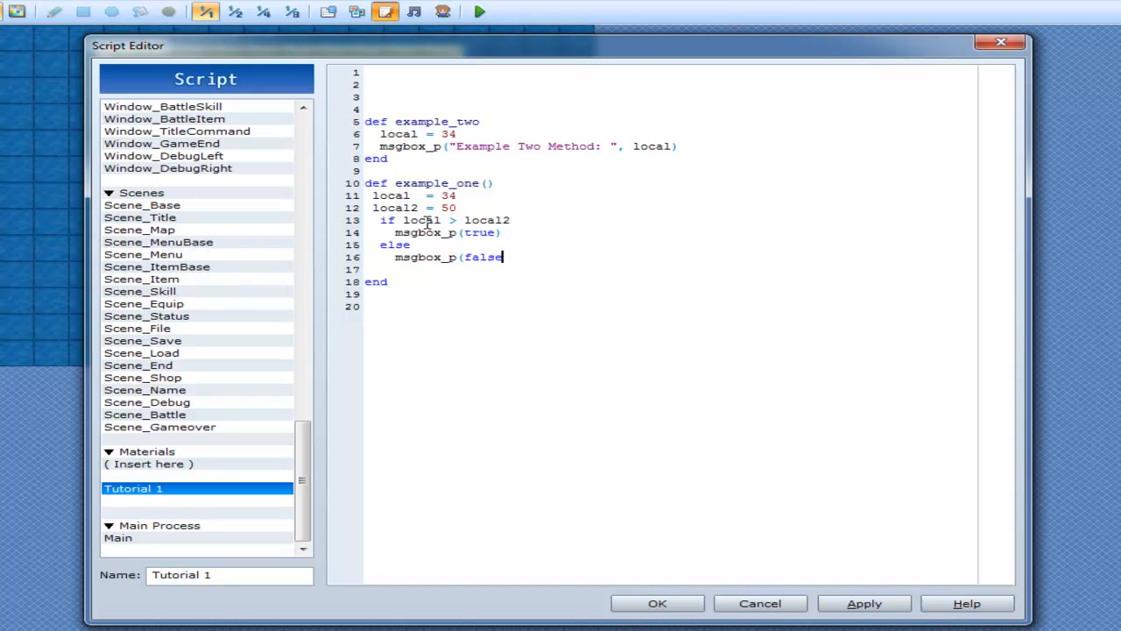
{"action": "type", "text": ")"}
{"action": "left_click", "coordinate": [671, 269]}
{"action": "type", "text": "end"}
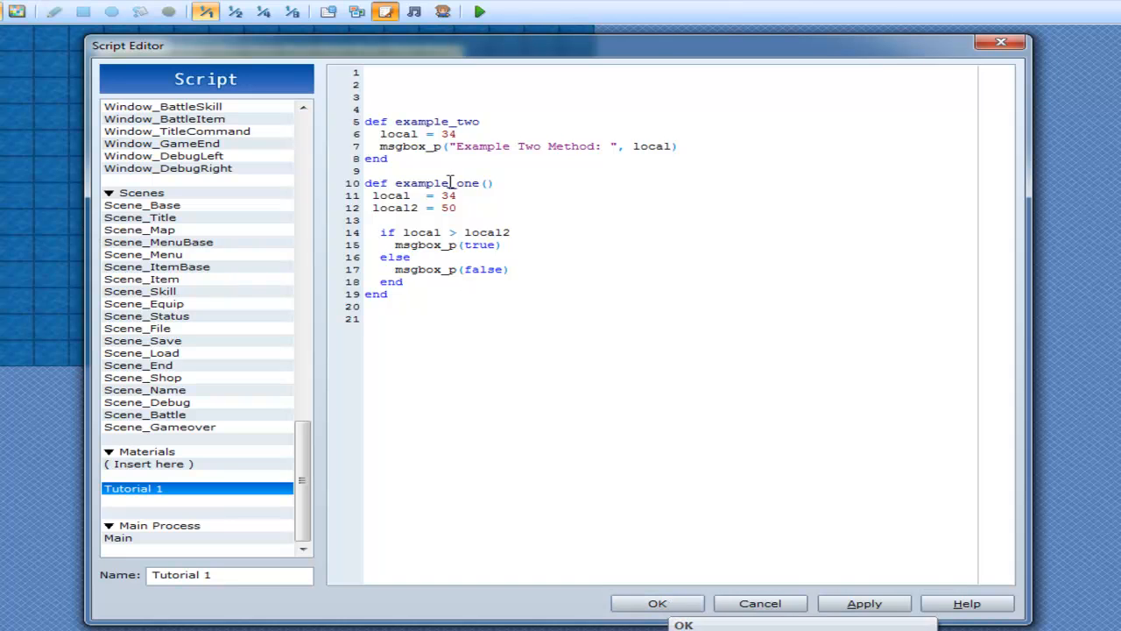
- Call example_one at the script's end and playtest, dismissing the 'false' message
{"action": "type", "text": "example_one"}
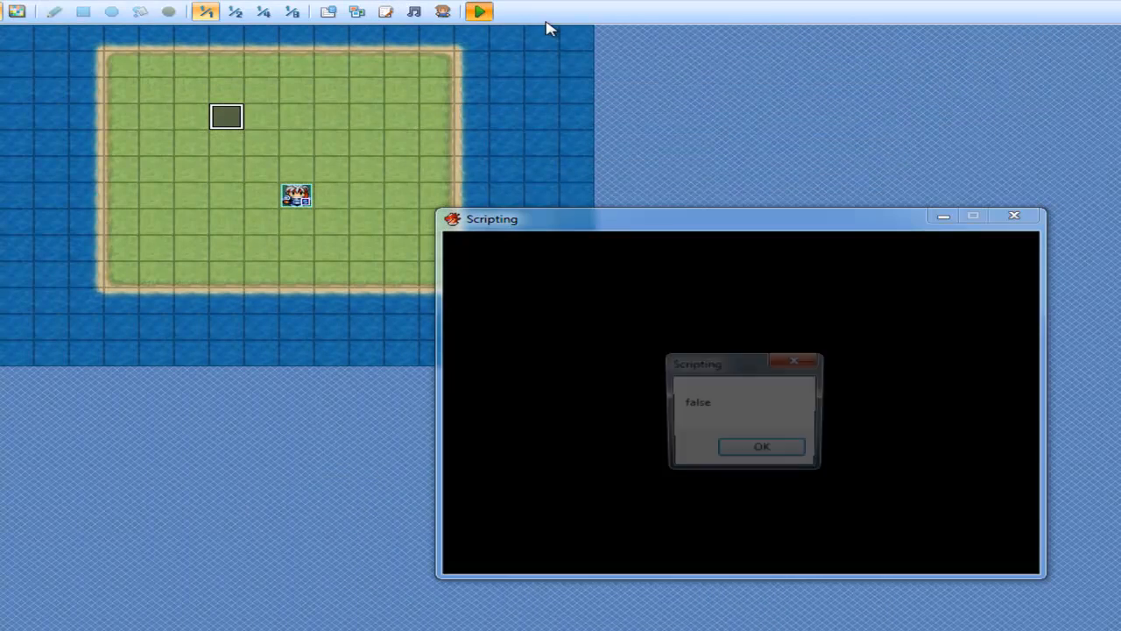
{"action": "left_click", "coordinate": [760, 446]}
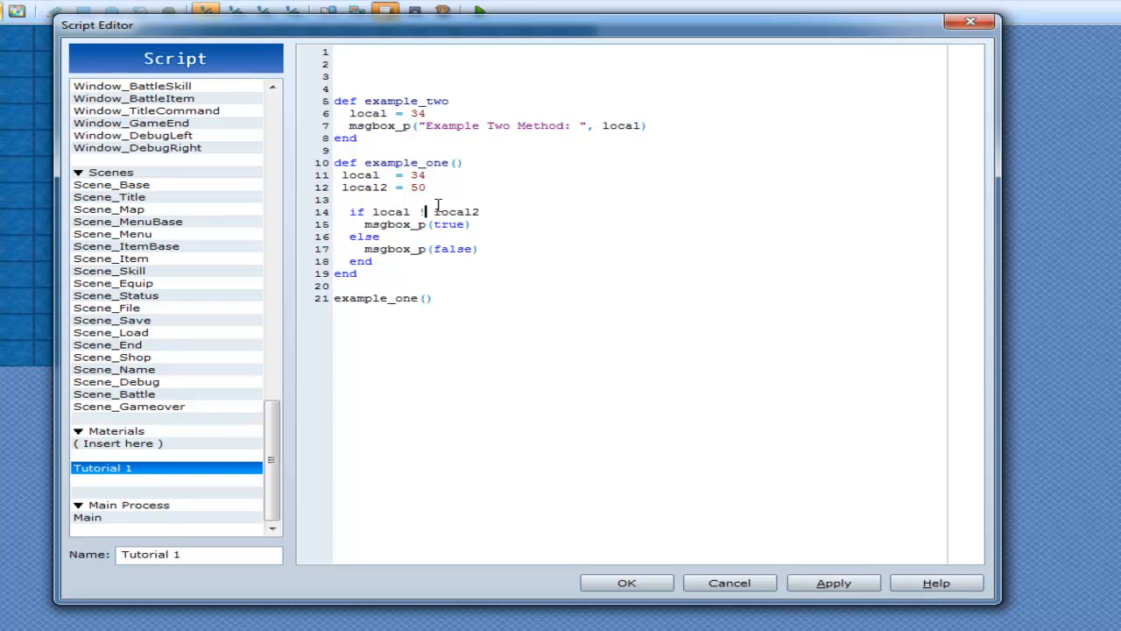
- Change the comparison to !=, save, playtest and dismiss the 'true' result
{"action": "type", "text": "="}
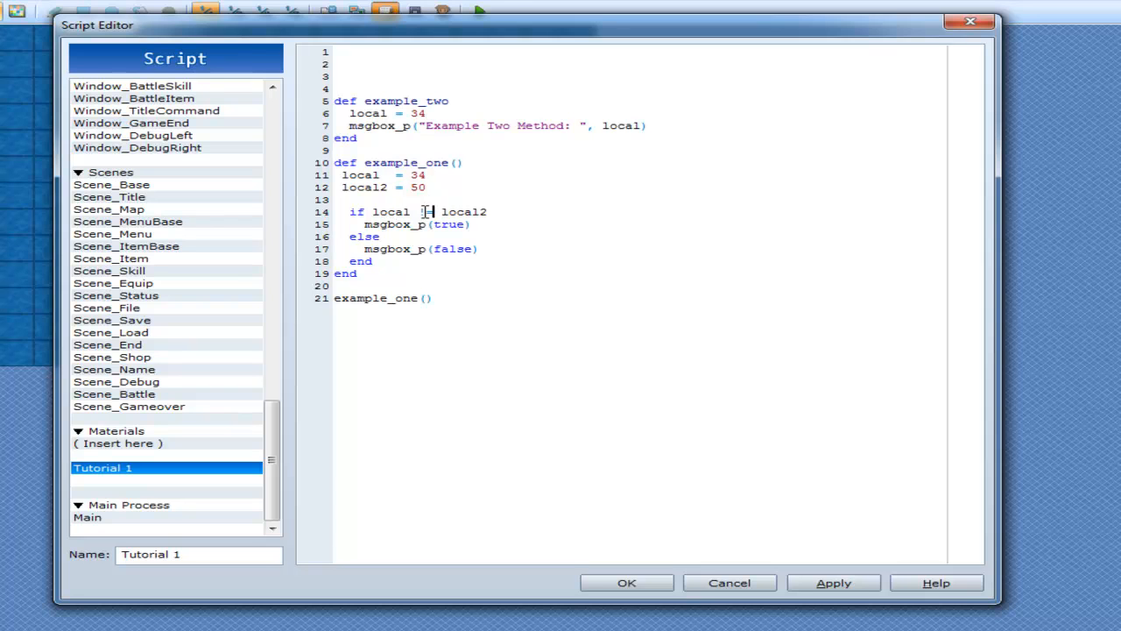
{"action": "type", "text": "!="}
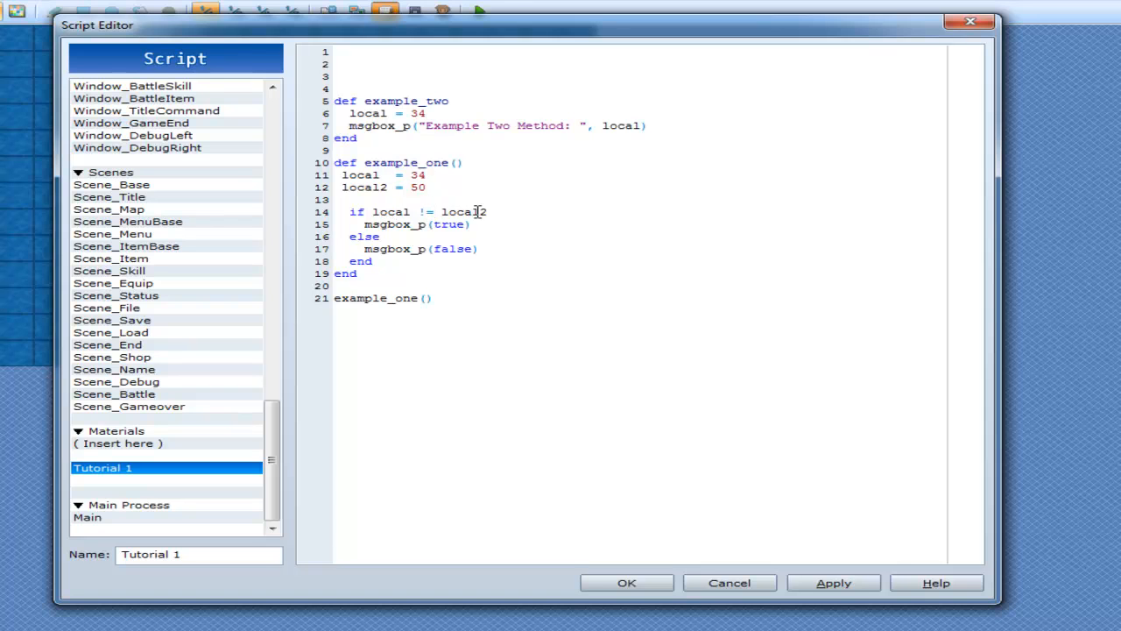
{"action": "left_click", "coordinate": [419, 211]}
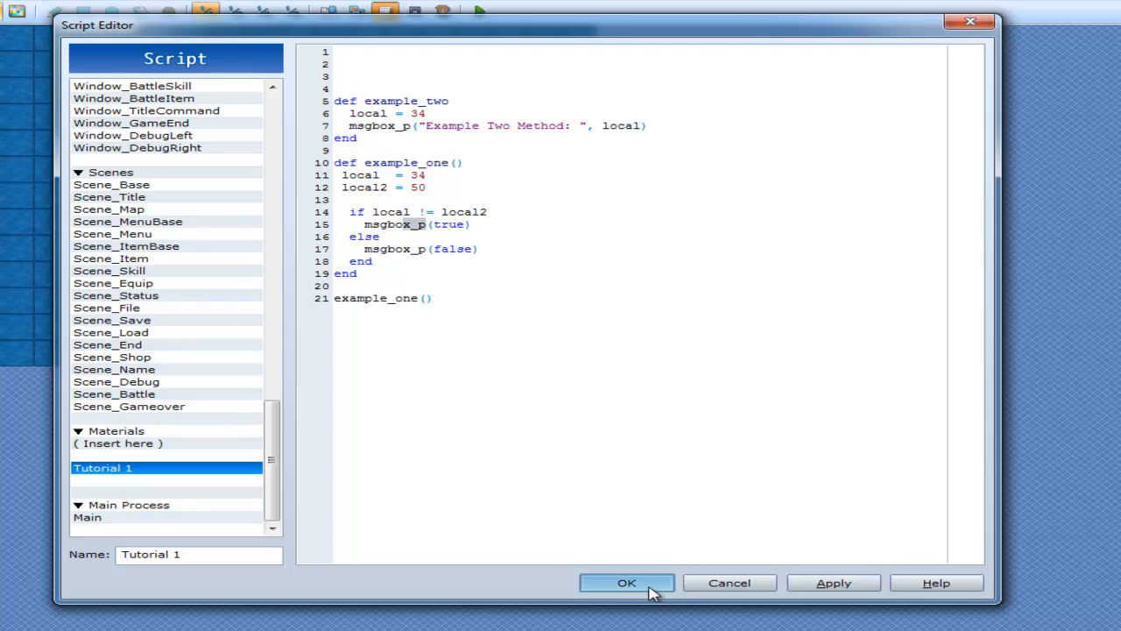
{"action": "left_click", "coordinate": [627, 582]}
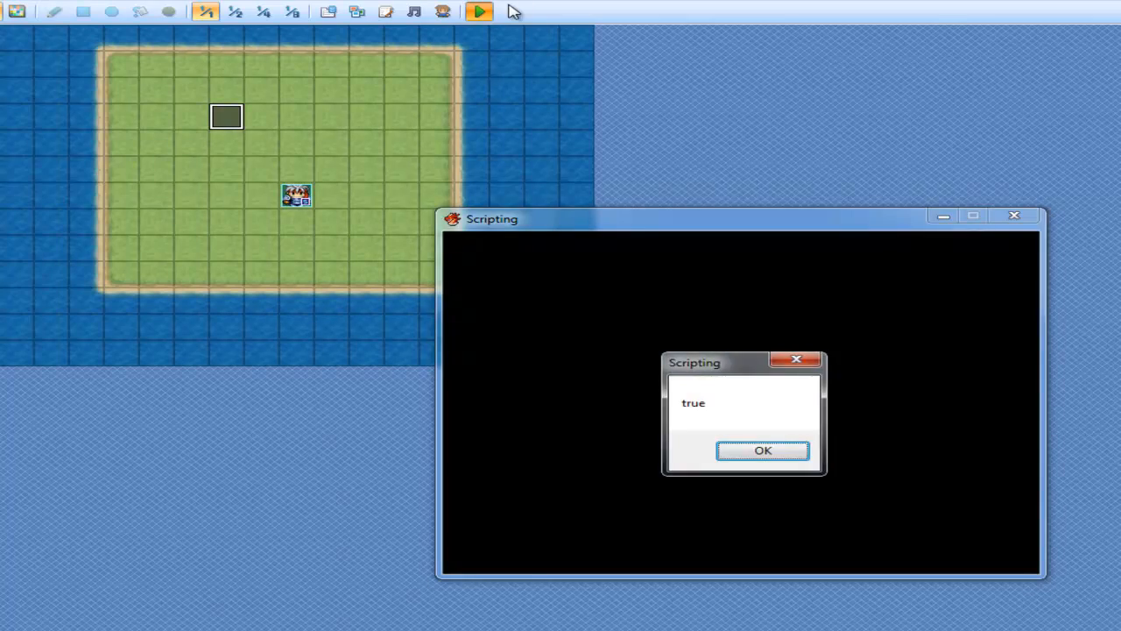
{"action": "left_click", "coordinate": [762, 449]}
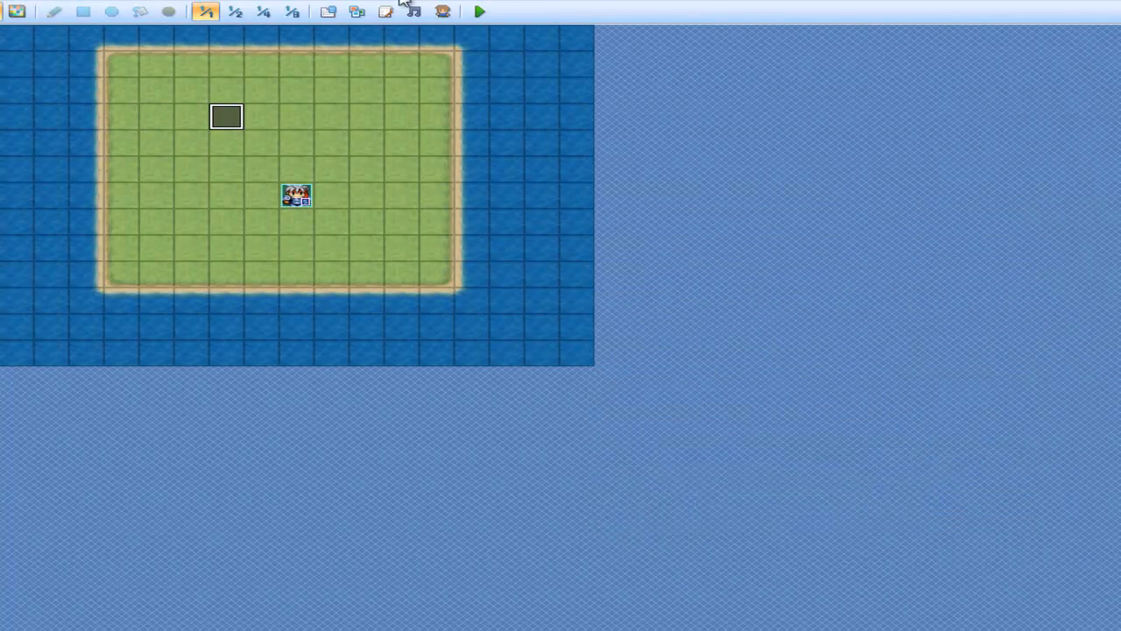
- Reopen the script and note =/= and != on blank lines under msgbox_p(true)
{"action": "left_click", "coordinate": [385, 12]}
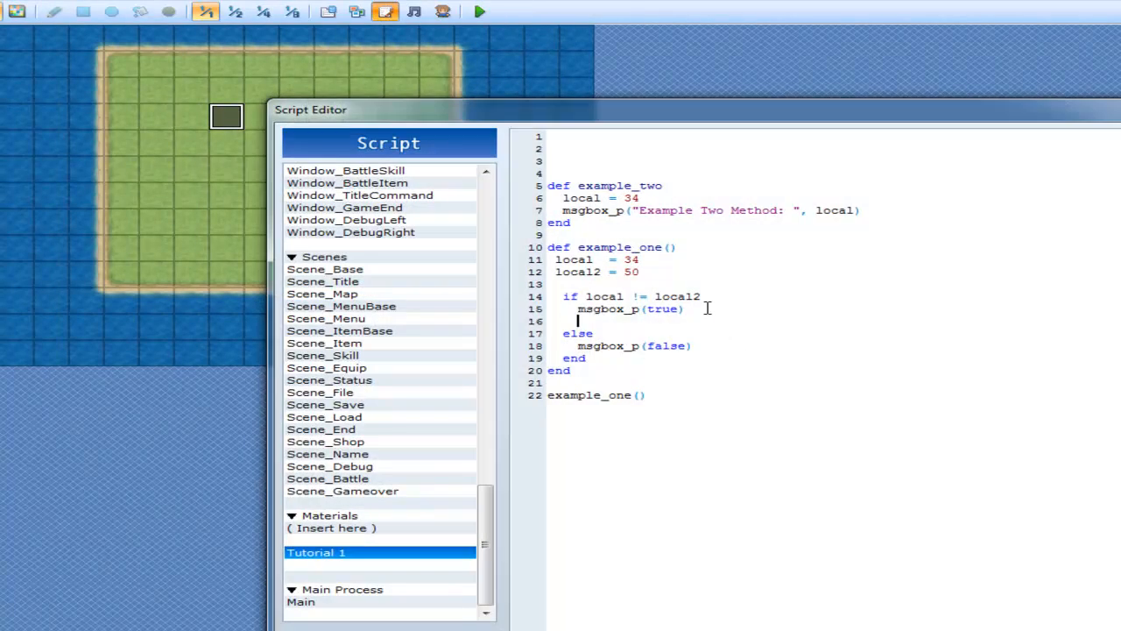
{"action": "key", "text": "enter"}
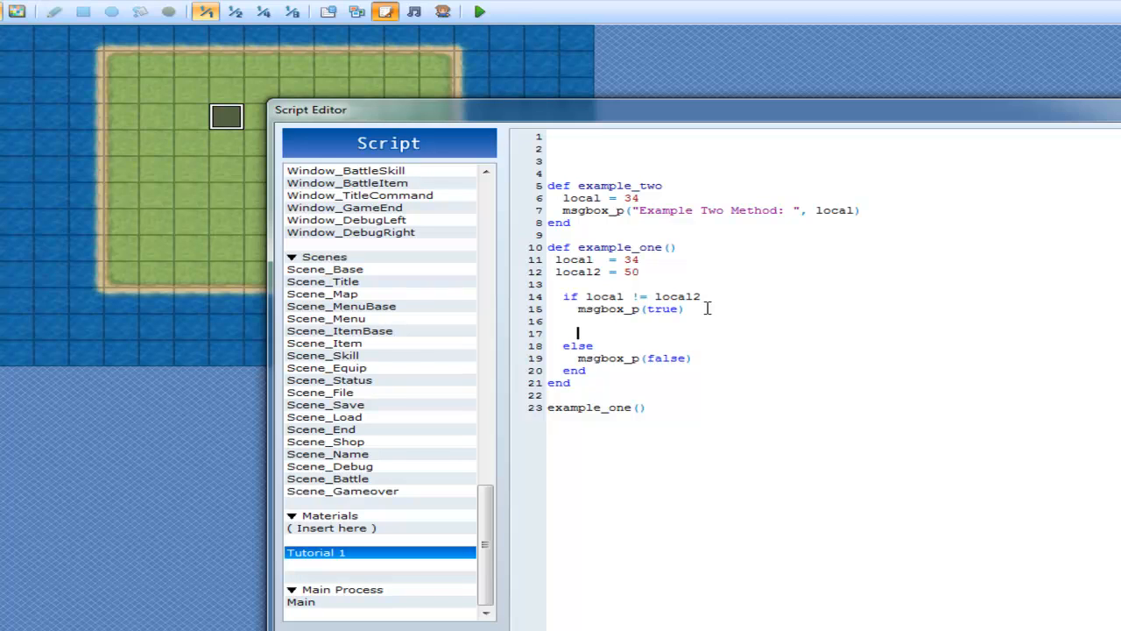
{"action": "type", "text": "=/="}
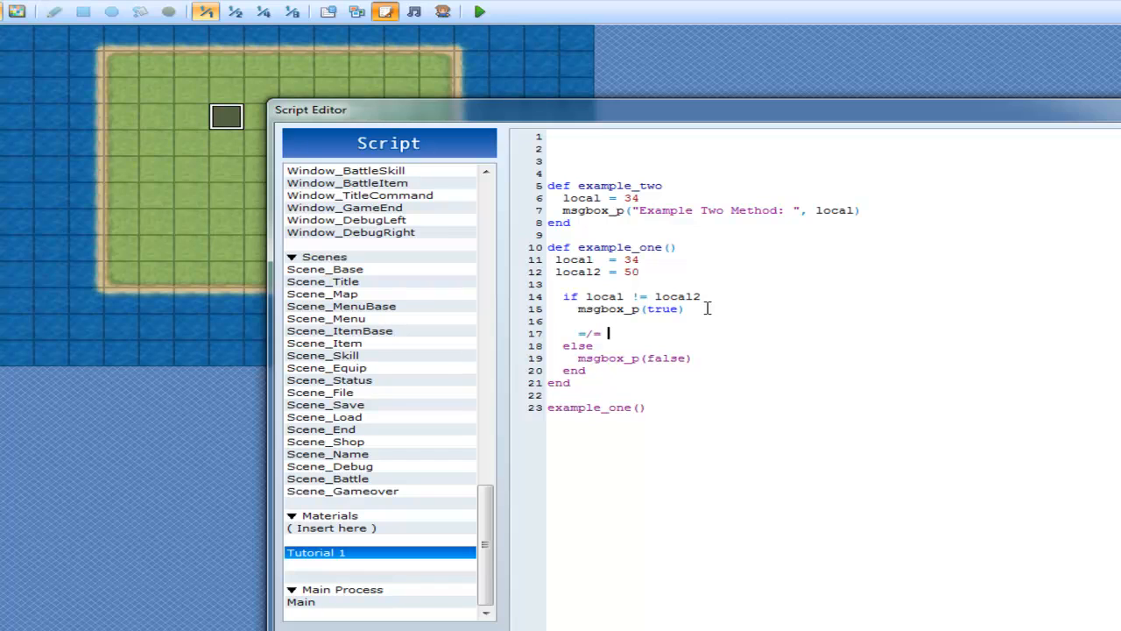
{"action": "type", "text": "!="}
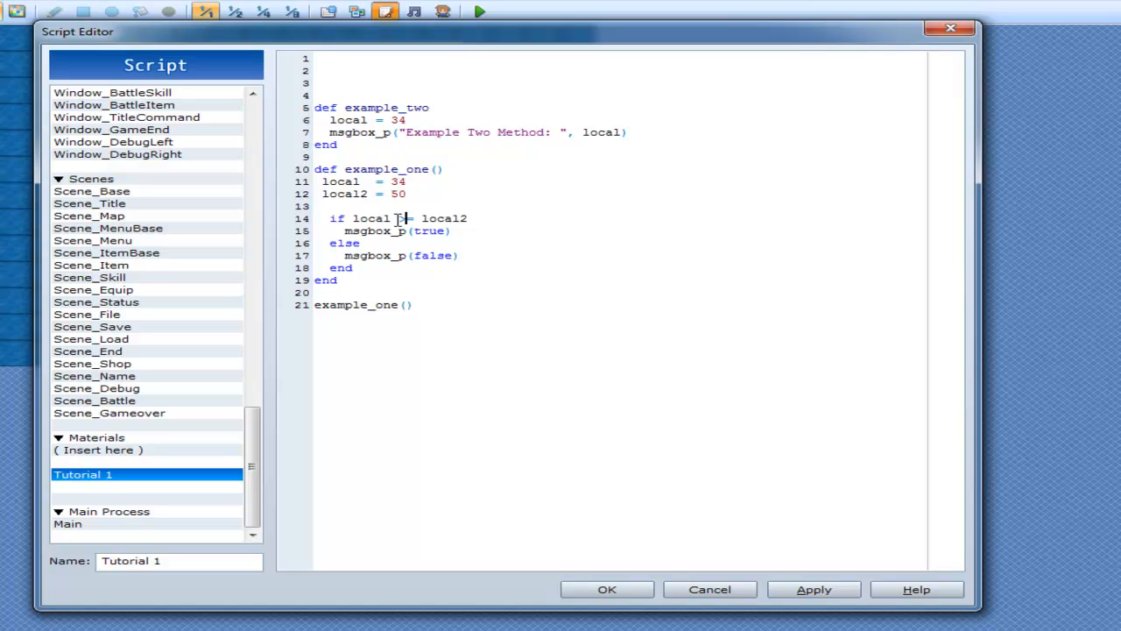
- Change the comparison to >= and save the script
{"action": "type", "text": ">="}
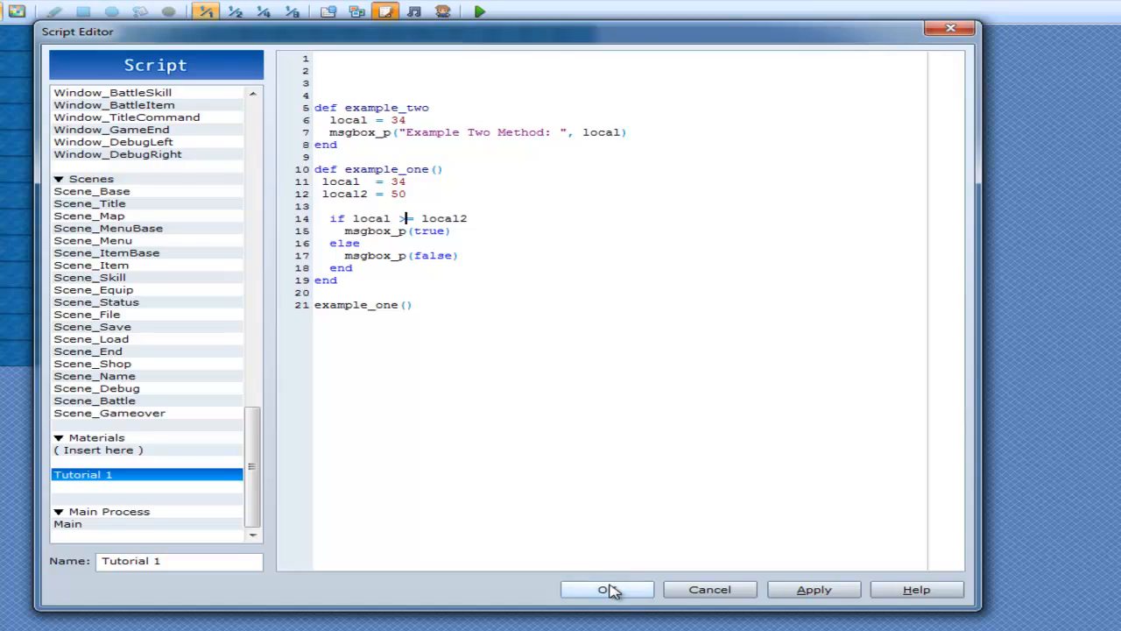
{"action": "left_click", "coordinate": [607, 588]}
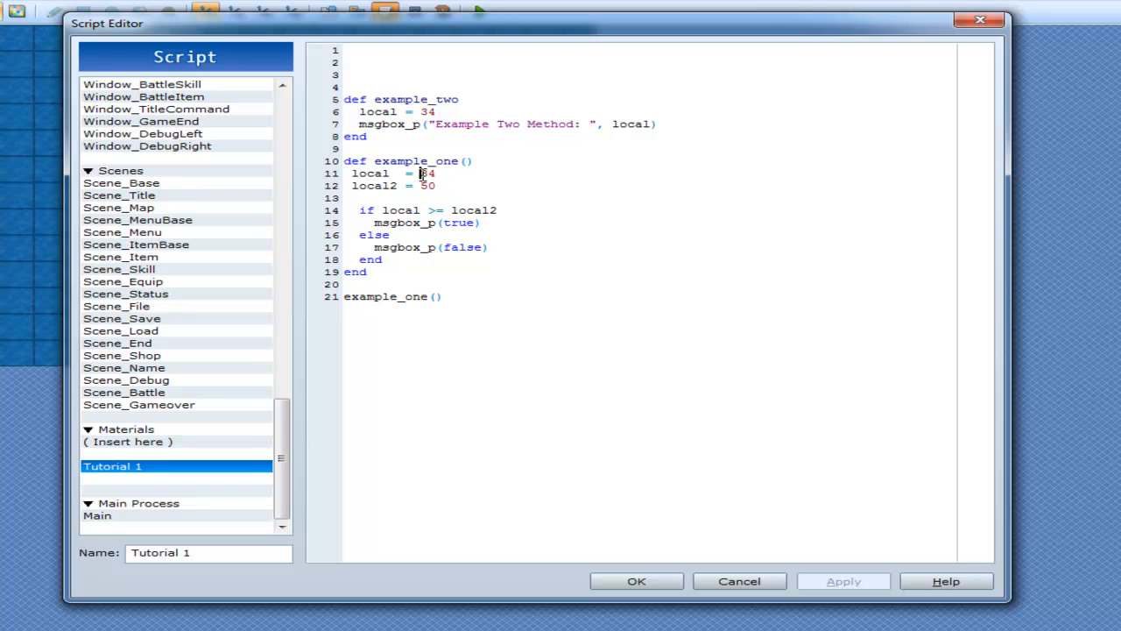
- Set local and local2 both to 58, save, playtest and dismiss the 'true' result
{"action": "type", "text": "58"}
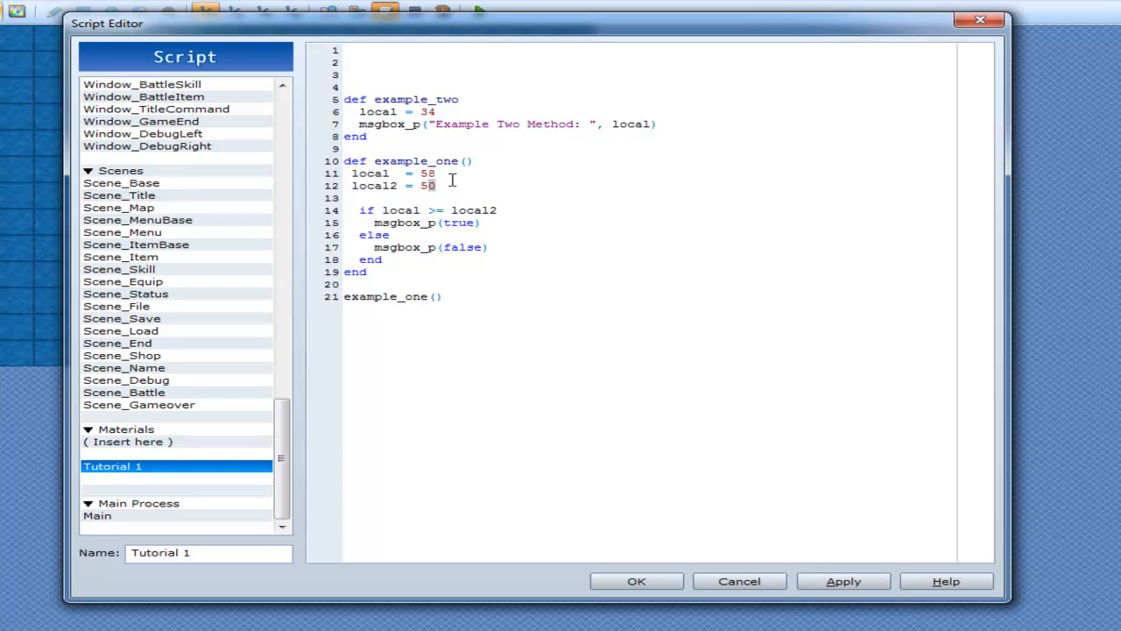
{"action": "type", "text": "8"}
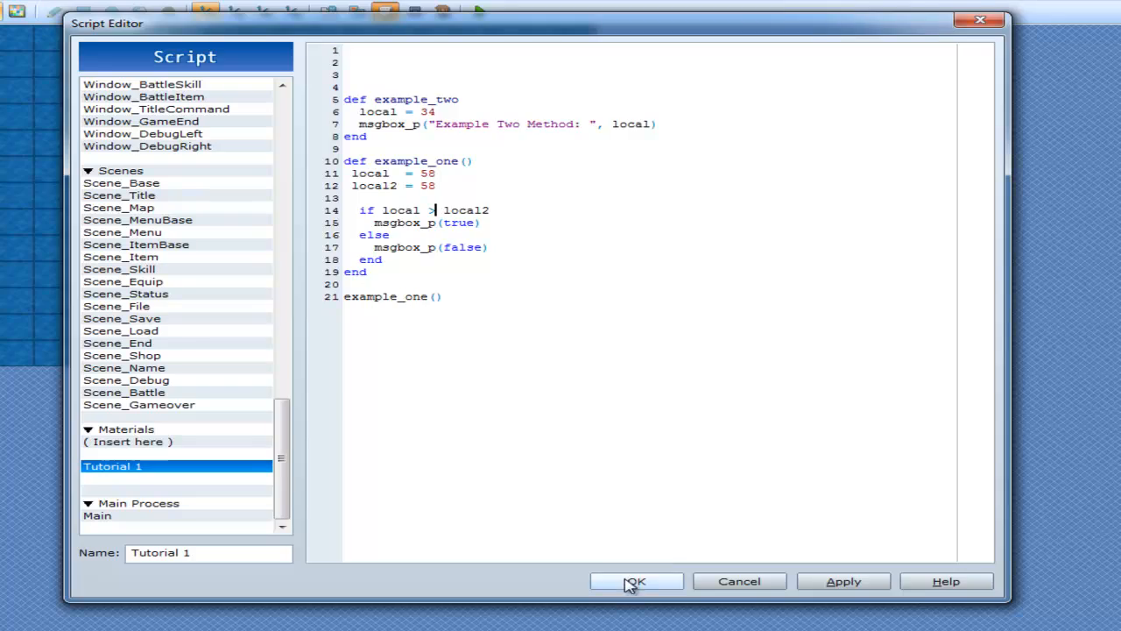
{"action": "left_click", "coordinate": [635, 581]}
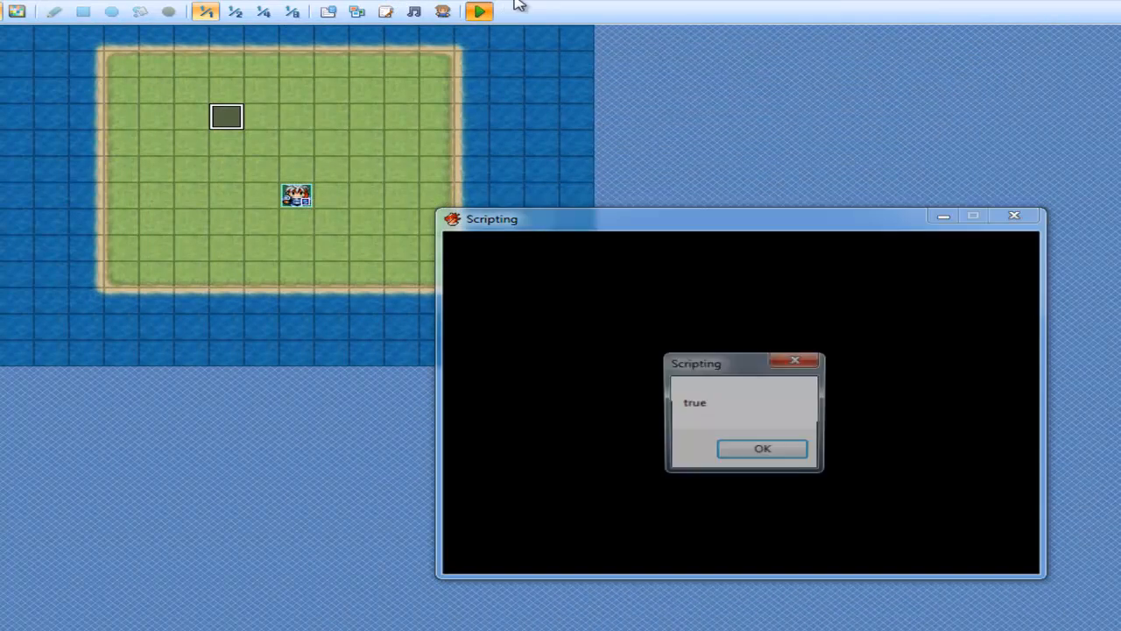
{"action": "left_click", "coordinate": [761, 448]}
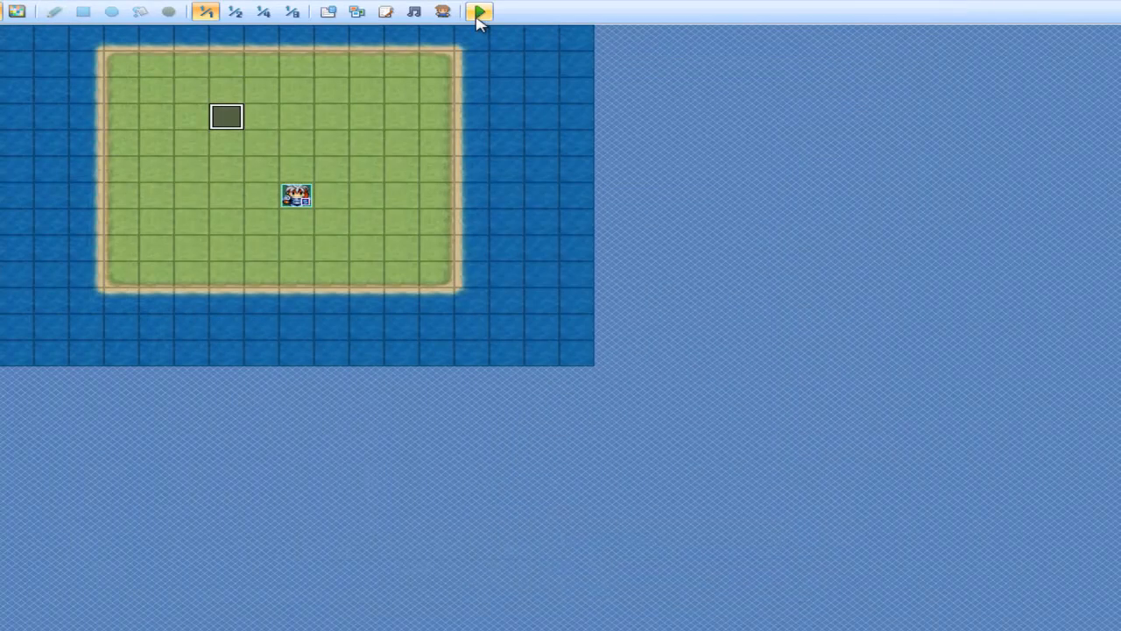
- Switch the comparison to <=, save, playtest and dismiss the 'true' result
{"action": "left_click", "coordinate": [478, 11]}
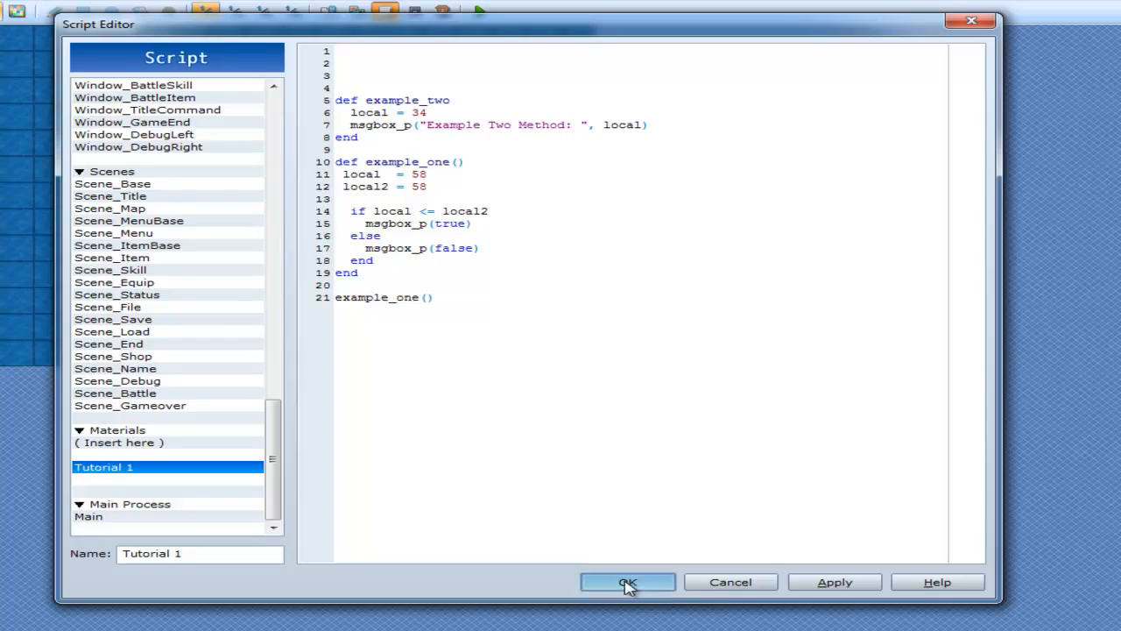
{"action": "left_click", "coordinate": [627, 582]}
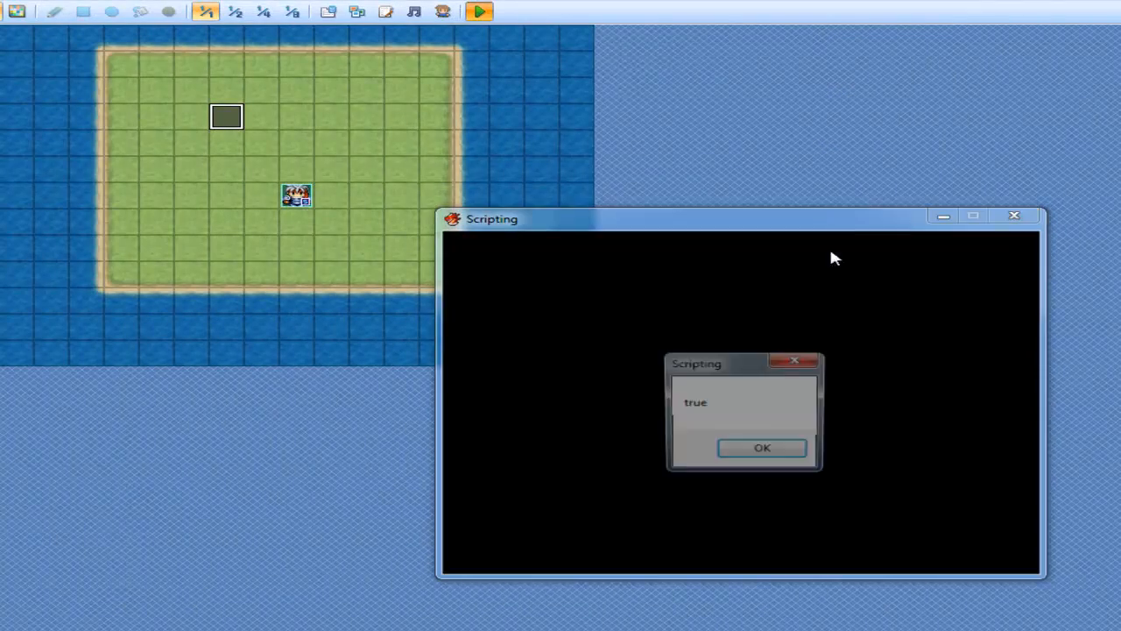
{"action": "left_click", "coordinate": [761, 448]}
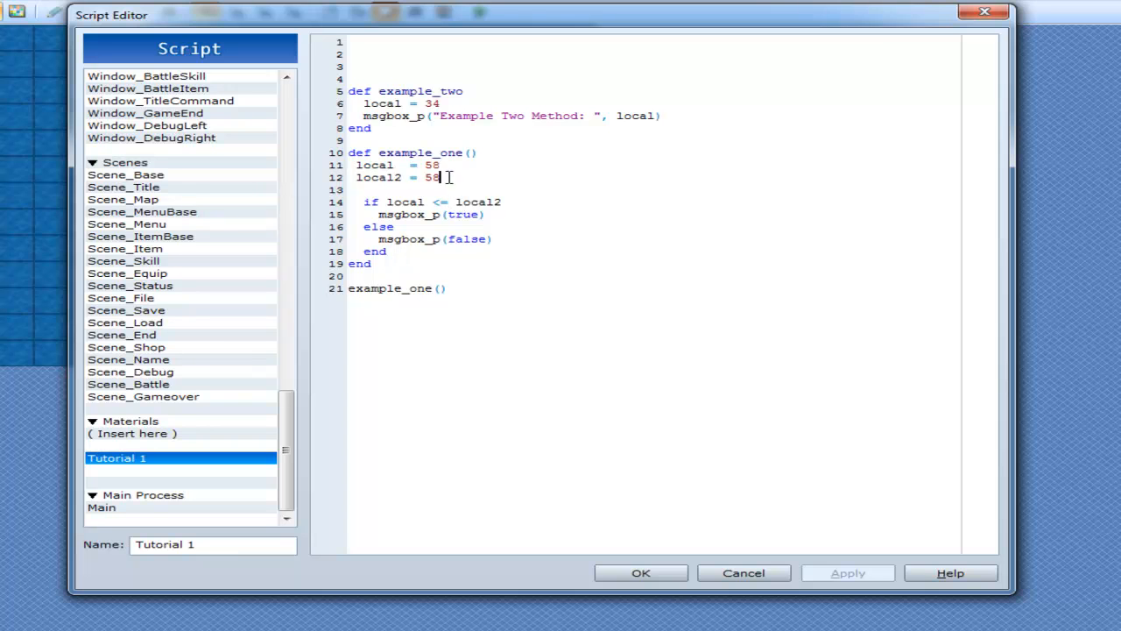
- Add local3 = 100 and change local2 to 148
{"action": "type", "text": "local3 ="}
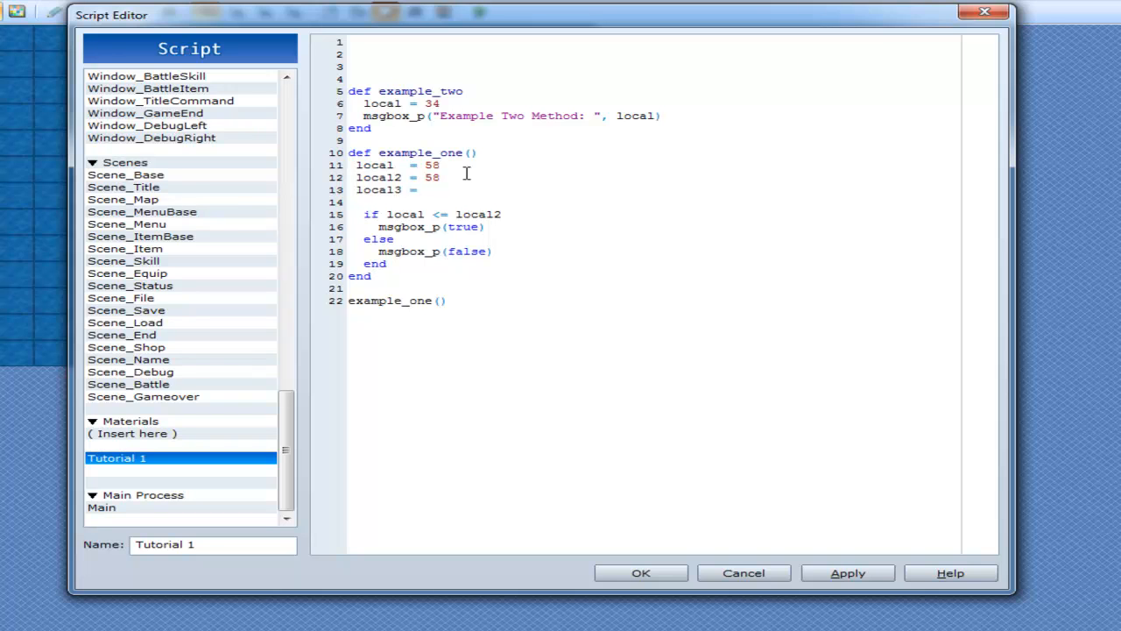
{"action": "type", "text": "100"}
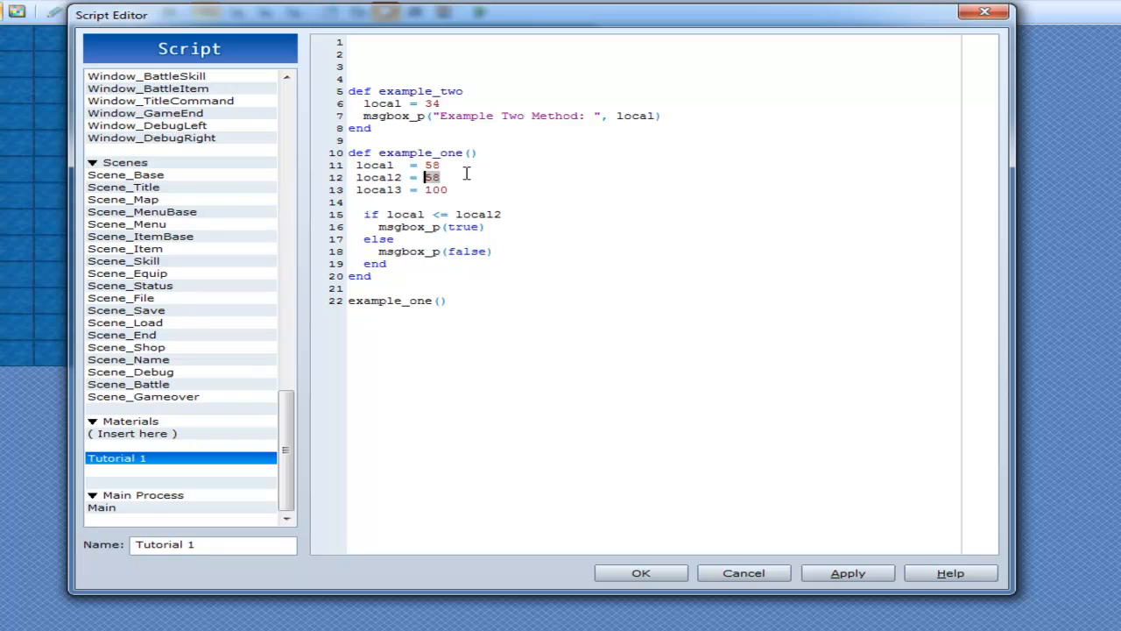
{"action": "type", "text": "148"}
{"action": "left_click", "coordinate": [655, 213]}
{"action": "type", "text": ">"}
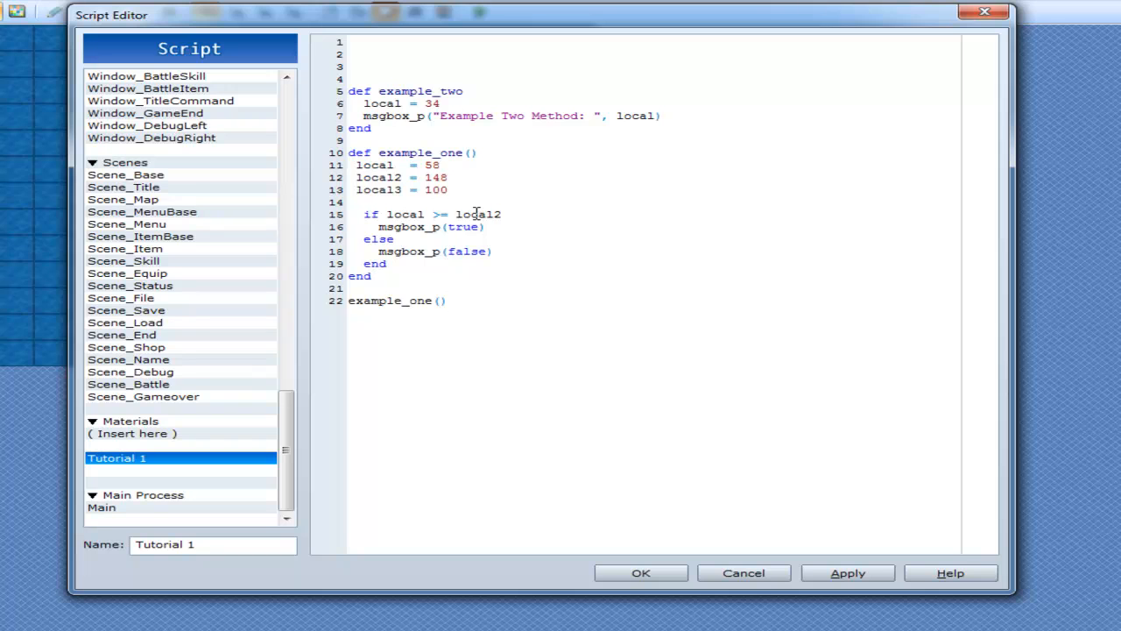
- Extend the if condition with && local3 <= local2
{"action": "type", "text": "<="}
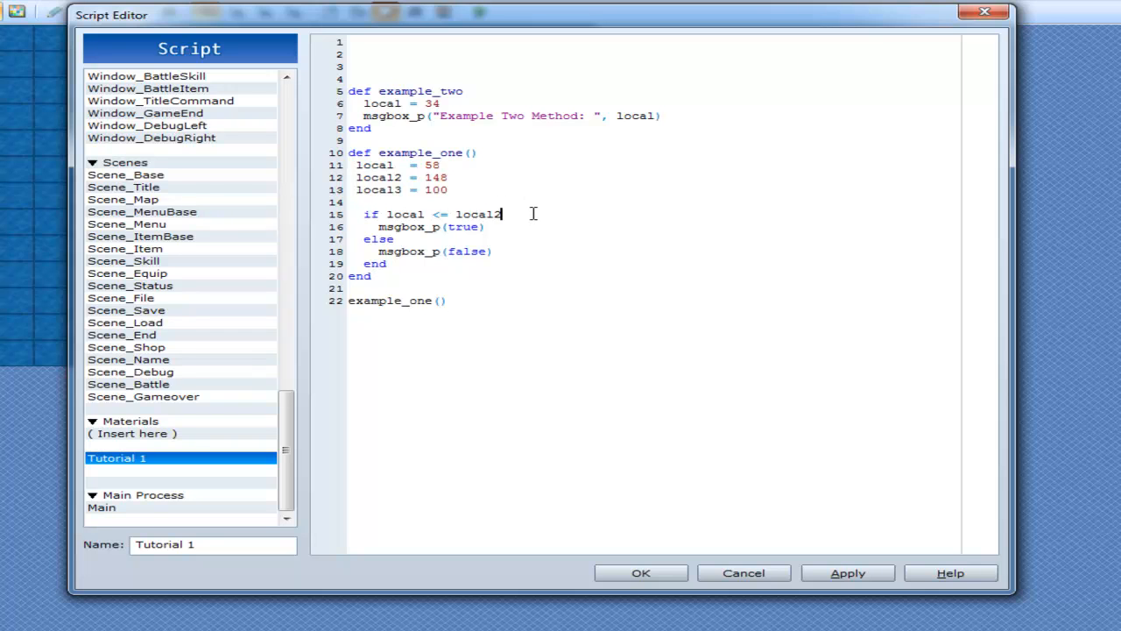
{"action": "type", "text": "&&"}
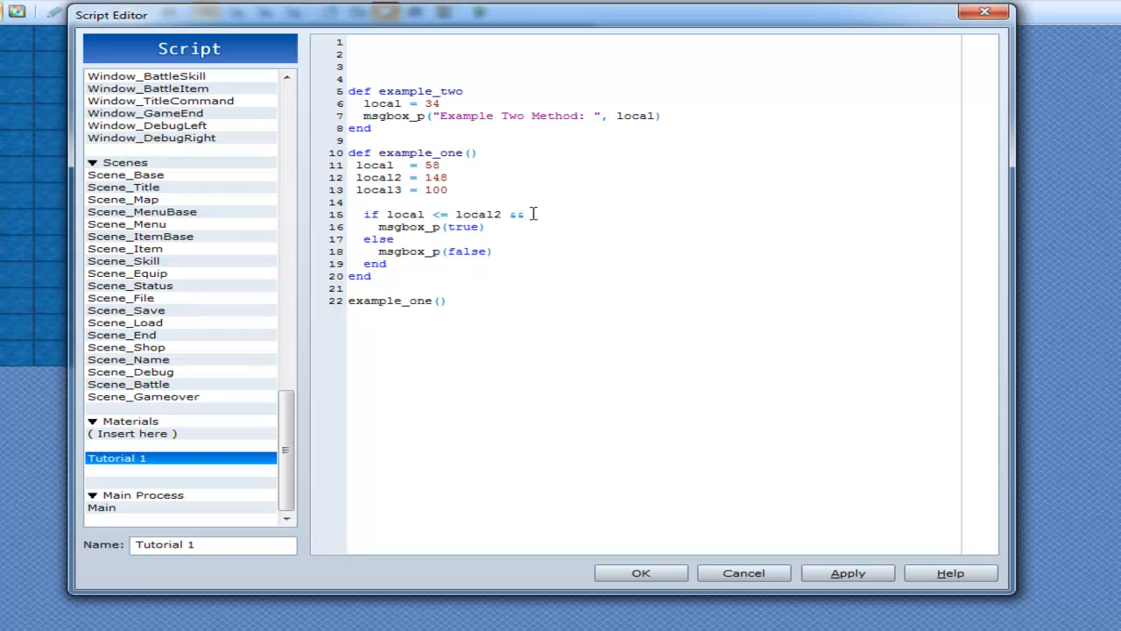
{"action": "type", "text": "local3"}
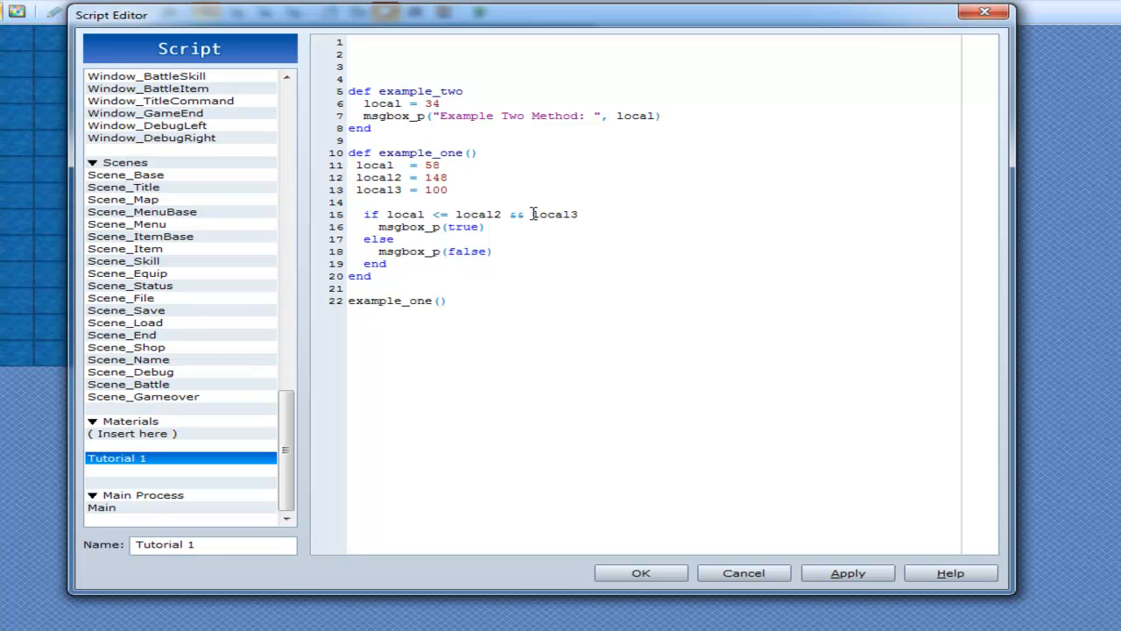
{"action": "left_click", "coordinate": [585, 214]}
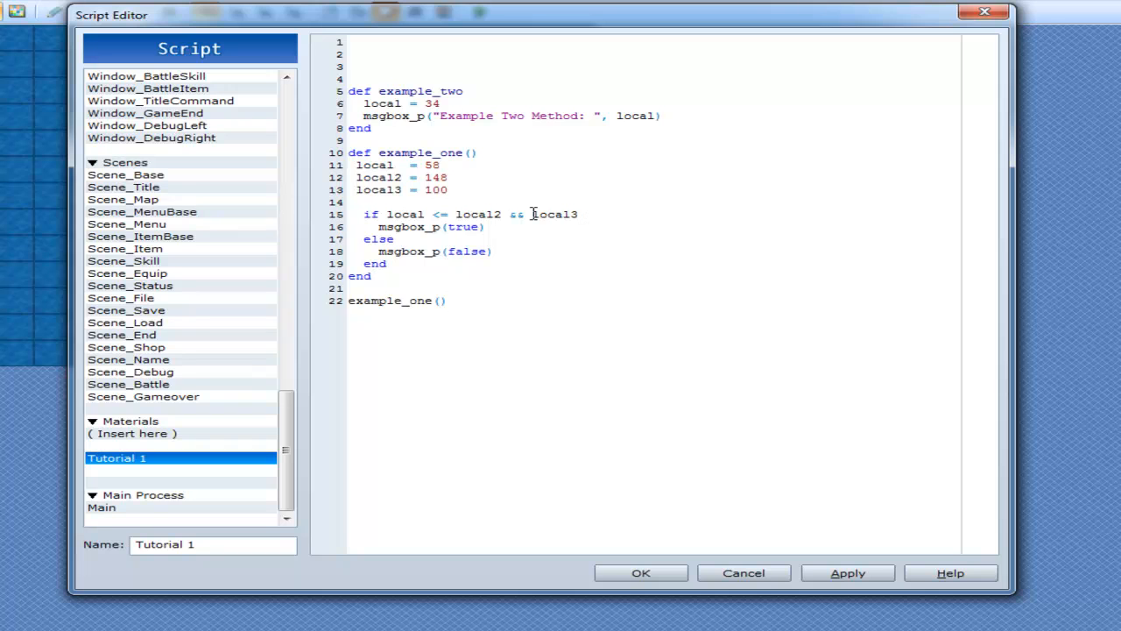
{"action": "type", "text": "<= loc"}
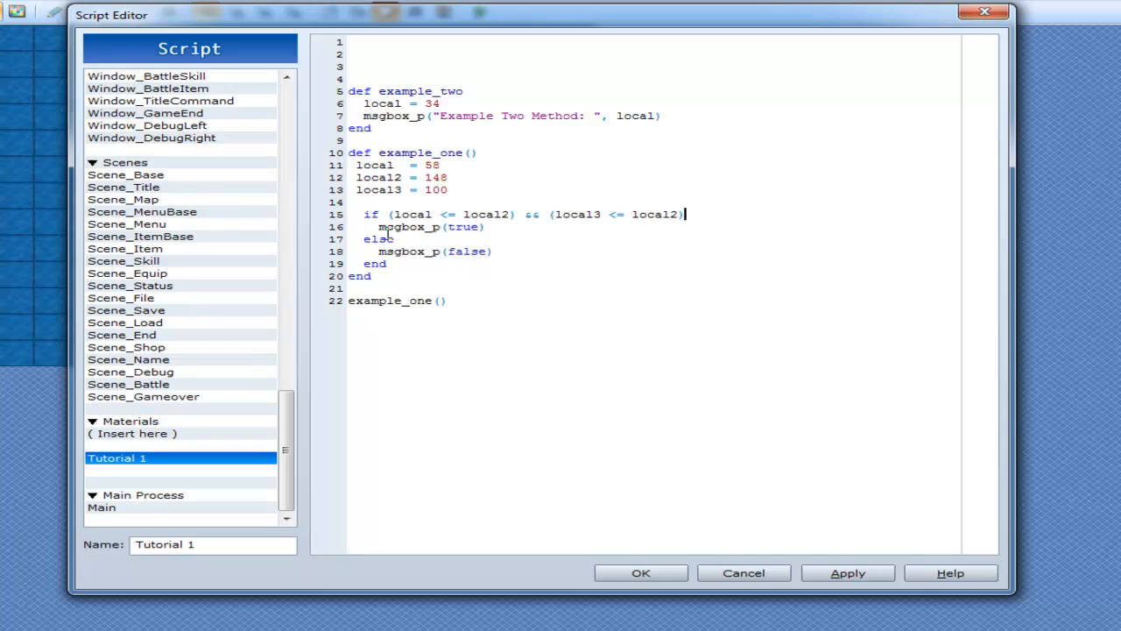
- Highlight the second bracketed comparison and the msgbox_p(false) line, then clear the selection
{"action": "left_click_drag", "start_coordinate": [392, 215], "coordinate": [511, 214]}
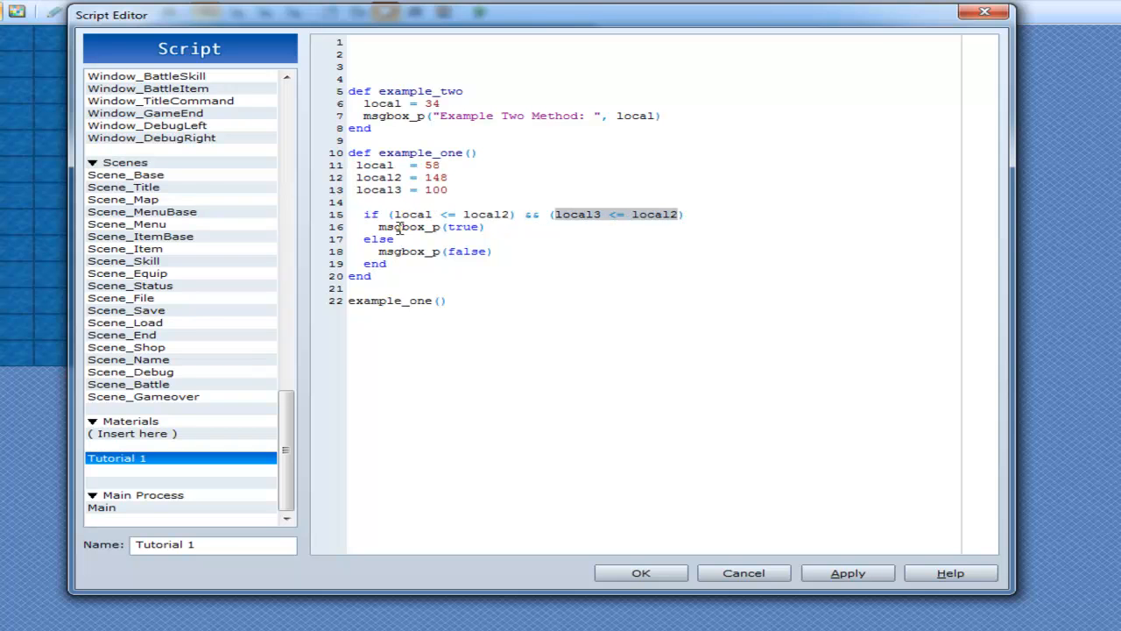
{"action": "left_click_drag", "start_coordinate": [388, 214], "coordinate": [511, 214]}
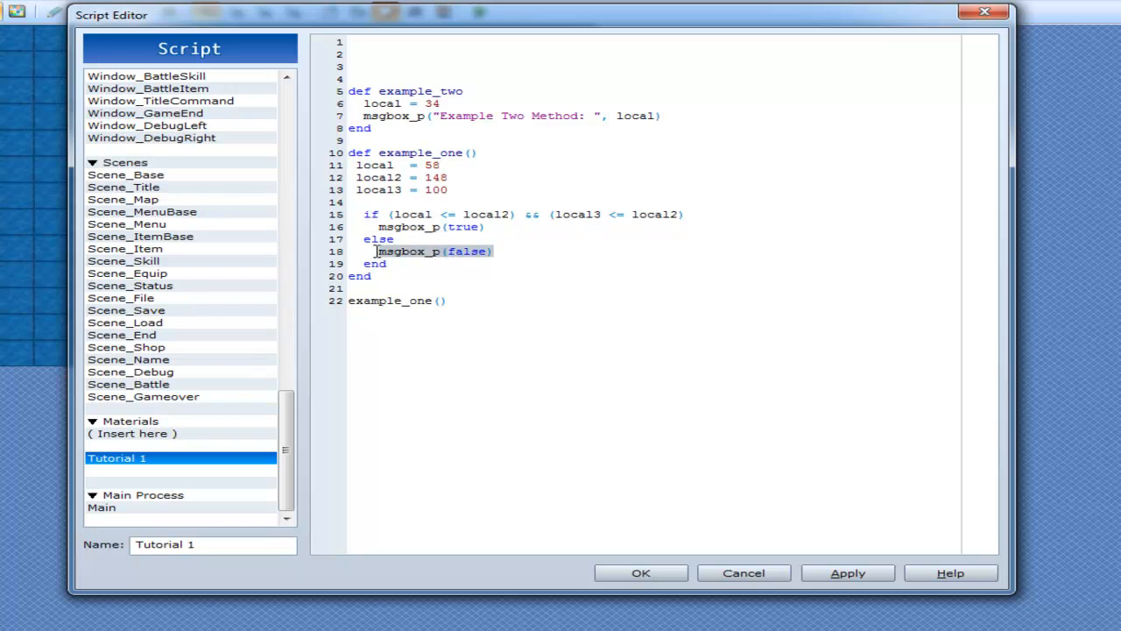
{"action": "left_click", "coordinate": [478, 11]}
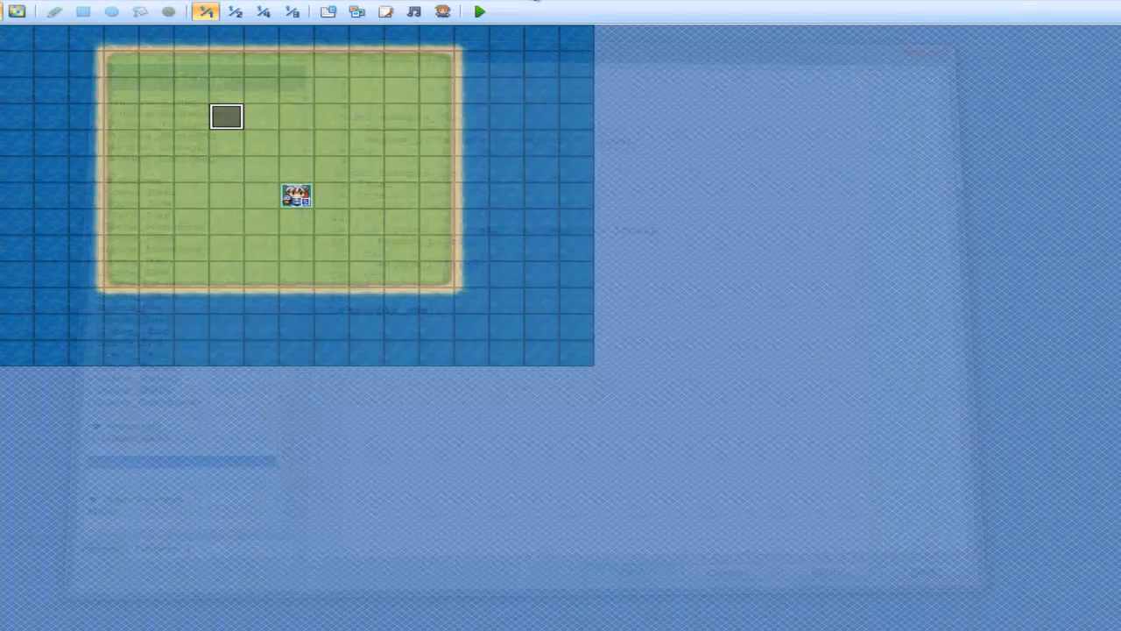
- Playtest the && condition, dismiss the 'false' result and reopen the script
{"action": "left_click", "coordinate": [479, 12]}
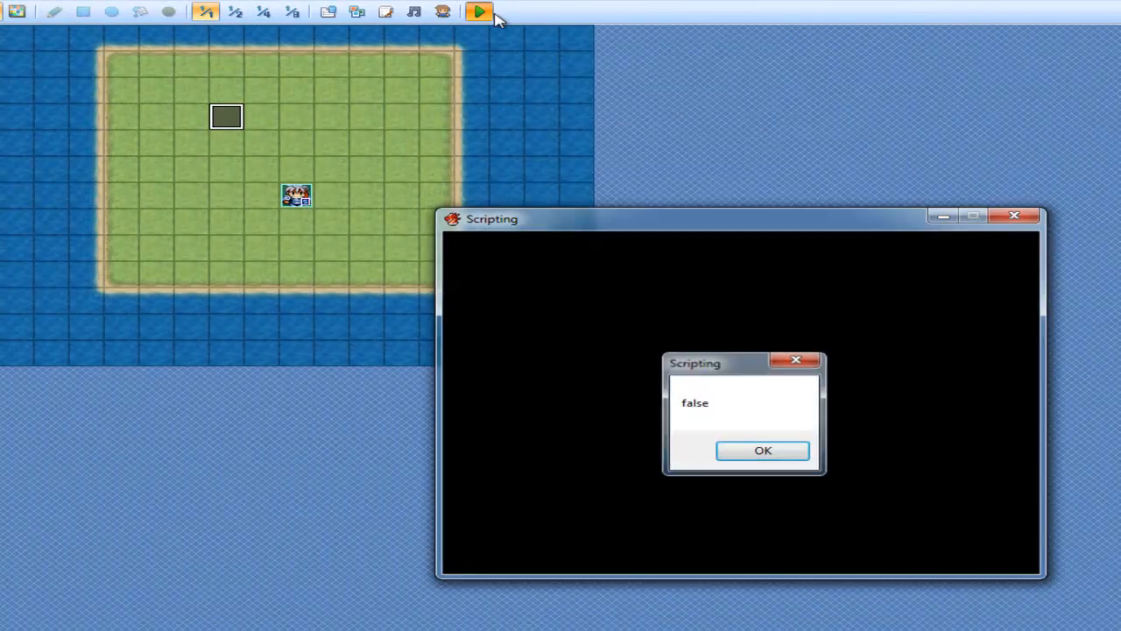
{"action": "left_click", "coordinate": [761, 449]}
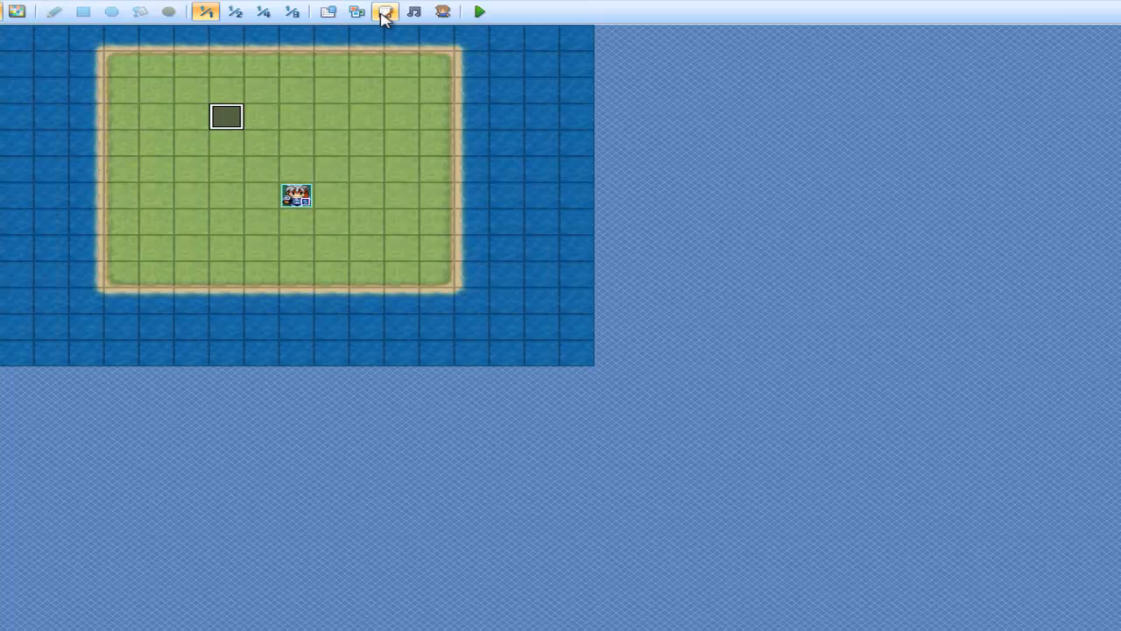
{"action": "left_click", "coordinate": [385, 11]}
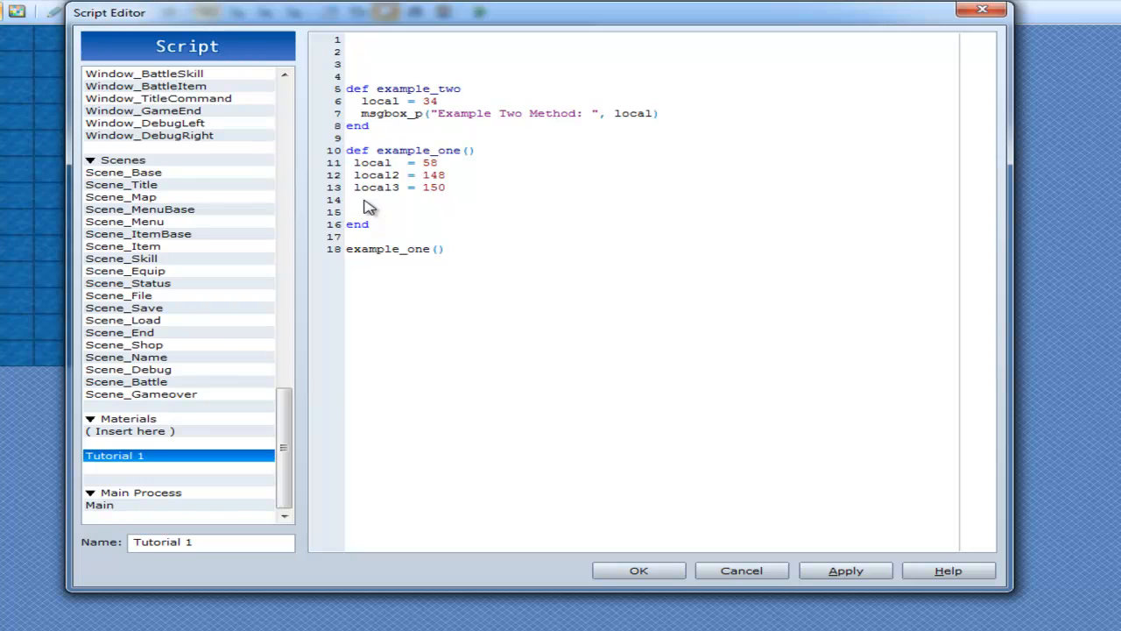
- Write boolean = local >= local2 on the empty line in example_one
{"action": "left_click", "coordinate": [352, 211]}
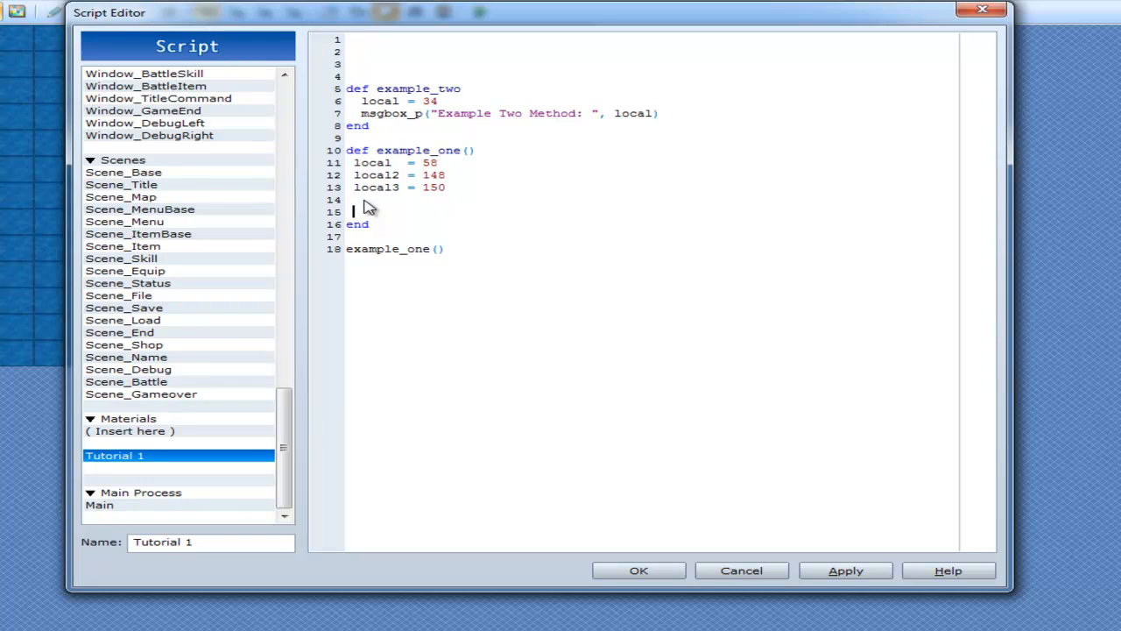
{"action": "type", "text": "boolean"}
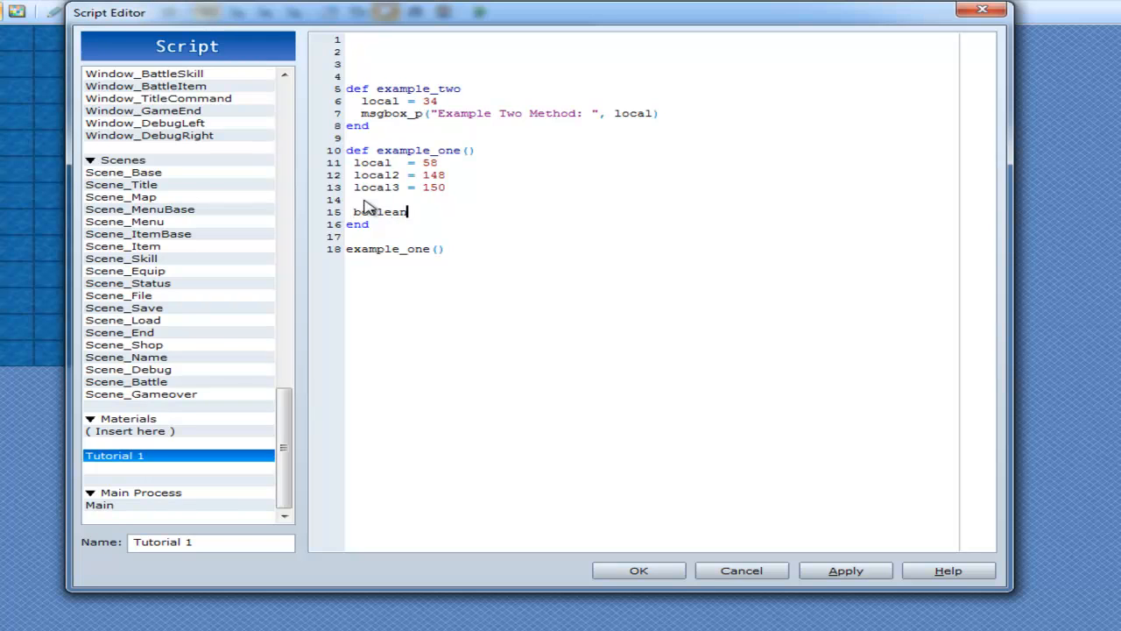
{"action": "type", "text": "= true false"}
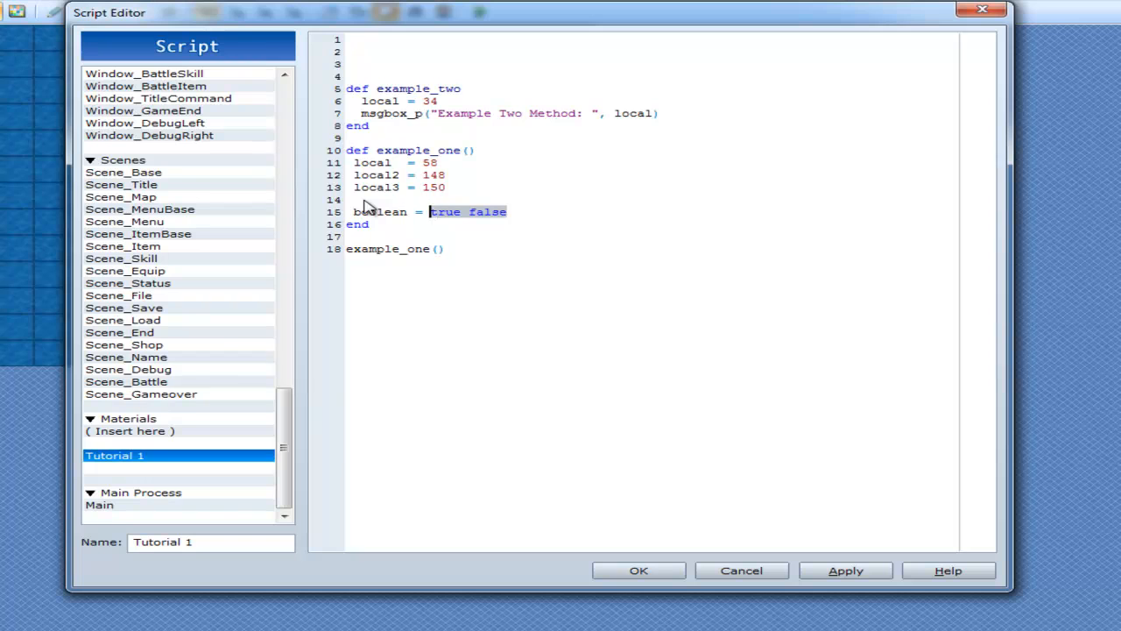
{"action": "key", "text": "Delete"}
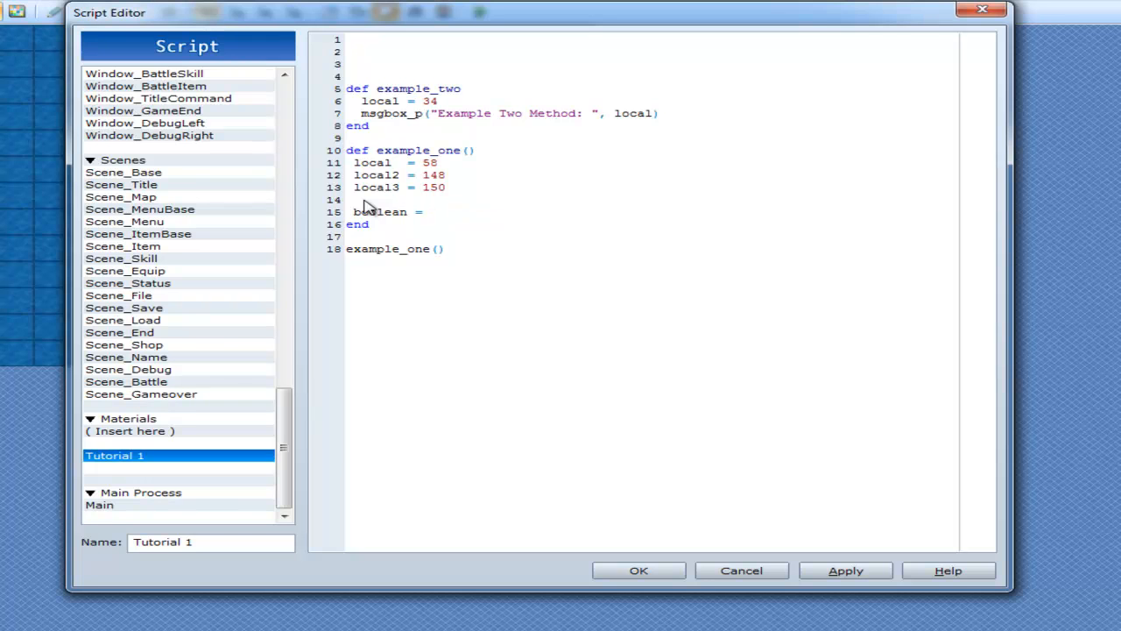
{"action": "type", "text": "local >"}
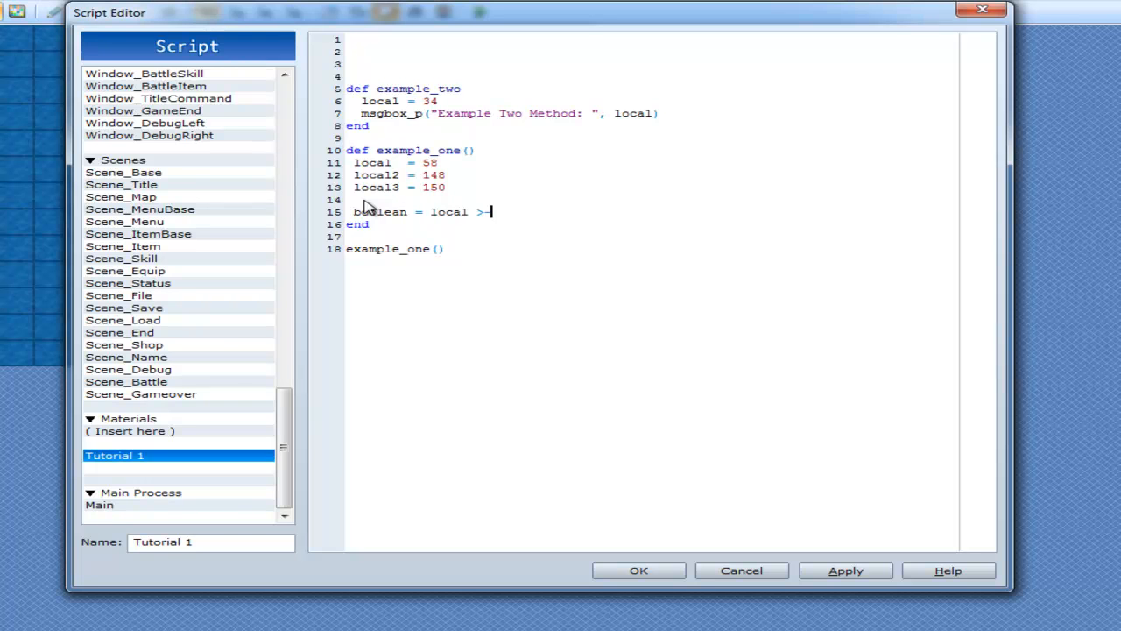
{"action": "type", "text": "="}
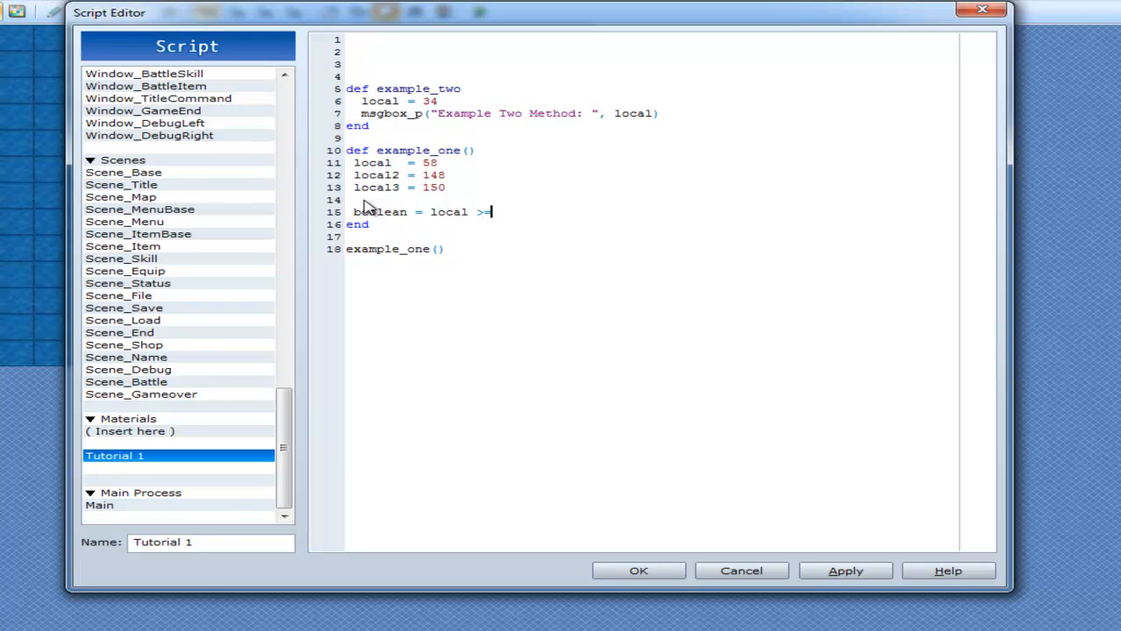
{"action": "type", "text": "\" \""}
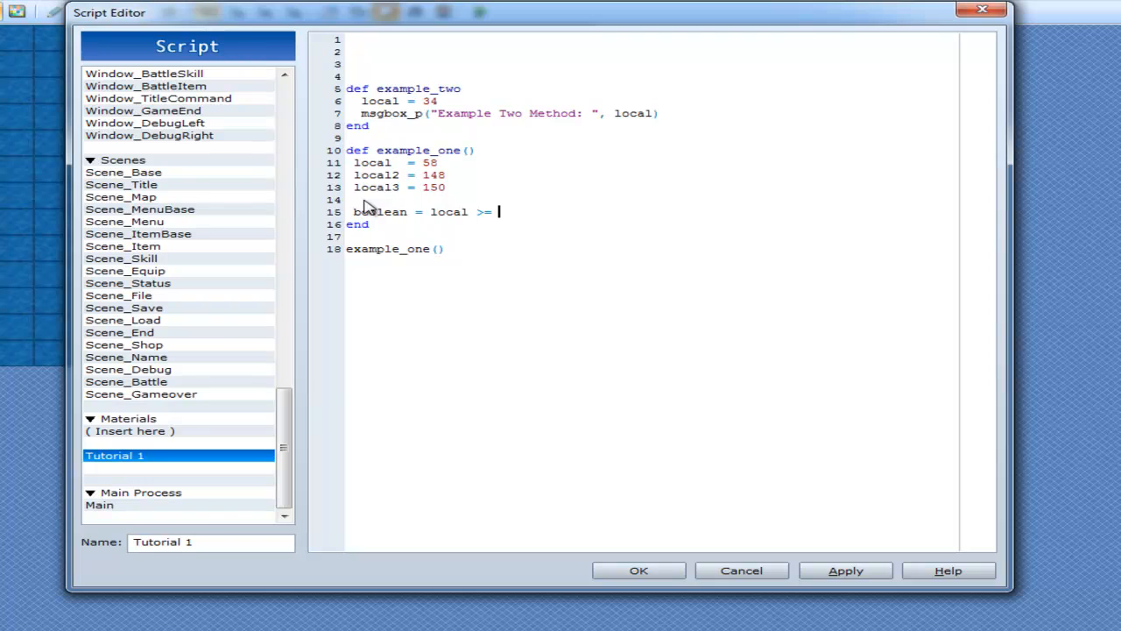
{"action": "type", "text": "lo"}
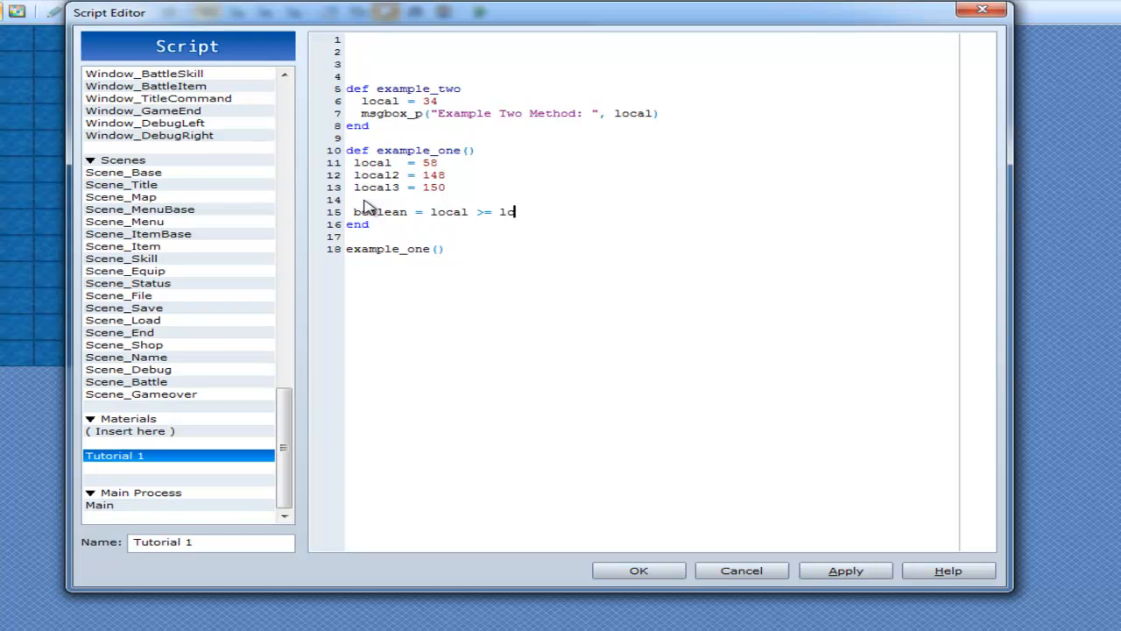
{"action": "type", "text": "cal2"}
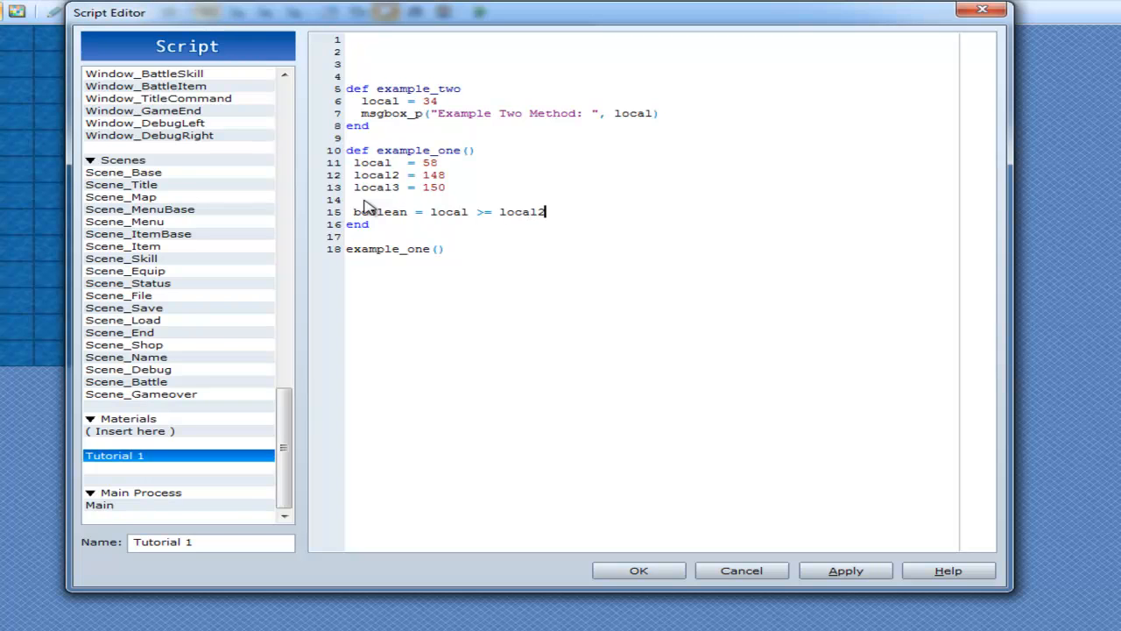
- Add msgbox_p(boolean) below it and remove the blank line between
{"action": "type", "text": "msgbox_p(boolean"}
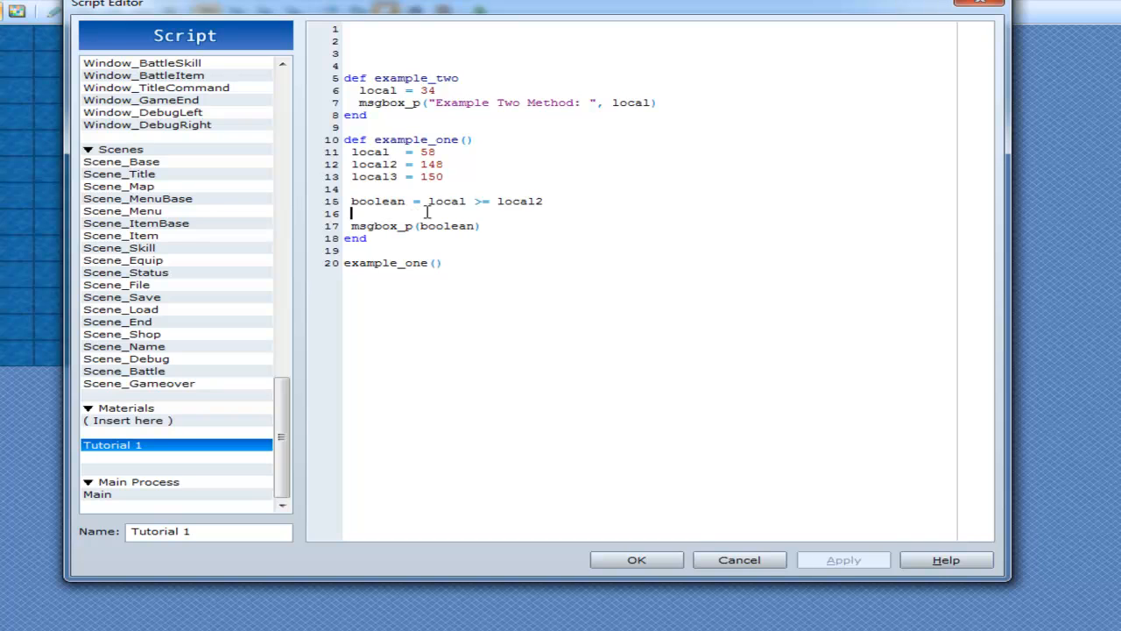
{"action": "key", "text": "Backspace"}
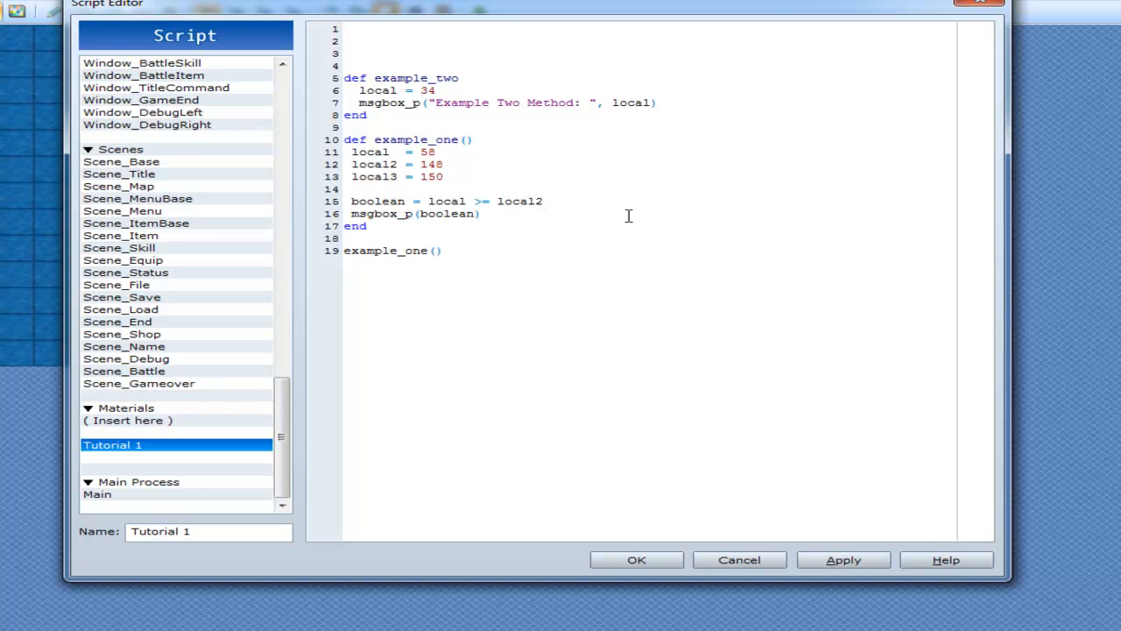
- Add an if block with a placeholder condition, an empty body and its end line
{"action": "type", "text": "if"}
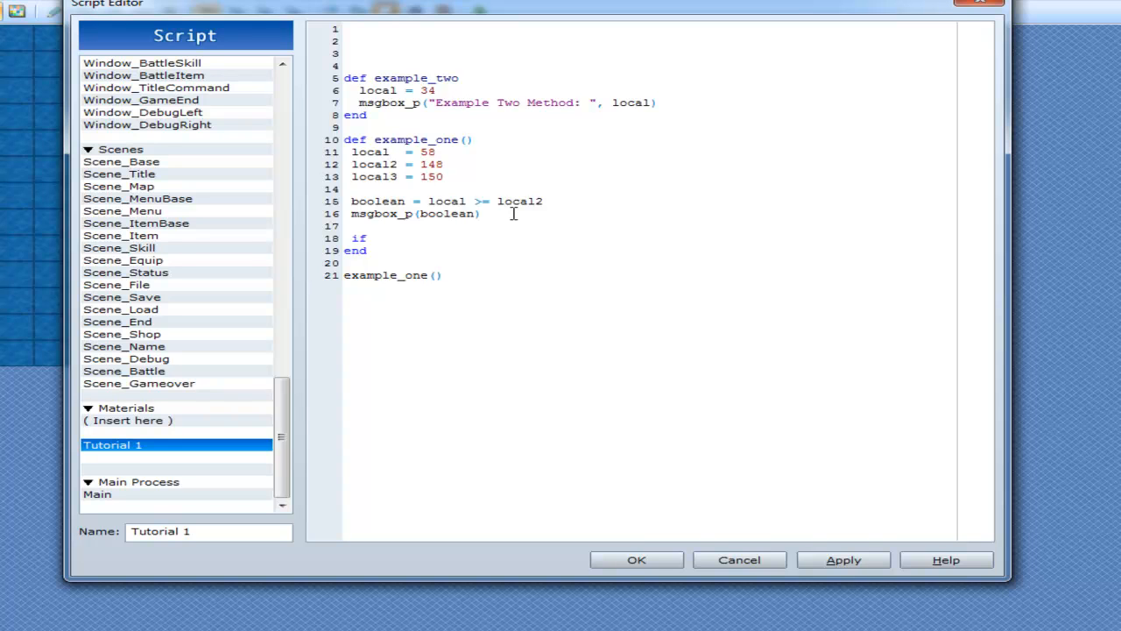
{"action": "type", "text": "something is true"}
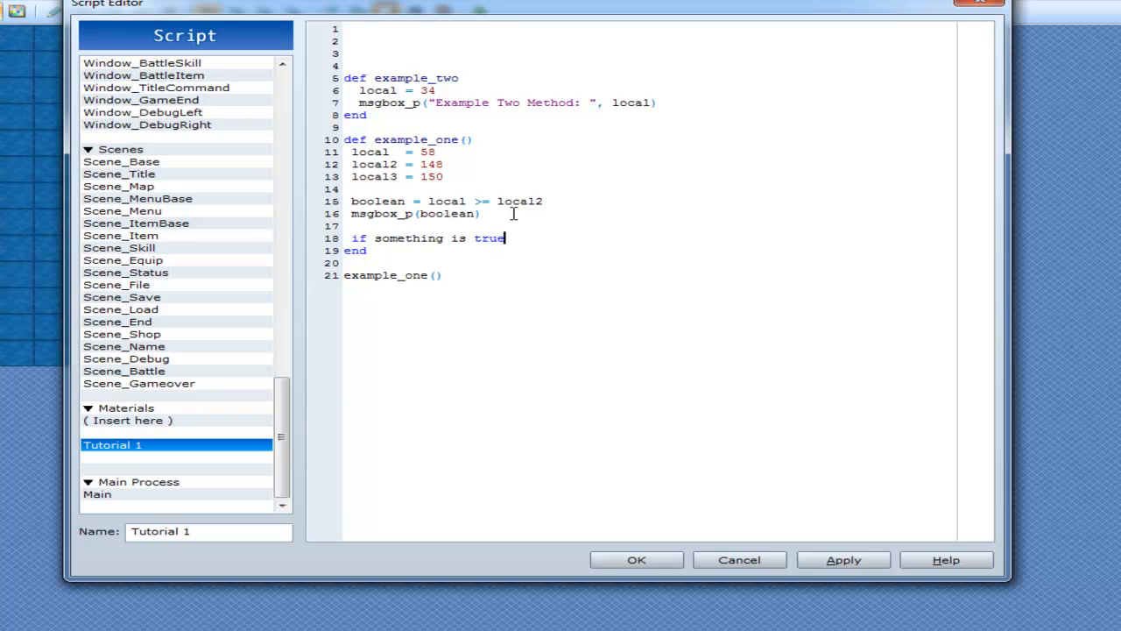
{"action": "key", "text": "enter"}
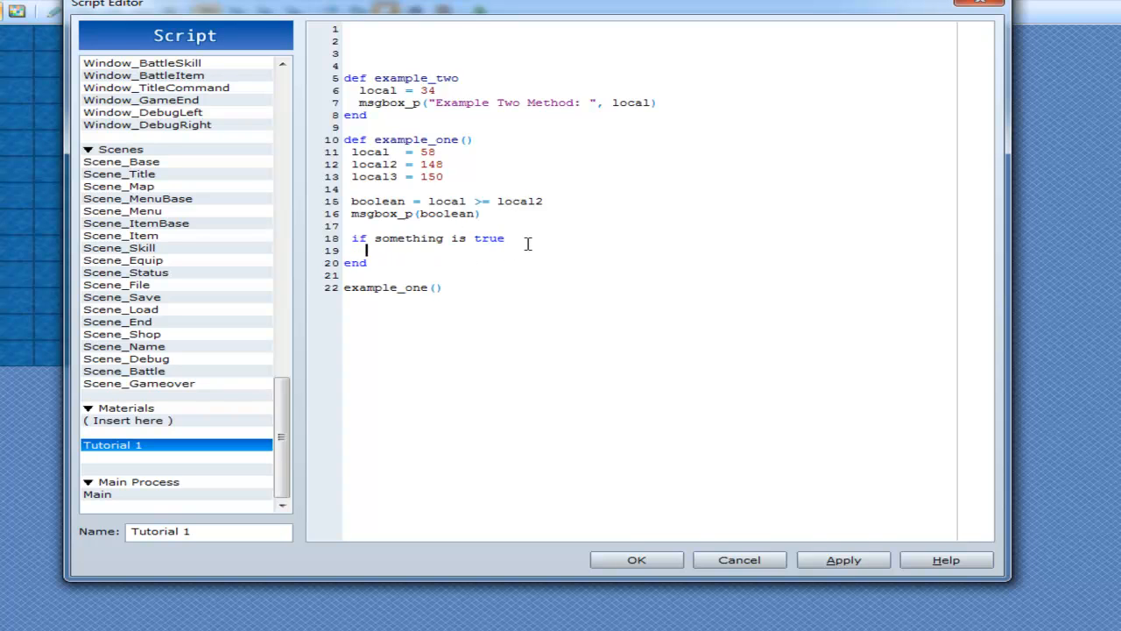
{"action": "key", "text": "enter"}
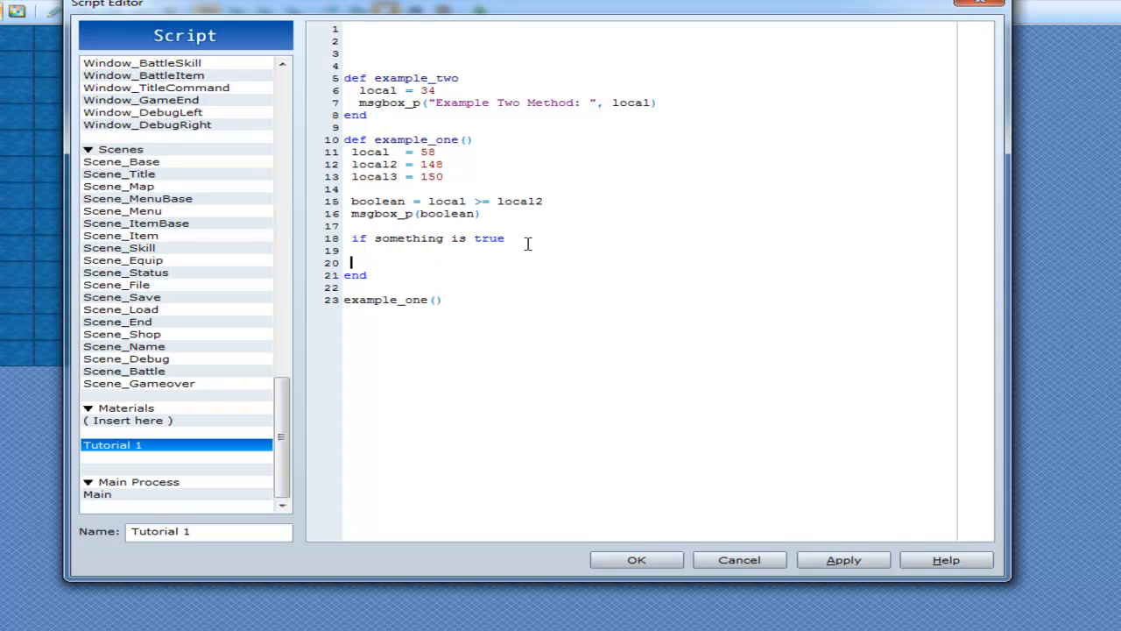
{"action": "type", "text": "end"}
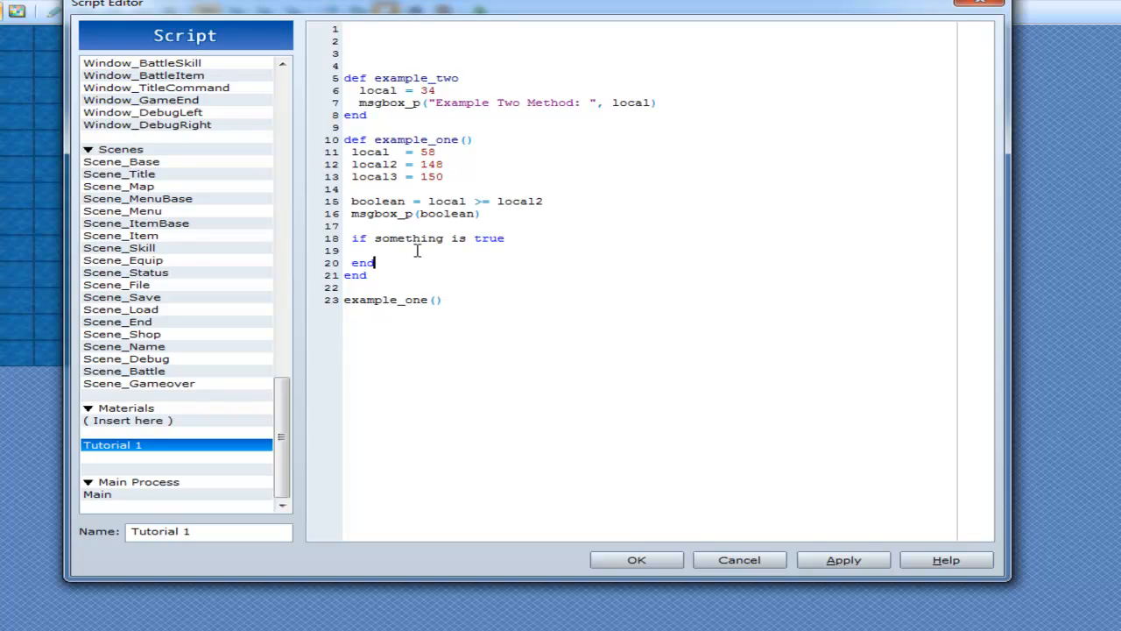
- Replace the placeholder so the condition reads (local > 10) == boolean
{"action": "left_click_drag", "start_coordinate": [374, 237], "coordinate": [505, 237]}
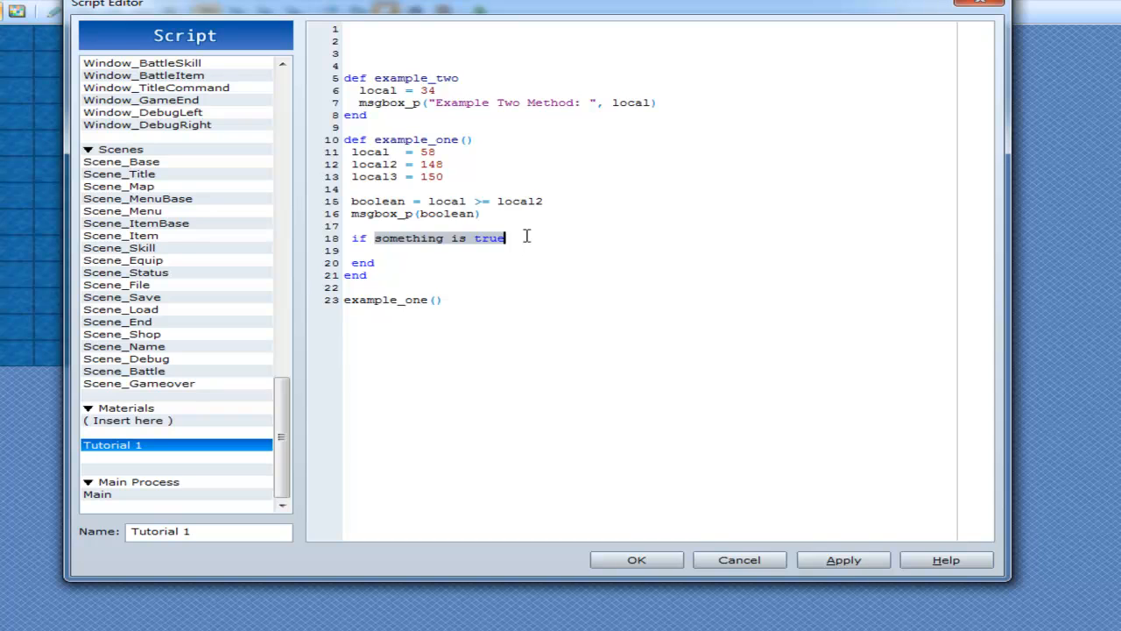
{"action": "type", "text": "11 >"}
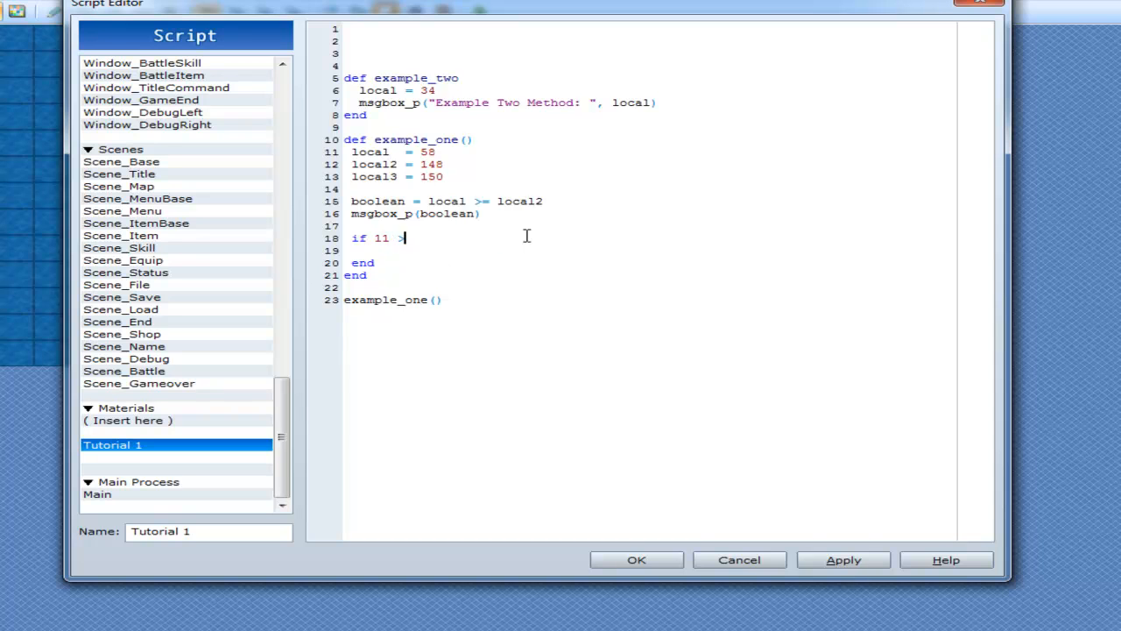
{"action": "type", "text": "10"}
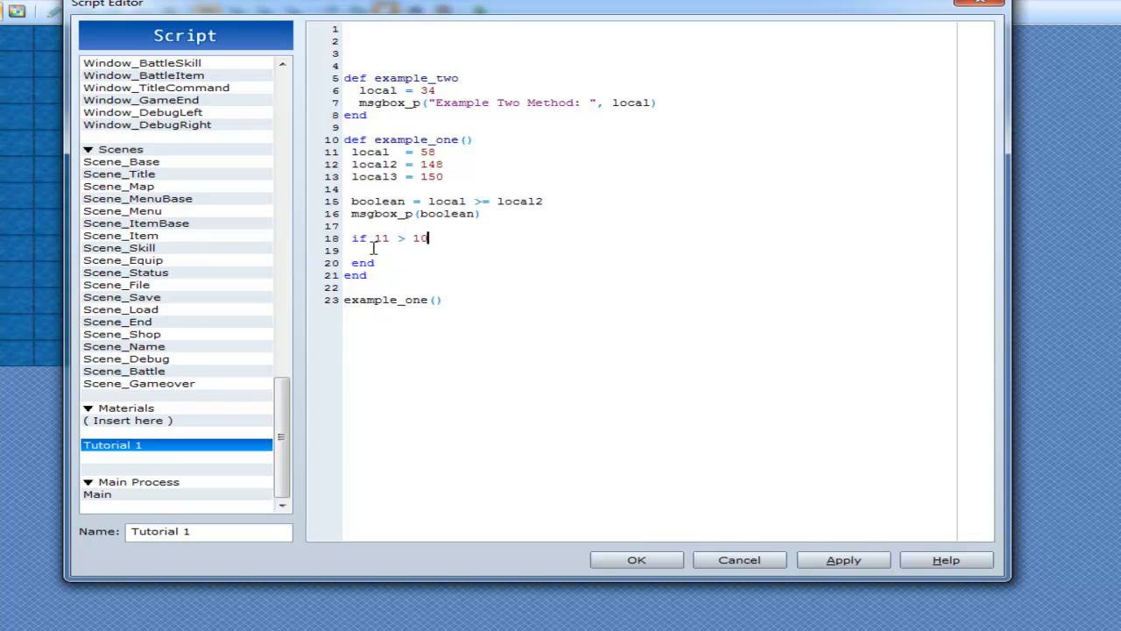
{"action": "left_click_drag", "start_coordinate": [374, 238], "coordinate": [430, 237]}
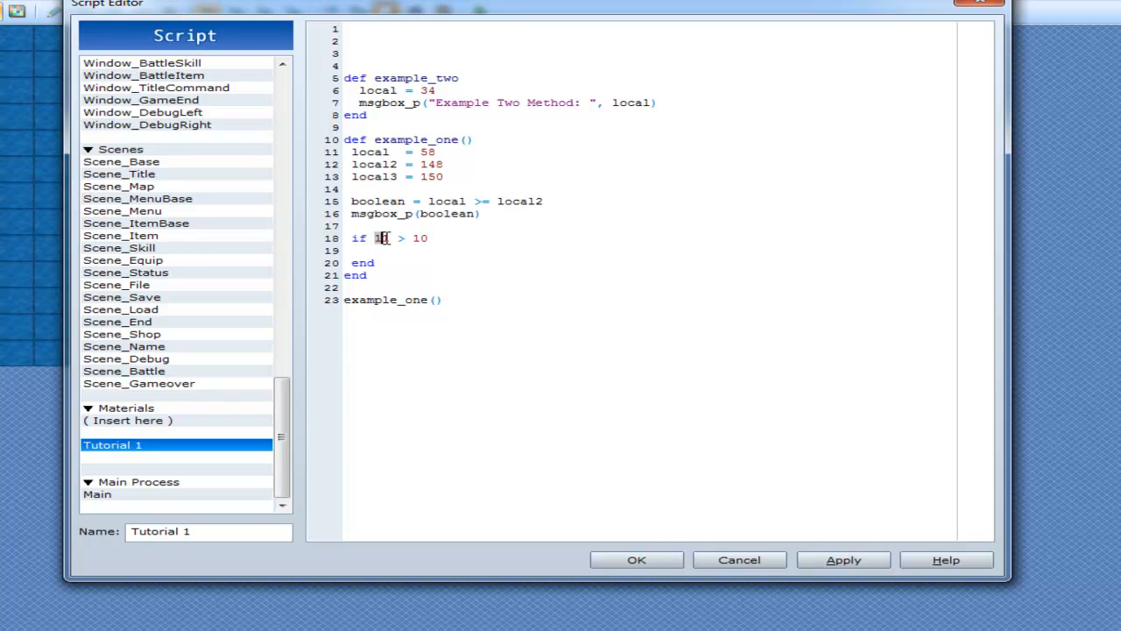
{"action": "type", "text": "local"}
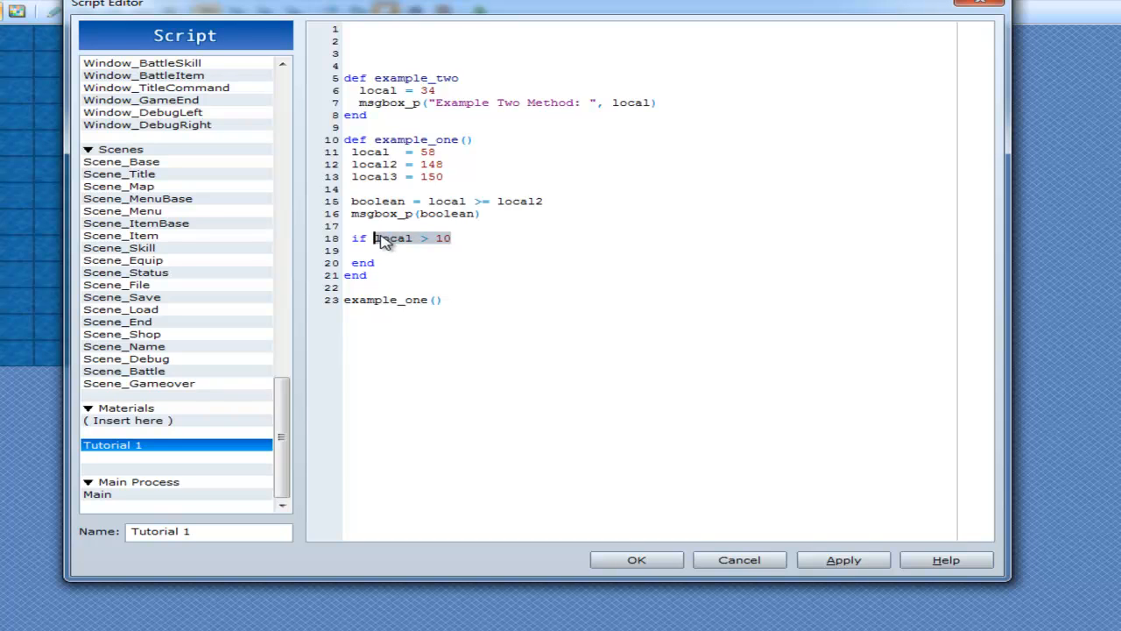
{"action": "mouse_move", "coordinate": [377, 238]}
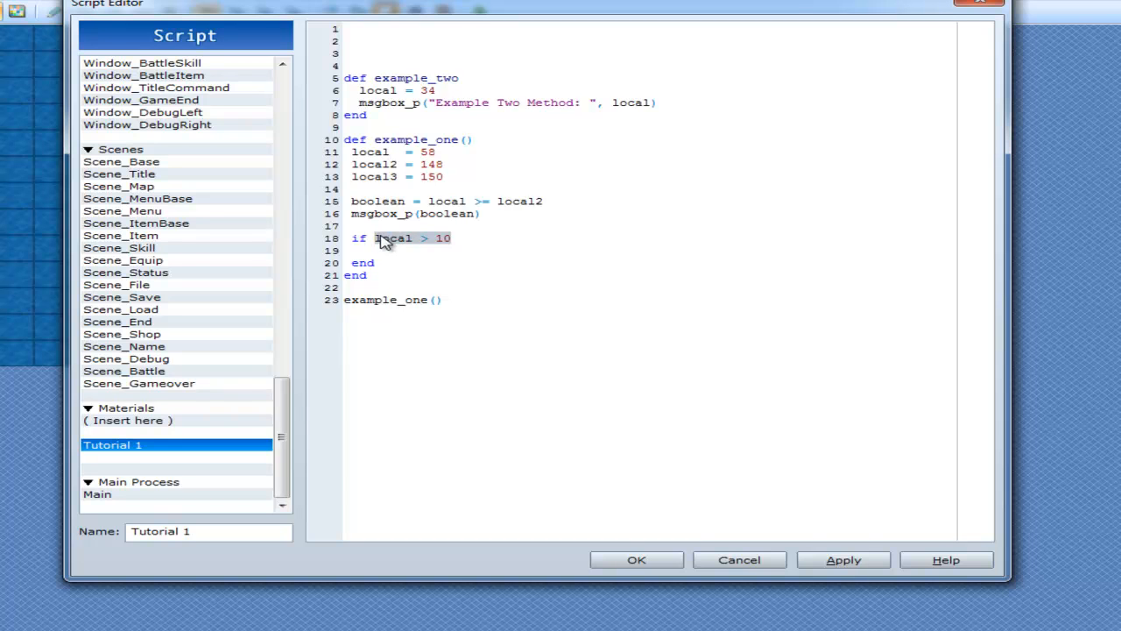
{"action": "double_click", "coordinate": [392, 238]}
{"action": "type", "text": "("}
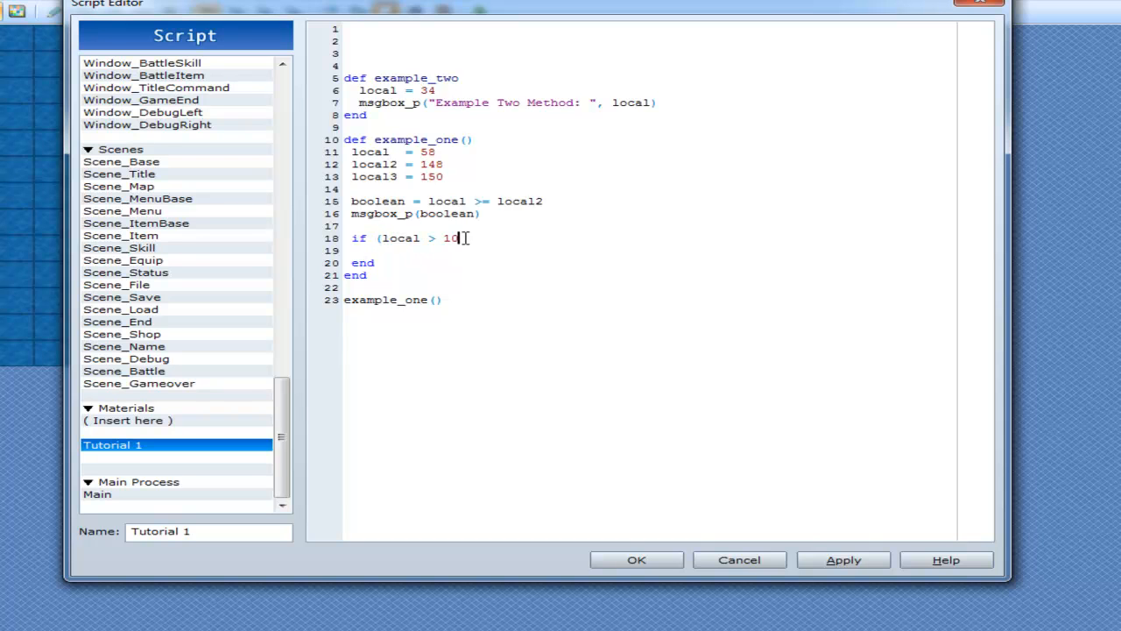
{"action": "type", "text": ")"}
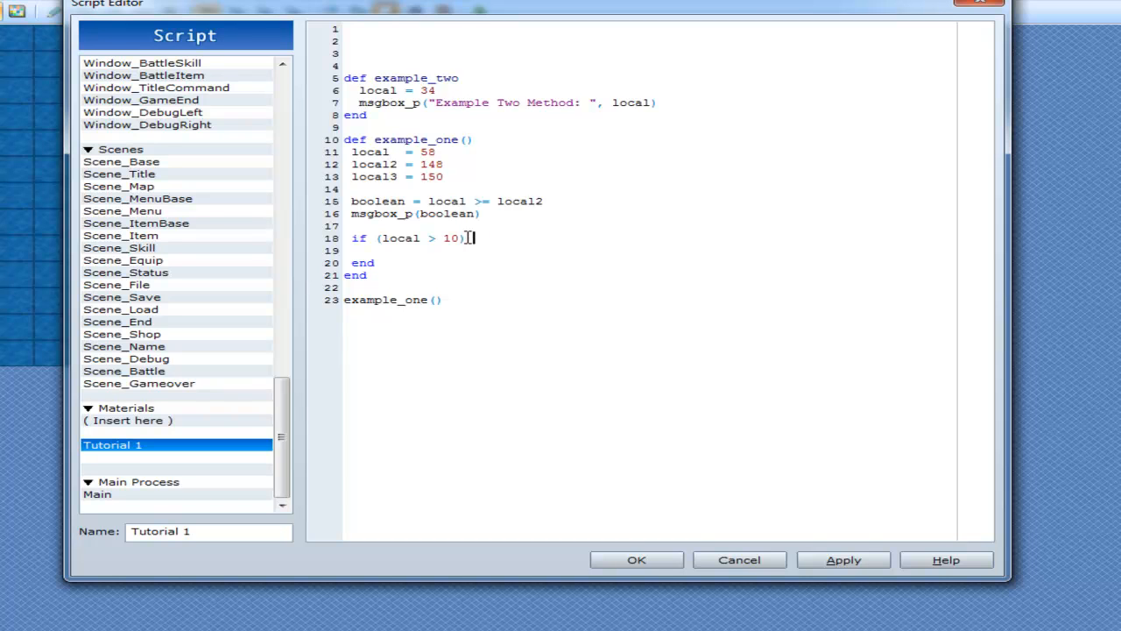
{"action": "type", "text": "== boo"}
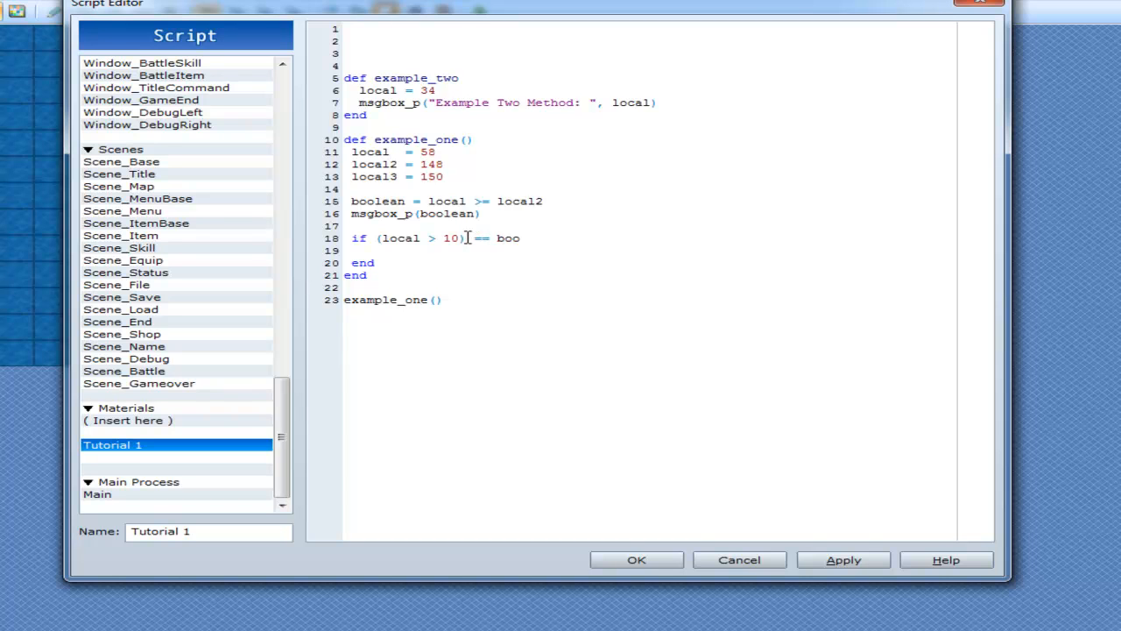
{"action": "type", "text": "lean"}
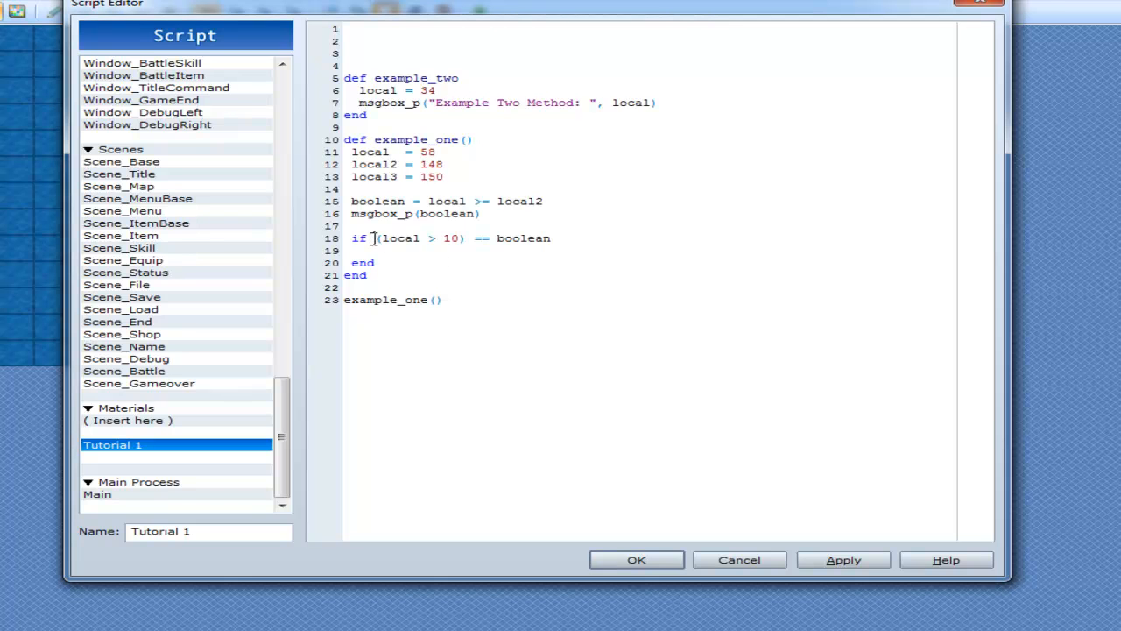
- Rewrite the condition as boolean == true && something == true
{"action": "type", "text": "boolean &&"}
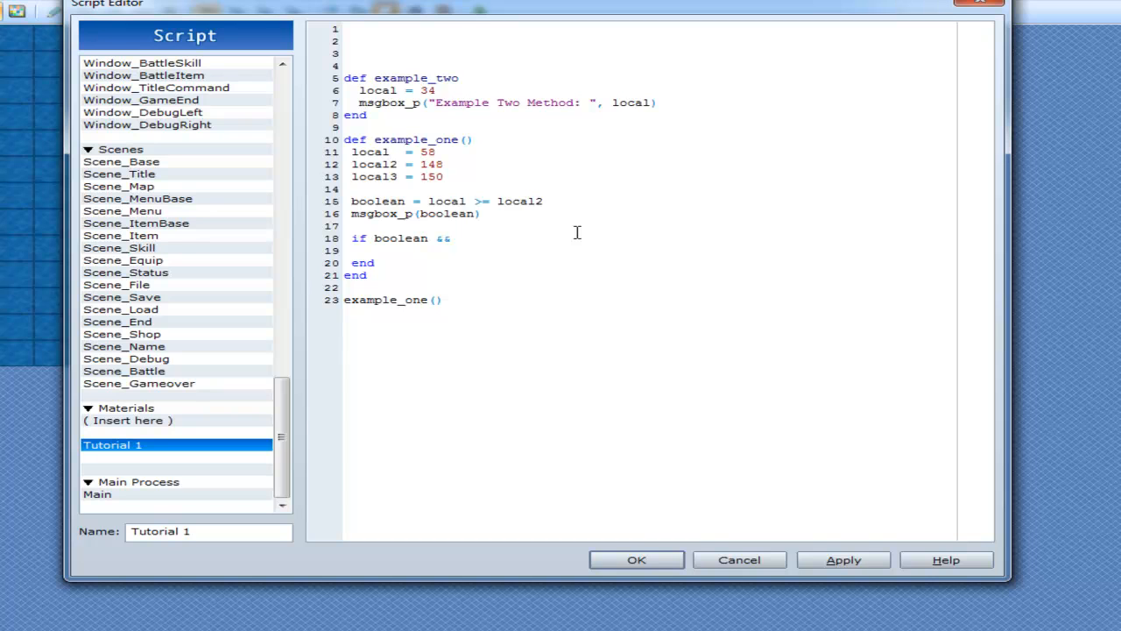
{"action": "type", "text": "some"}
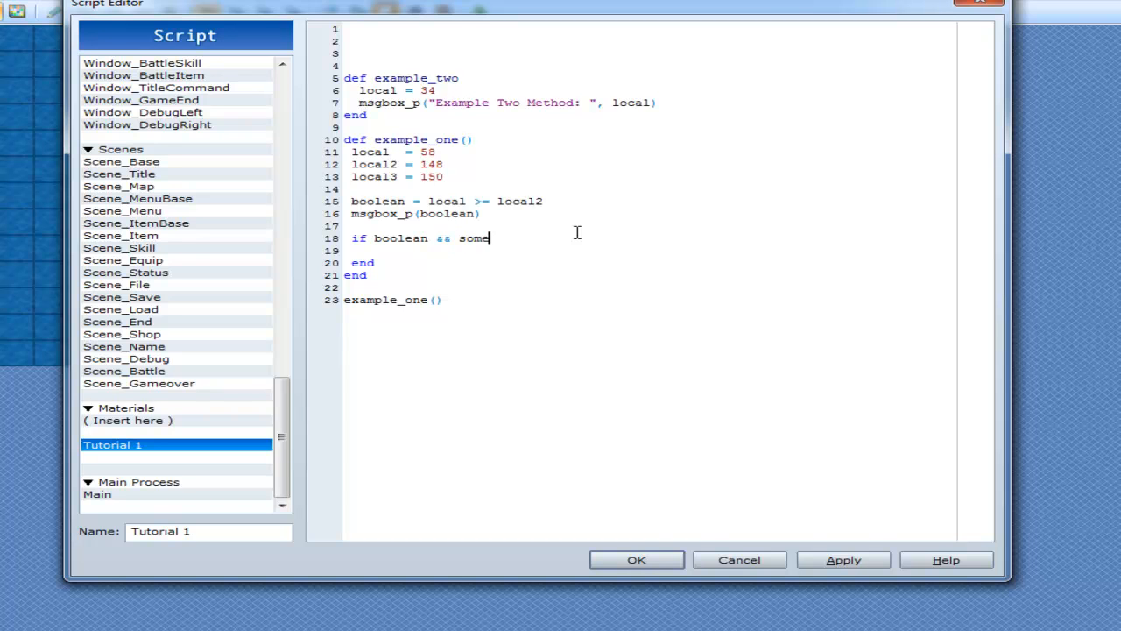
{"action": "type", "text": "thing"}
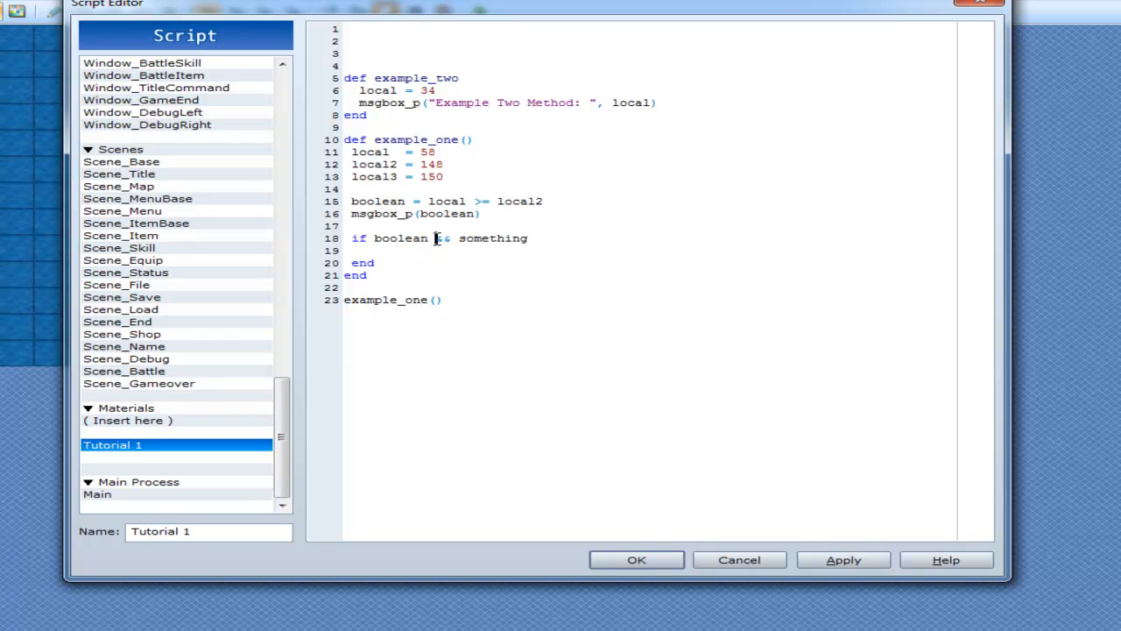
{"action": "type", "text": "==true"}
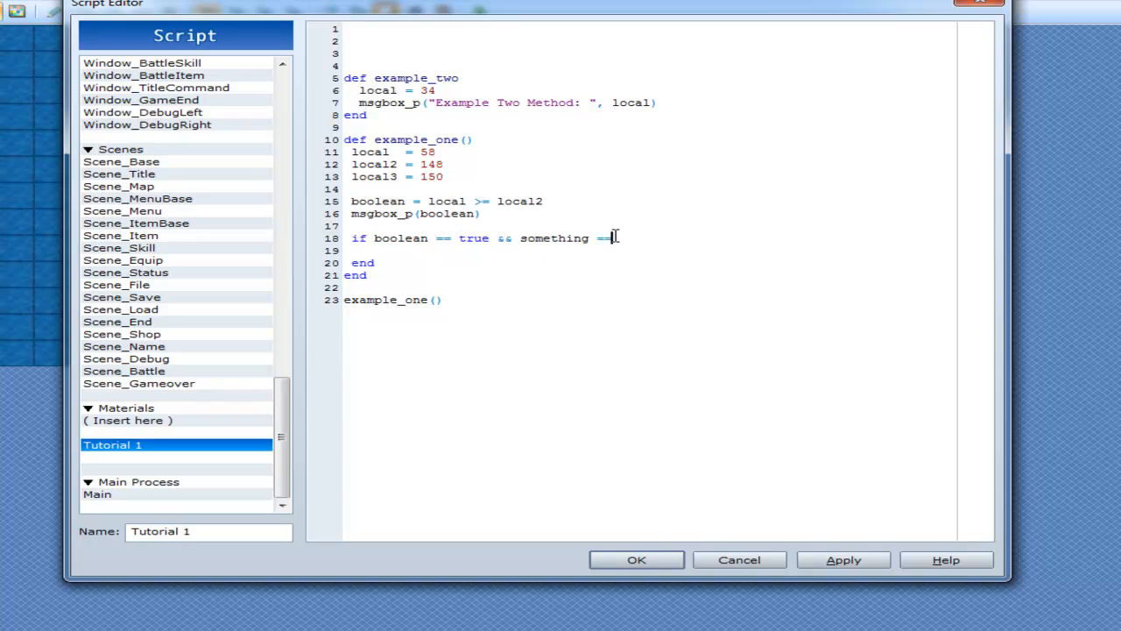
{"action": "type", "text": "true"}
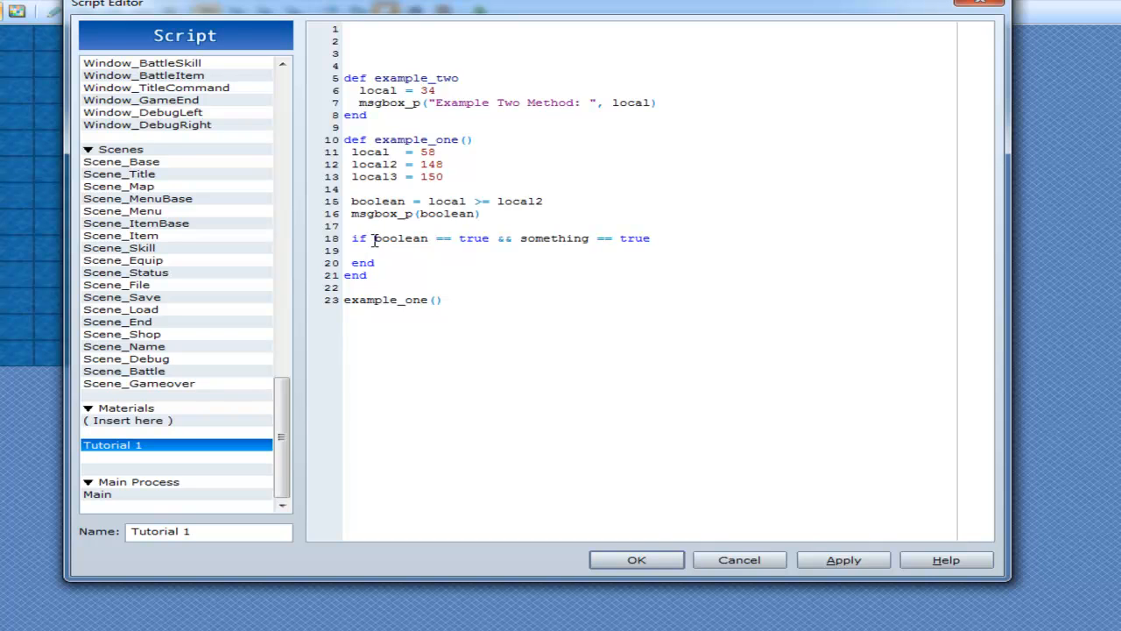
- Swap the && operator for || so the two checks are joined with OR
{"action": "left_click_drag", "start_coordinate": [374, 237], "coordinate": [652, 237]}
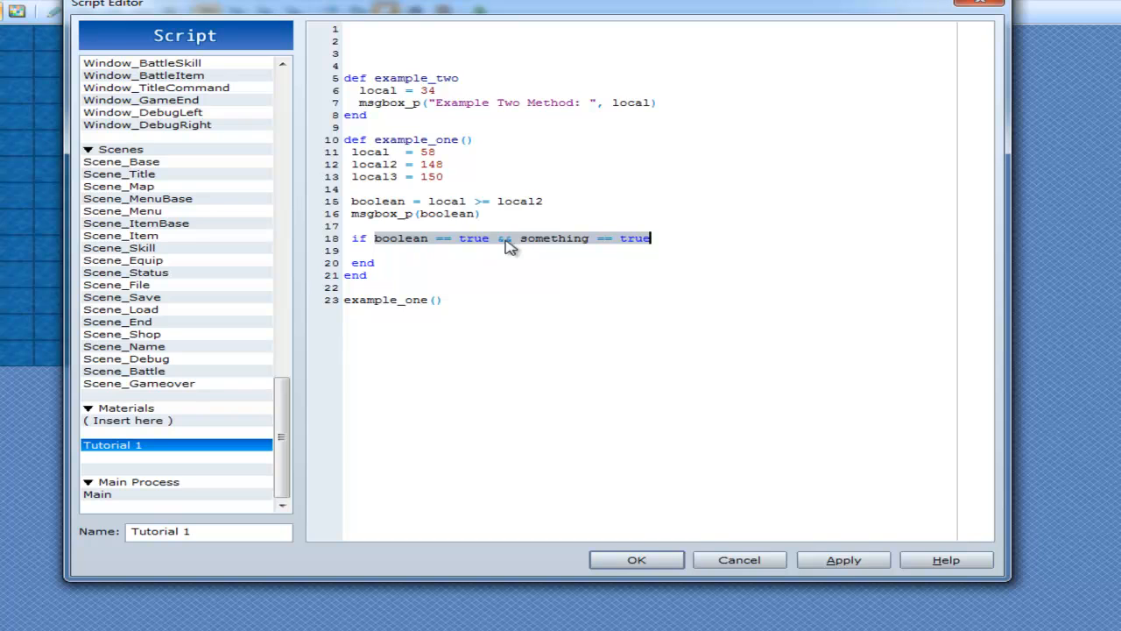
{"action": "mouse_move", "coordinate": [530, 247]}
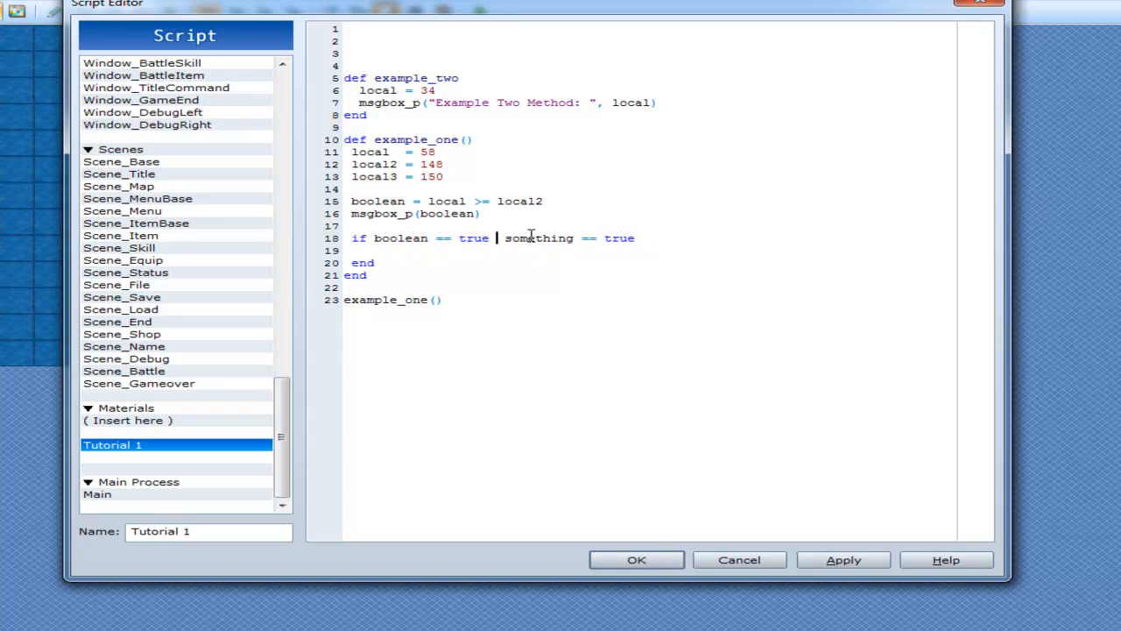
{"action": "type", "text": "||"}
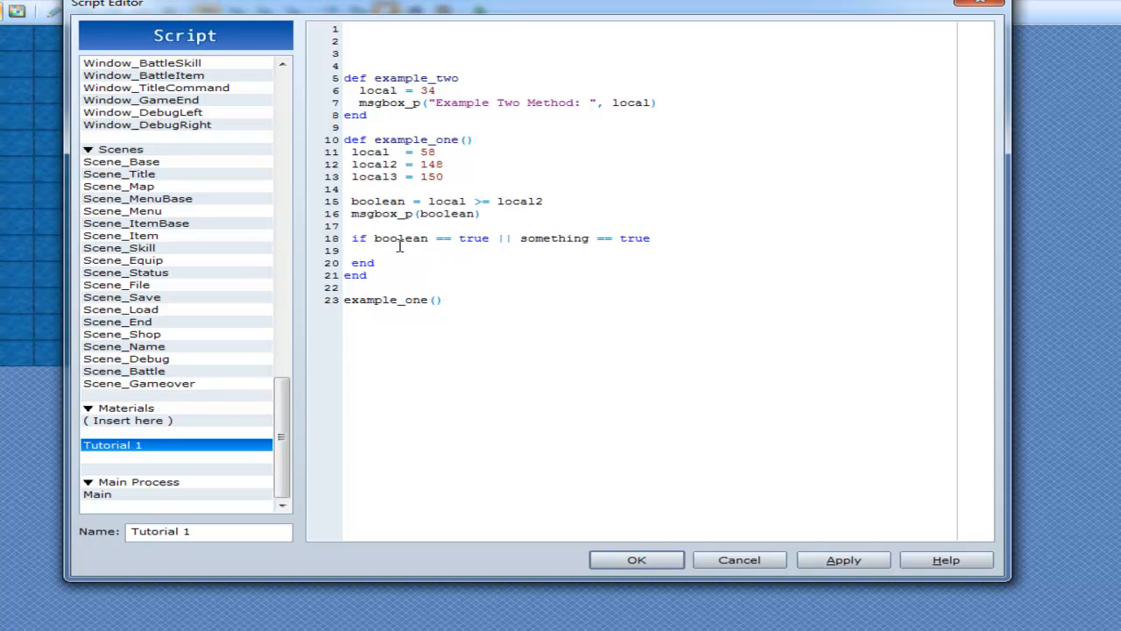
{"action": "double_click", "coordinate": [401, 237]}
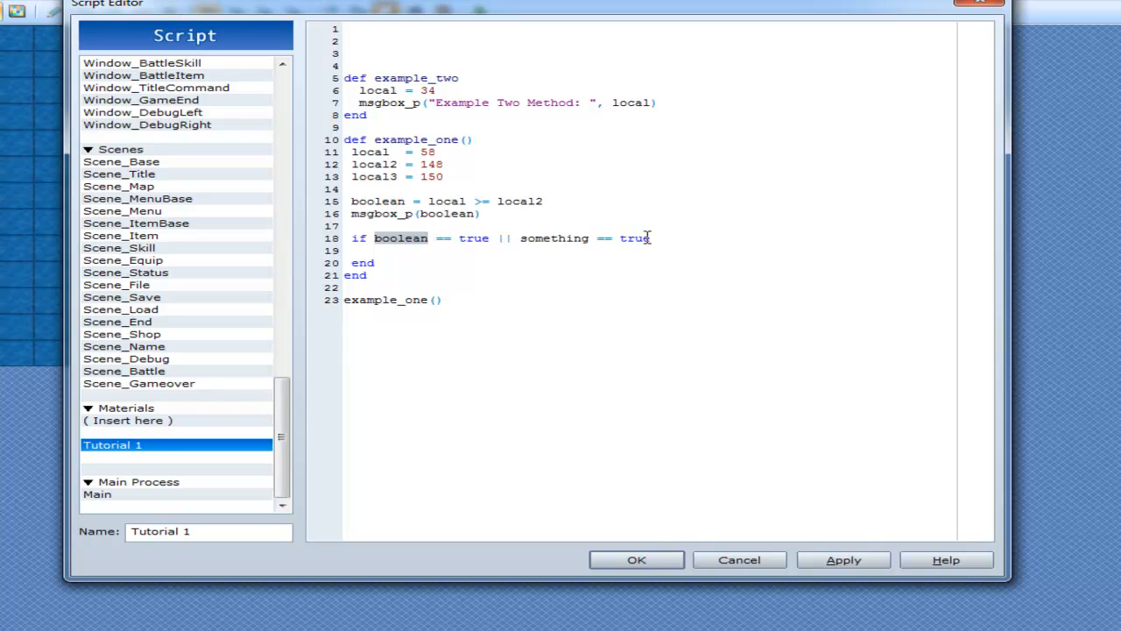
- Show msgbox_p("statement was true") inside the if block
{"action": "type", "text": "msg"}
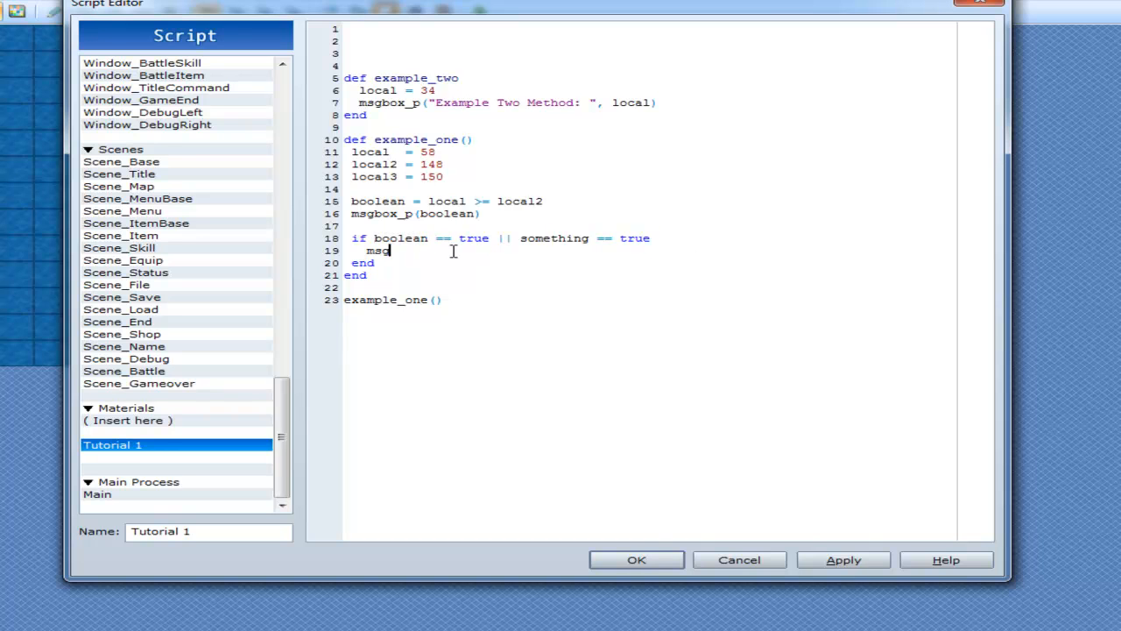
{"action": "type", "text": "box_p("}
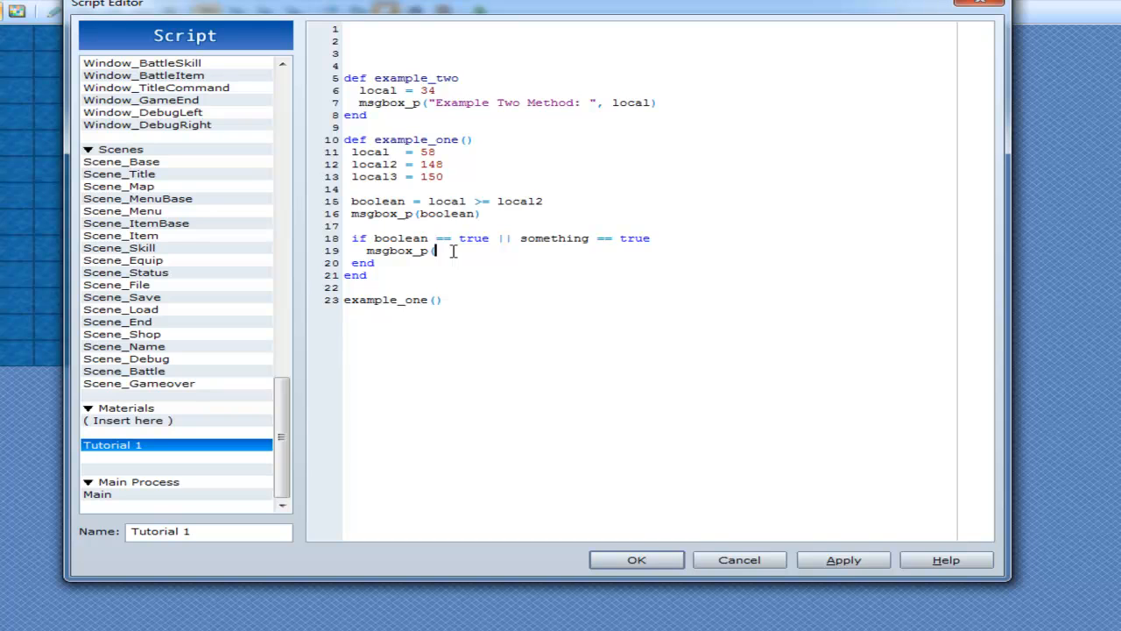
{"action": "type", "text": "\"s"}
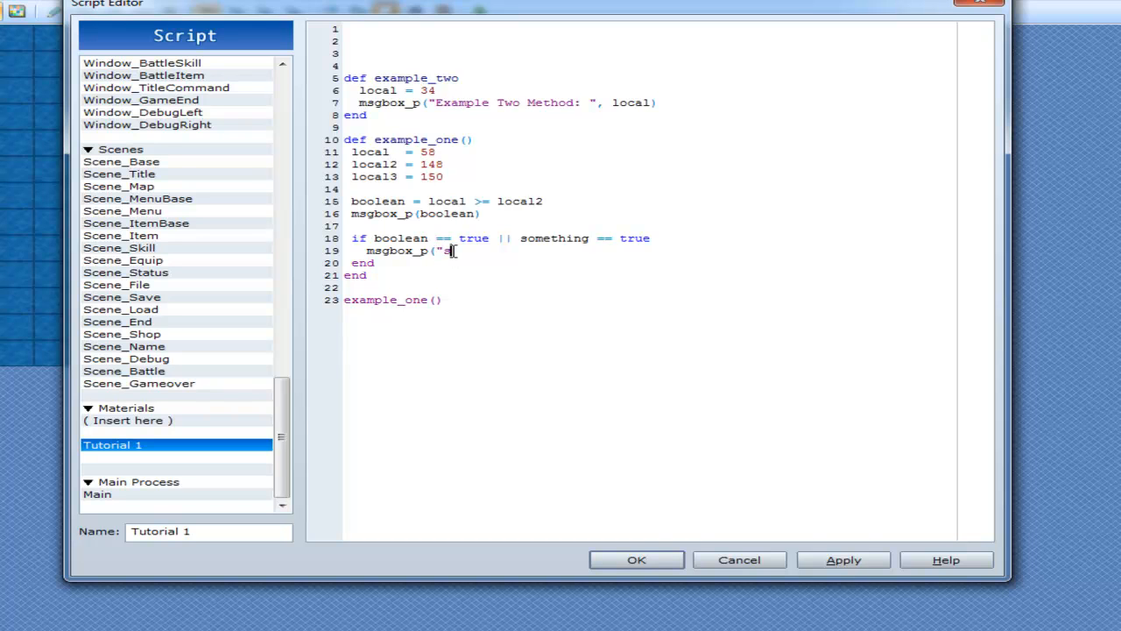
{"action": "type", "text": "statement wa"}
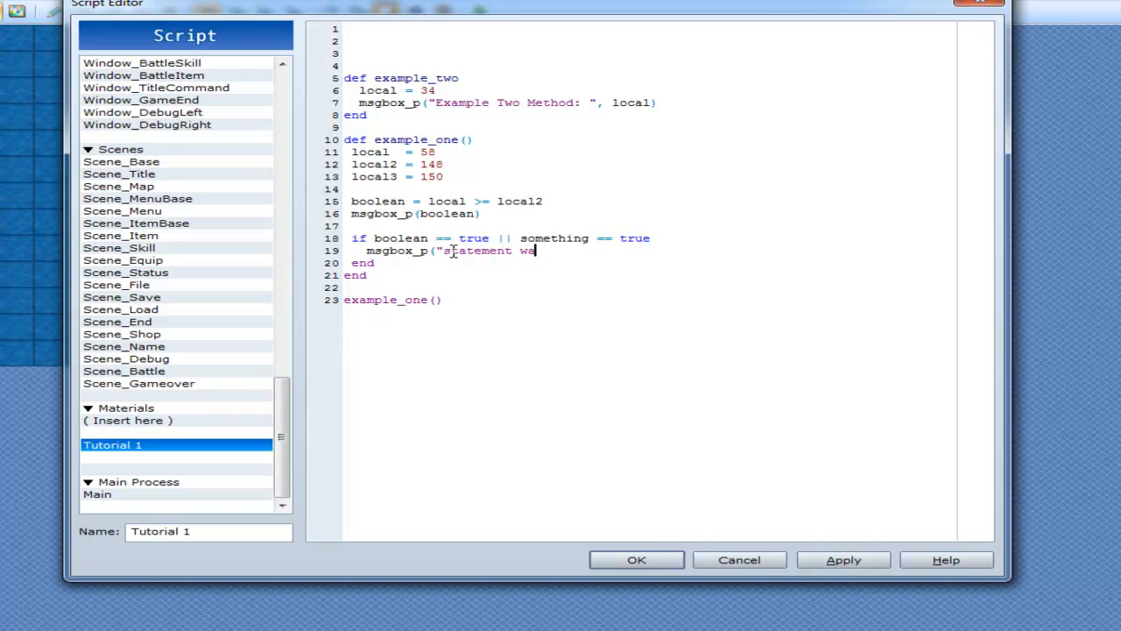
{"action": "type", "text": "s true\")"}
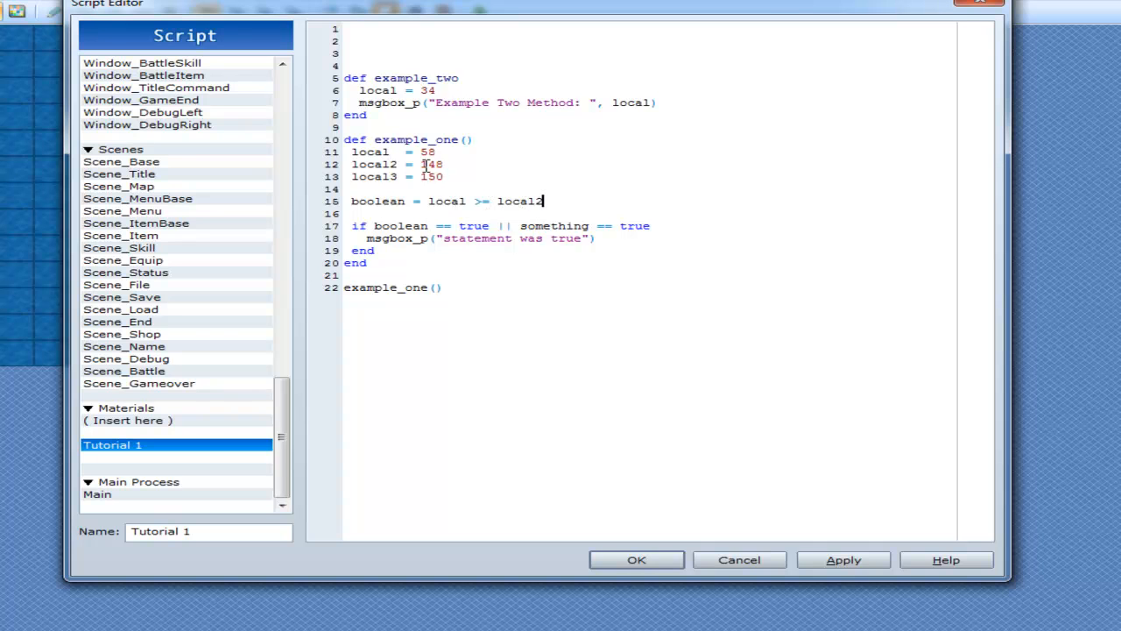
- Delete the msgbox_p(boolean) line and set something = true before the if
{"action": "double_click", "coordinate": [377, 201]}
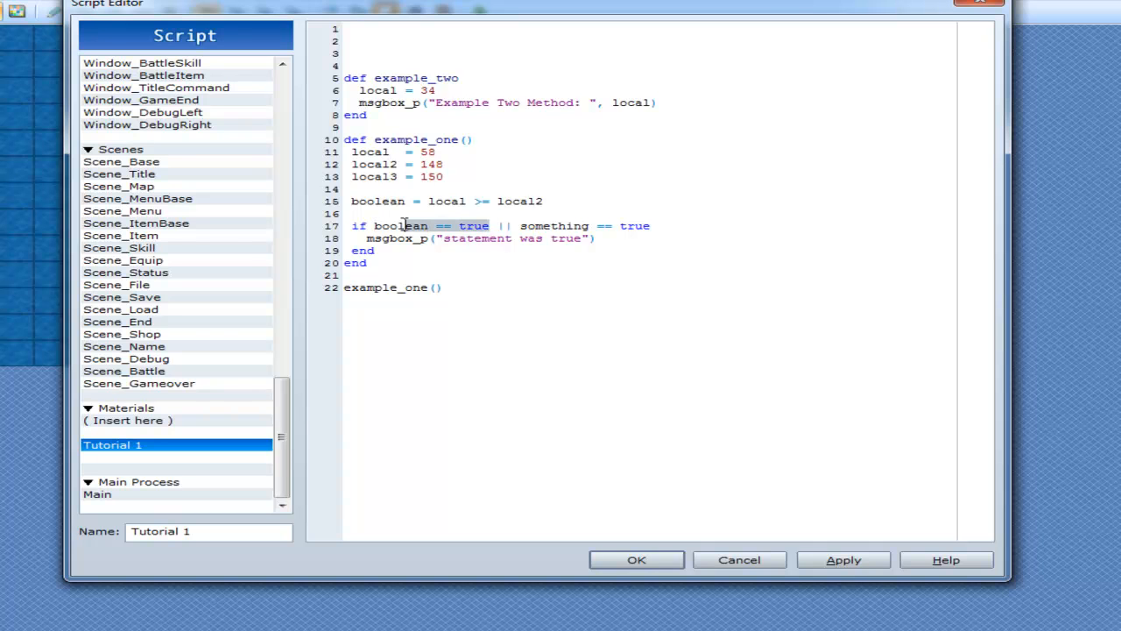
{"action": "double_click", "coordinate": [553, 225]}
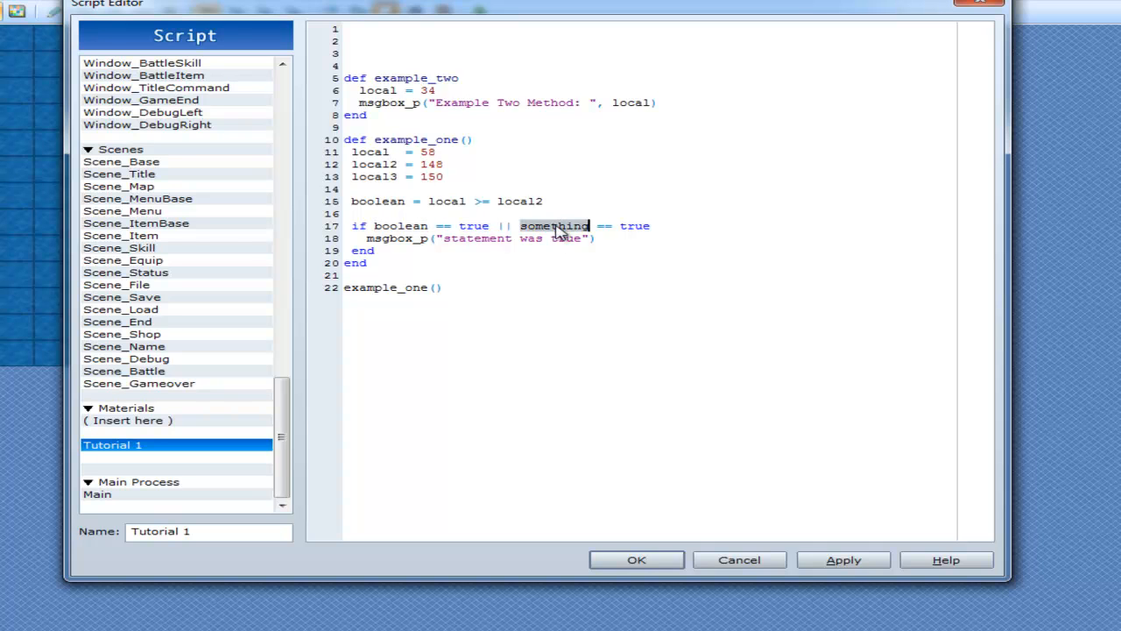
{"action": "key", "text": "enter"}
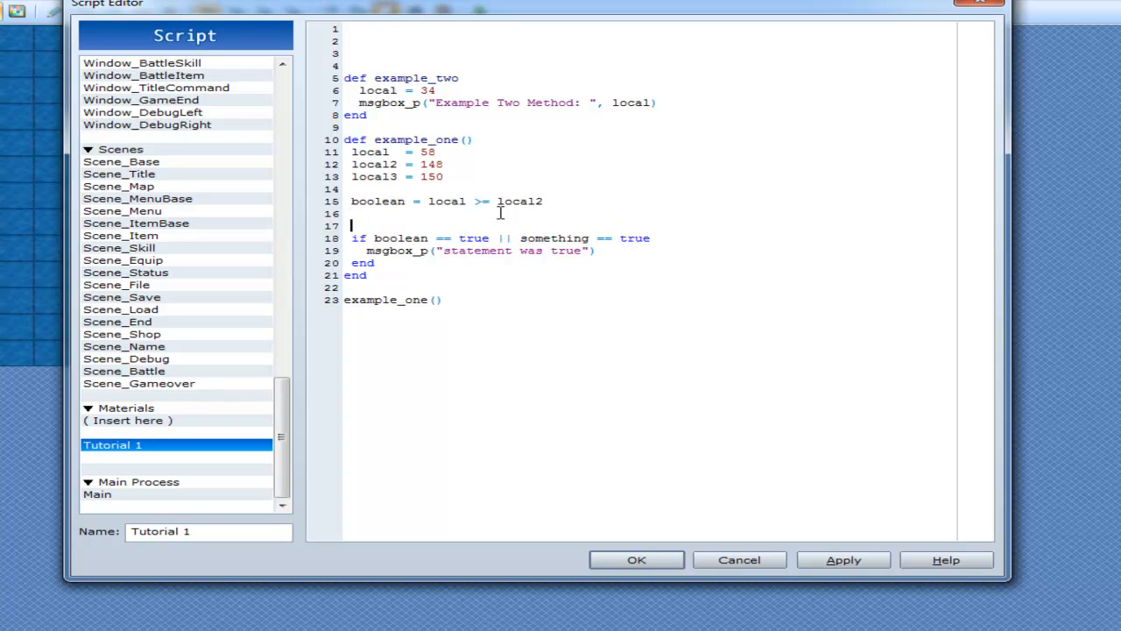
{"action": "type", "text": "something = t"}
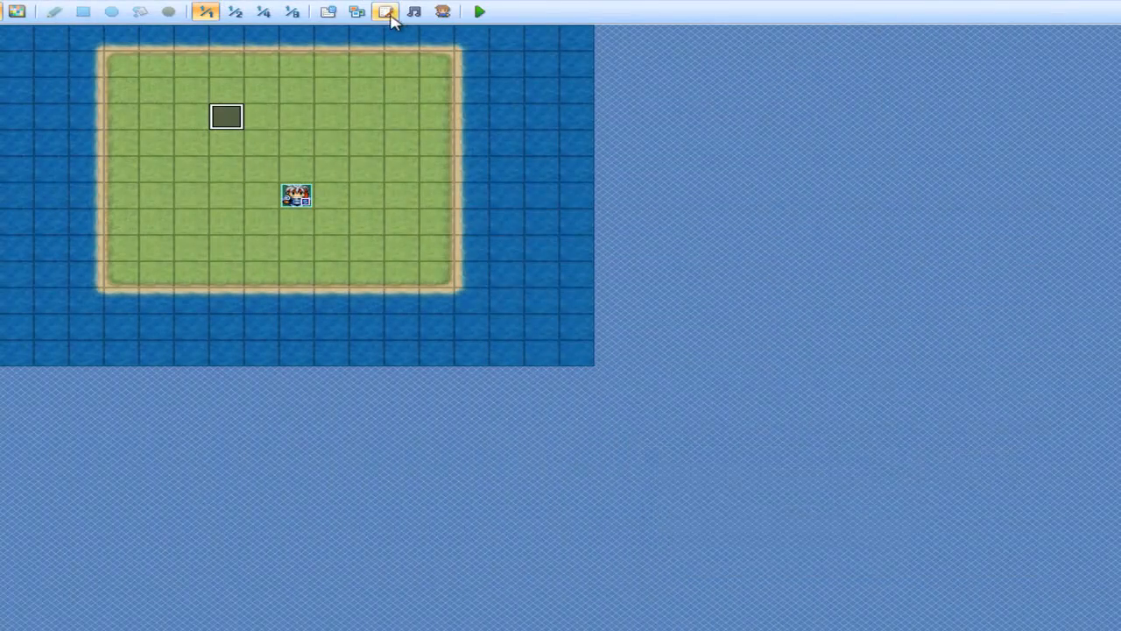
- Save the script, playtest the game and return to the Script Editor
{"action": "left_click", "coordinate": [383, 11]}
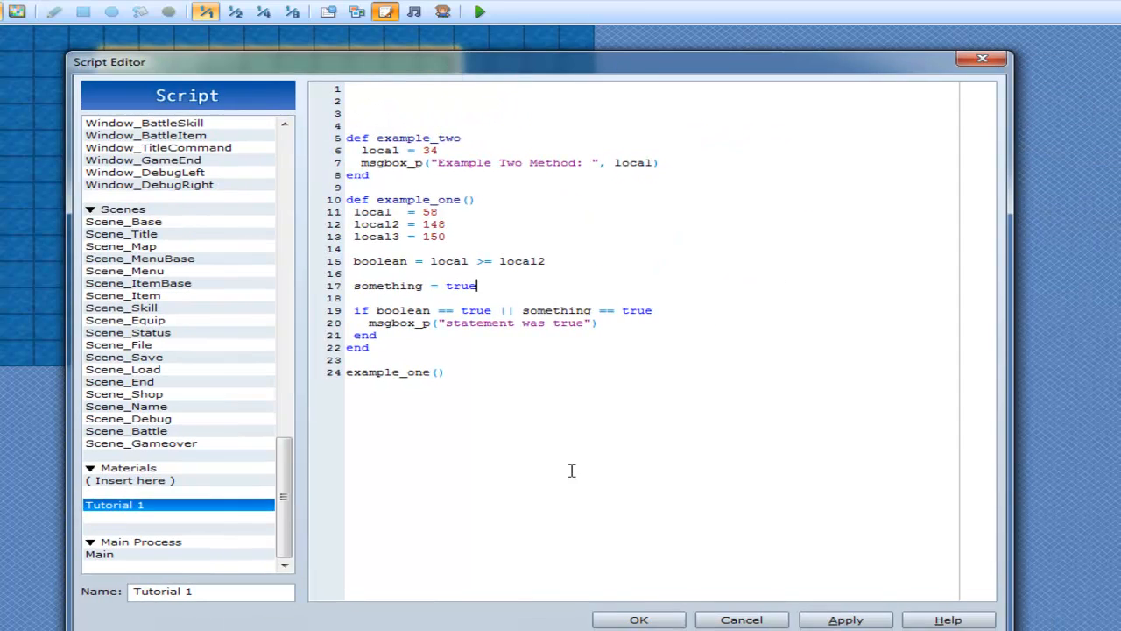
{"action": "left_click", "coordinate": [480, 11]}
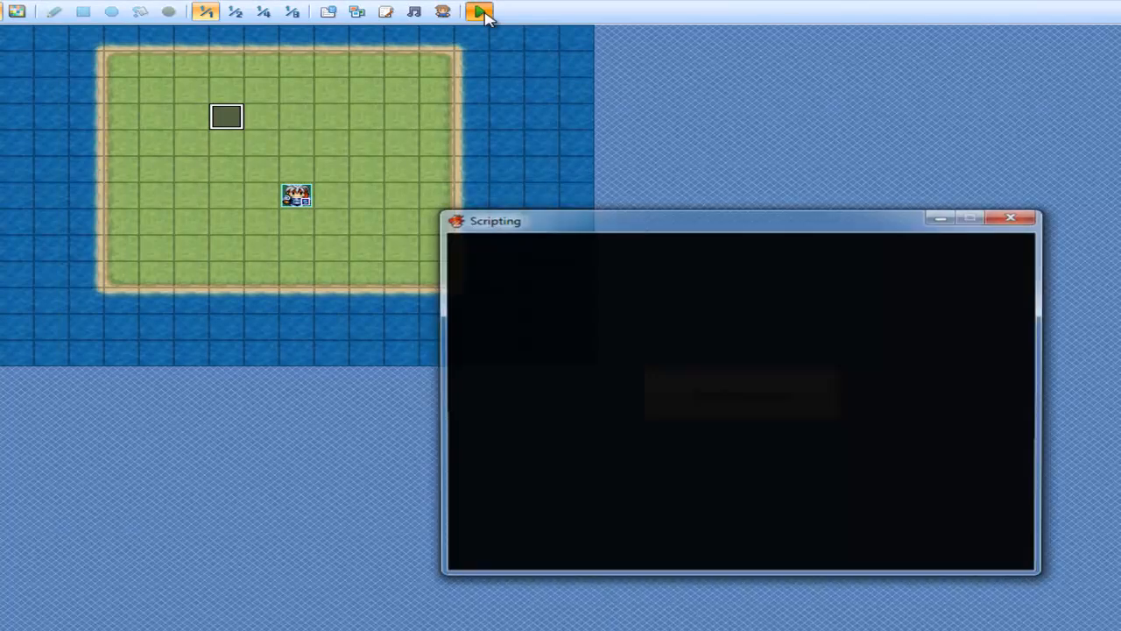
{"action": "left_click", "coordinate": [480, 11]}
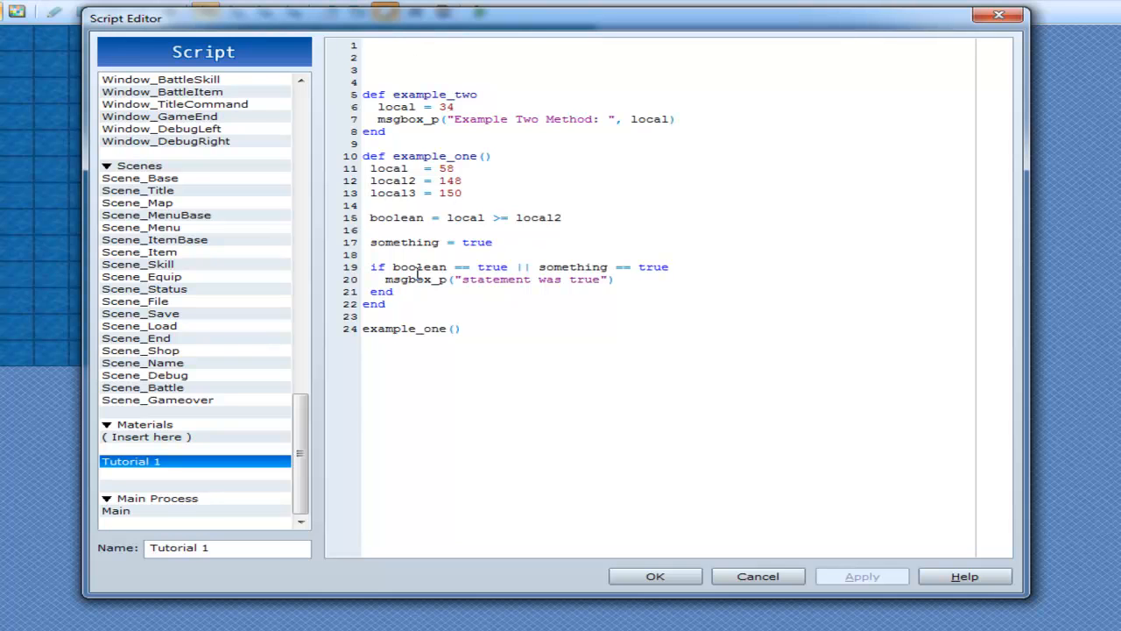
- Make the condition && ... || something2 == true, with something = false and something2 = true
{"action": "left_click", "coordinate": [493, 242]}
{"action": "type", "text": "&&"}
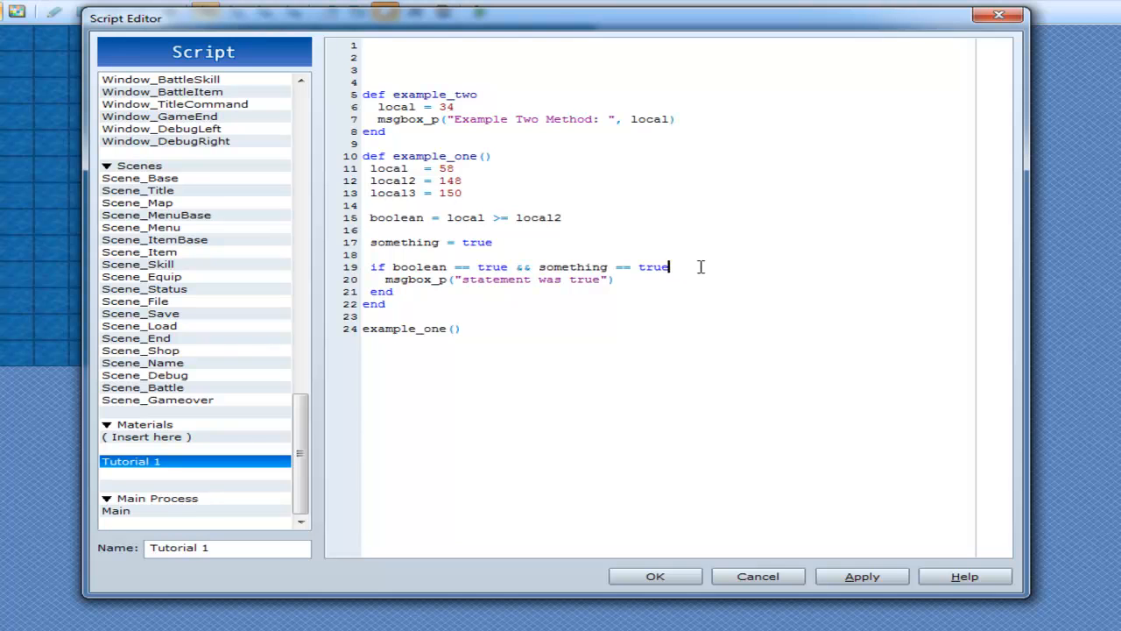
{"action": "type", "text": "|| ed"}
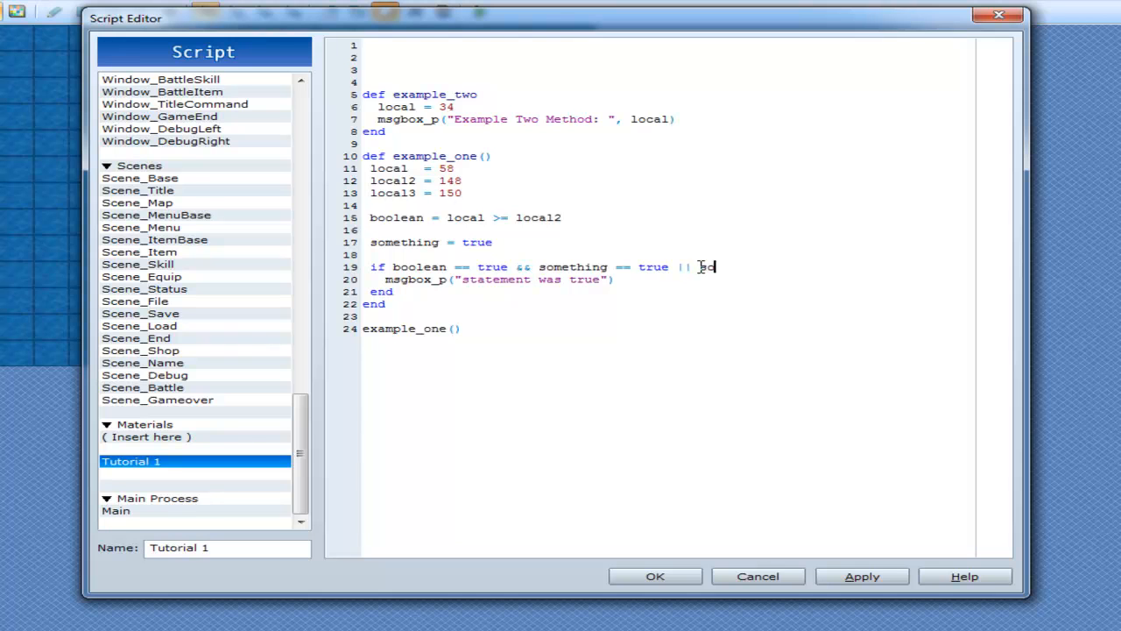
{"action": "type", "text": "something2 == true"}
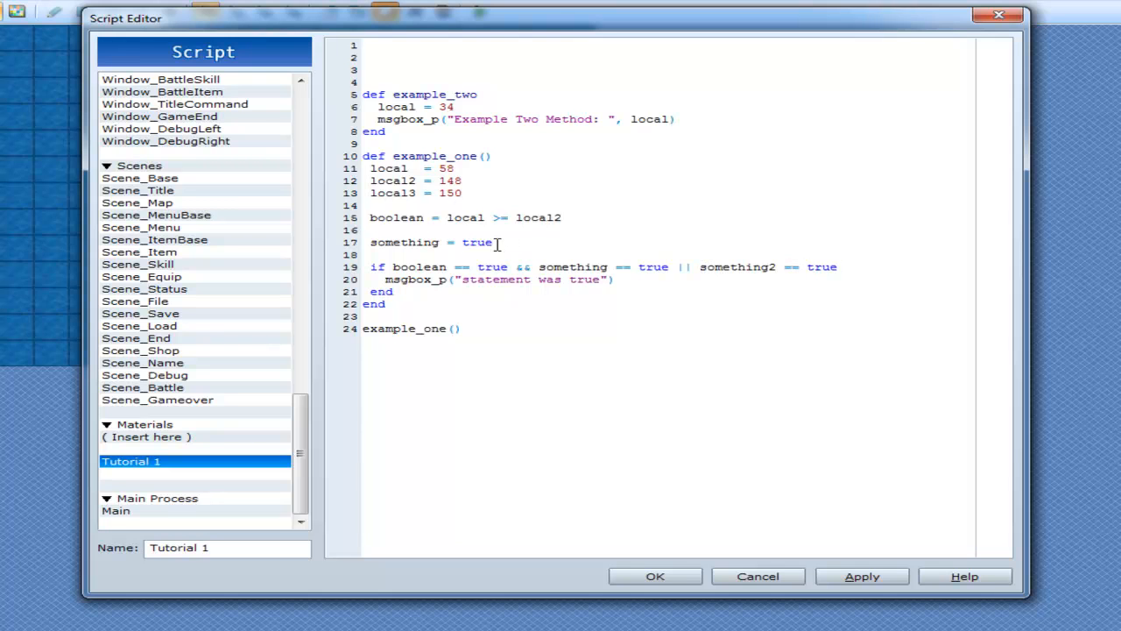
{"action": "type", "text": "false"}
{"action": "type", "text": "som"}
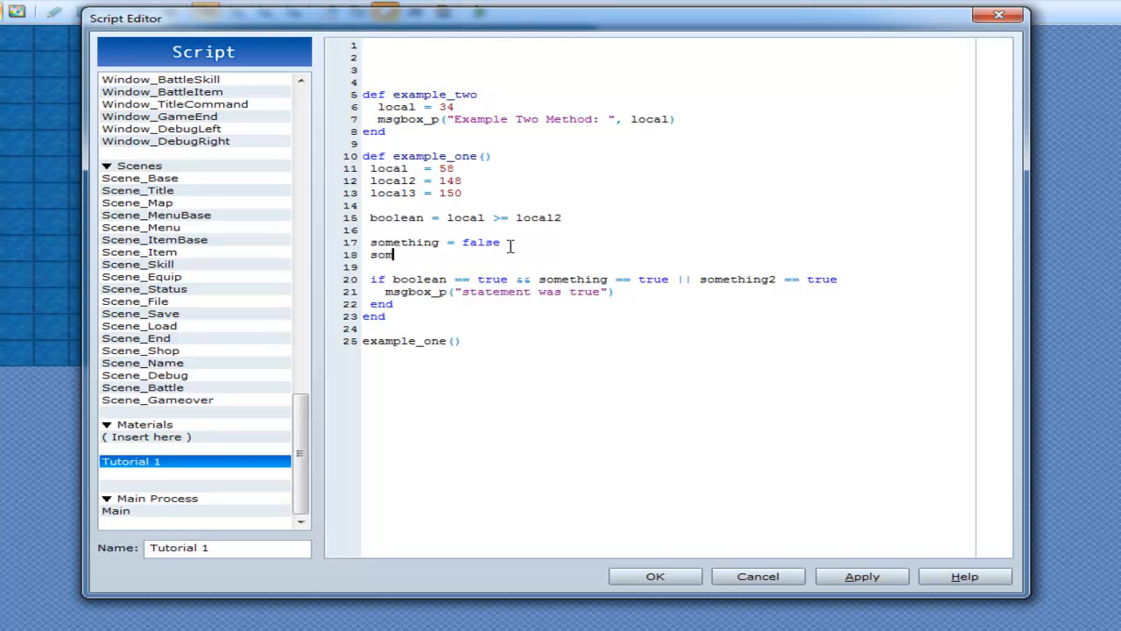
{"action": "type", "text": "ething2 = tr"}
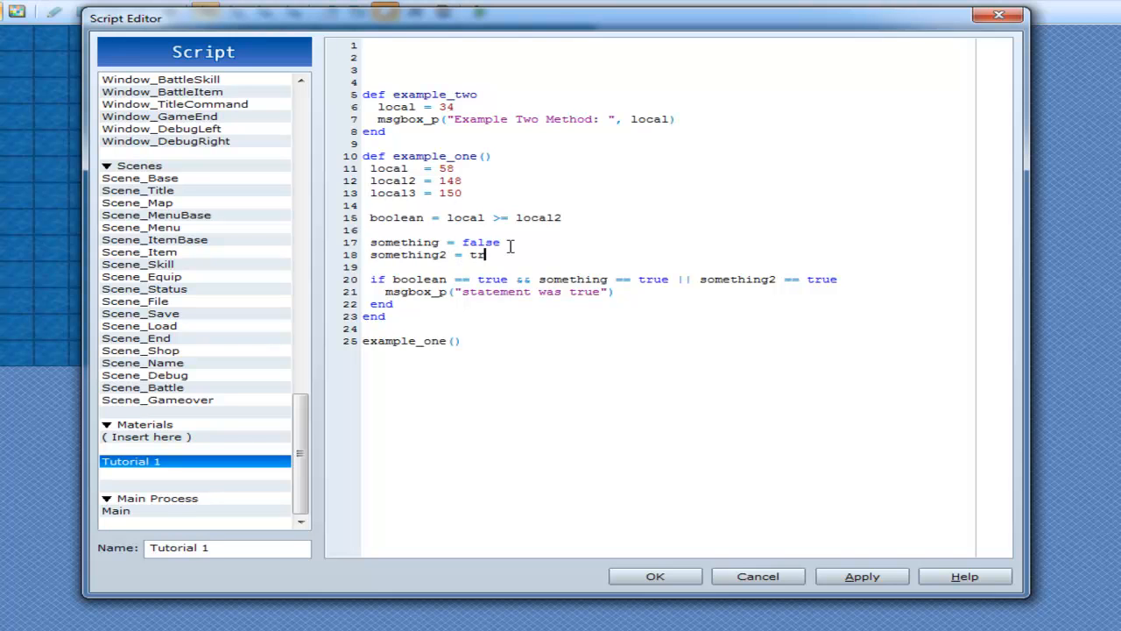
{"action": "type", "text": "ue"}
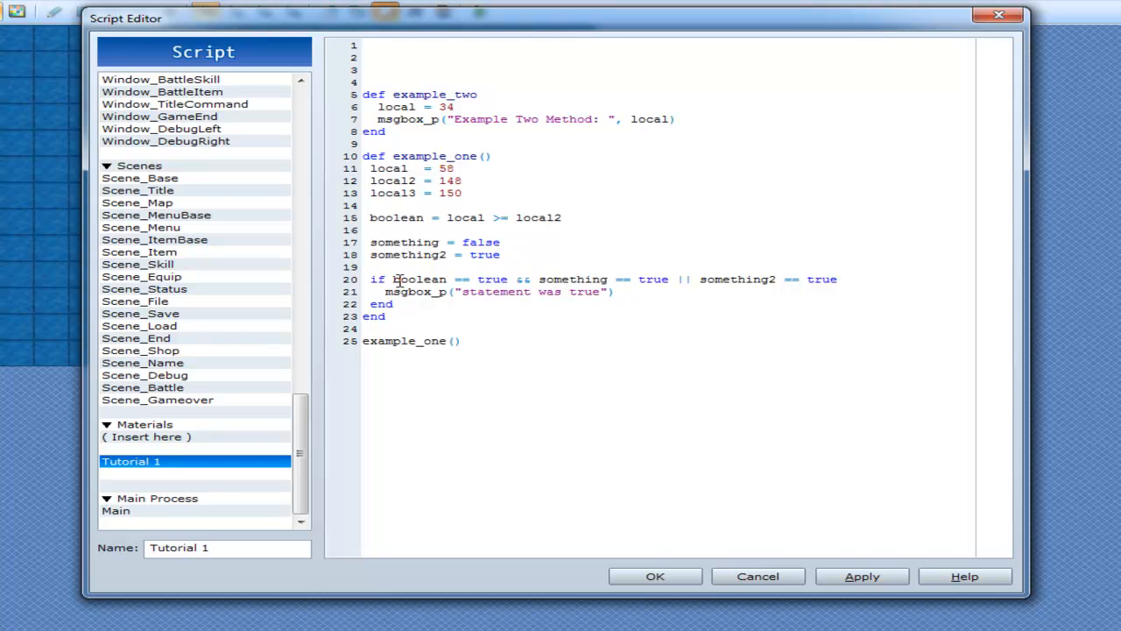
{"action": "mouse_move", "coordinate": [400, 217]}
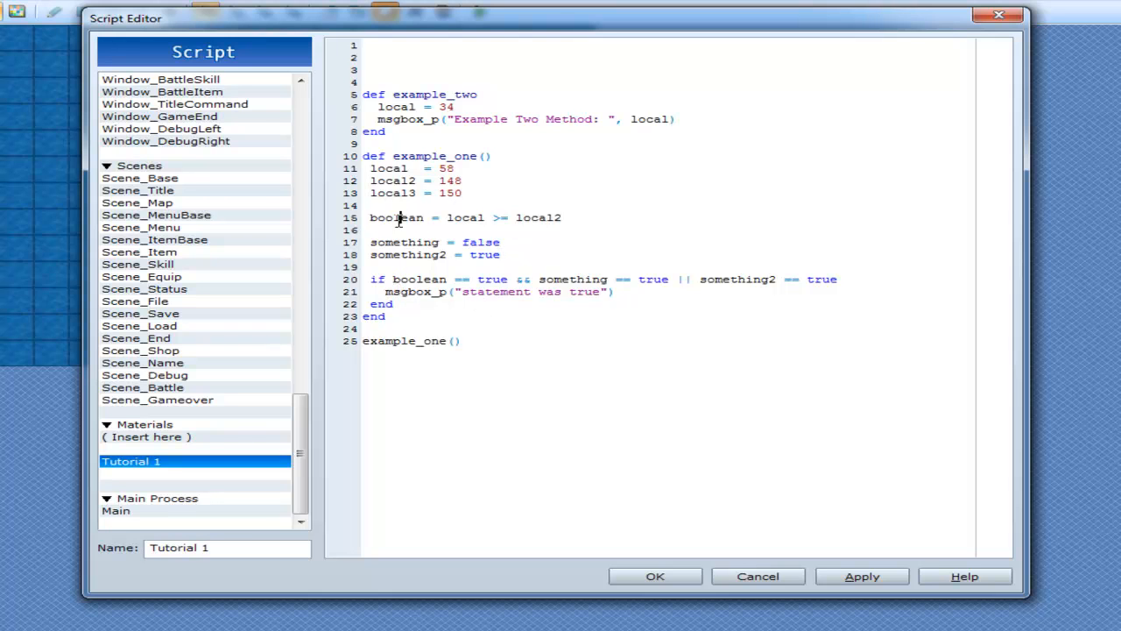
{"action": "mouse_move", "coordinate": [407, 292]}
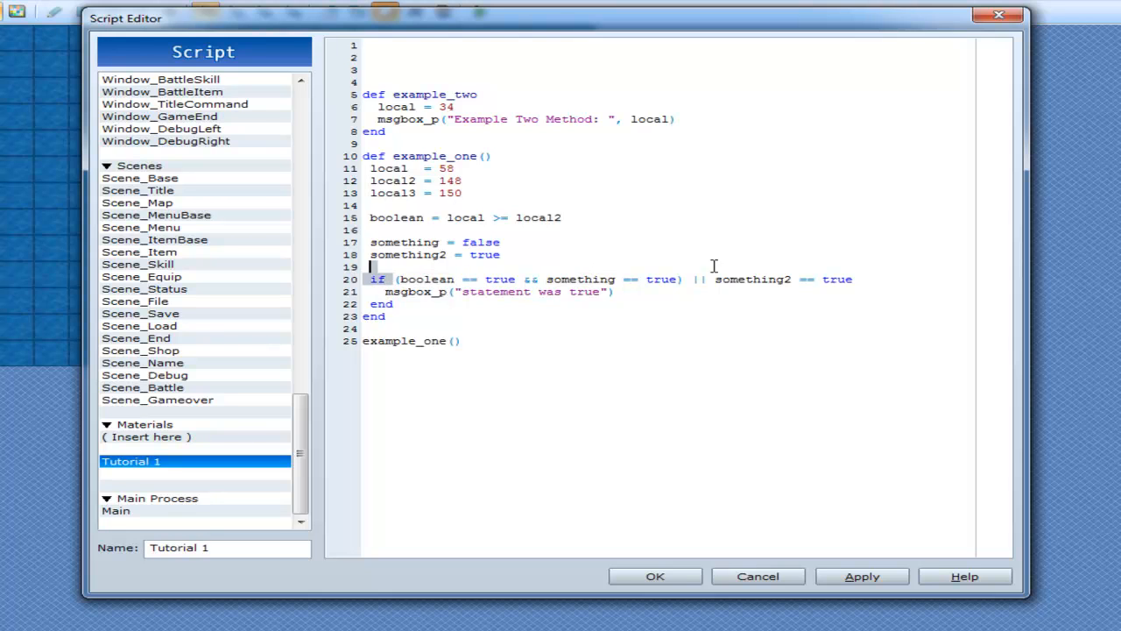
- Wrap boolean == true && something == true in brackets, save and playtest
{"action": "left_click_drag", "start_coordinate": [395, 278], "coordinate": [682, 279]}
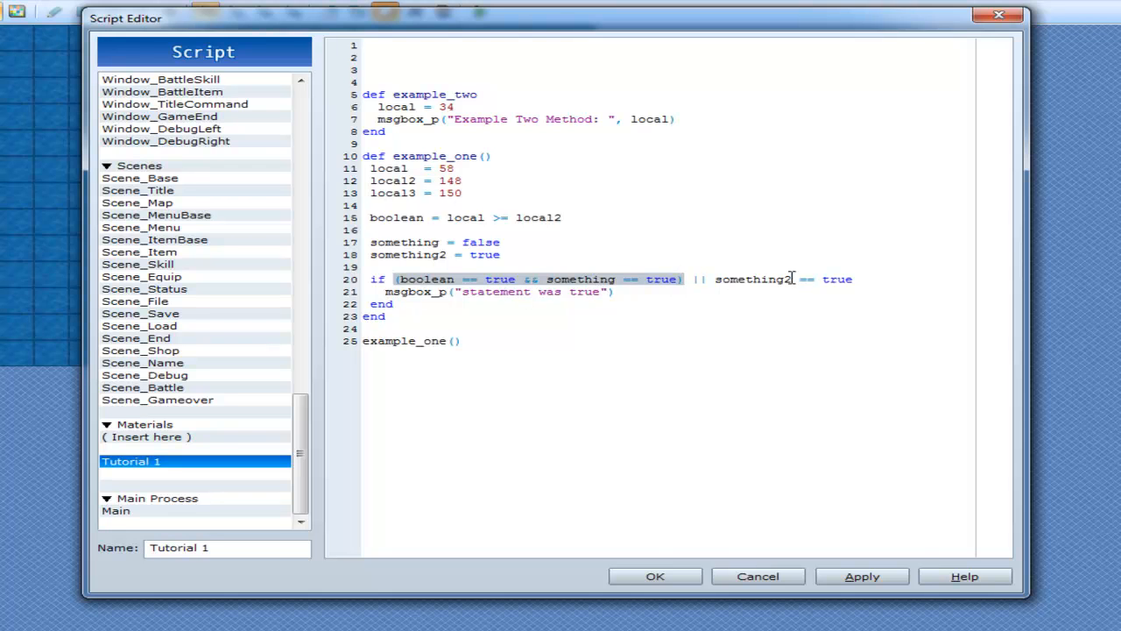
{"action": "left_click", "coordinate": [675, 290]}
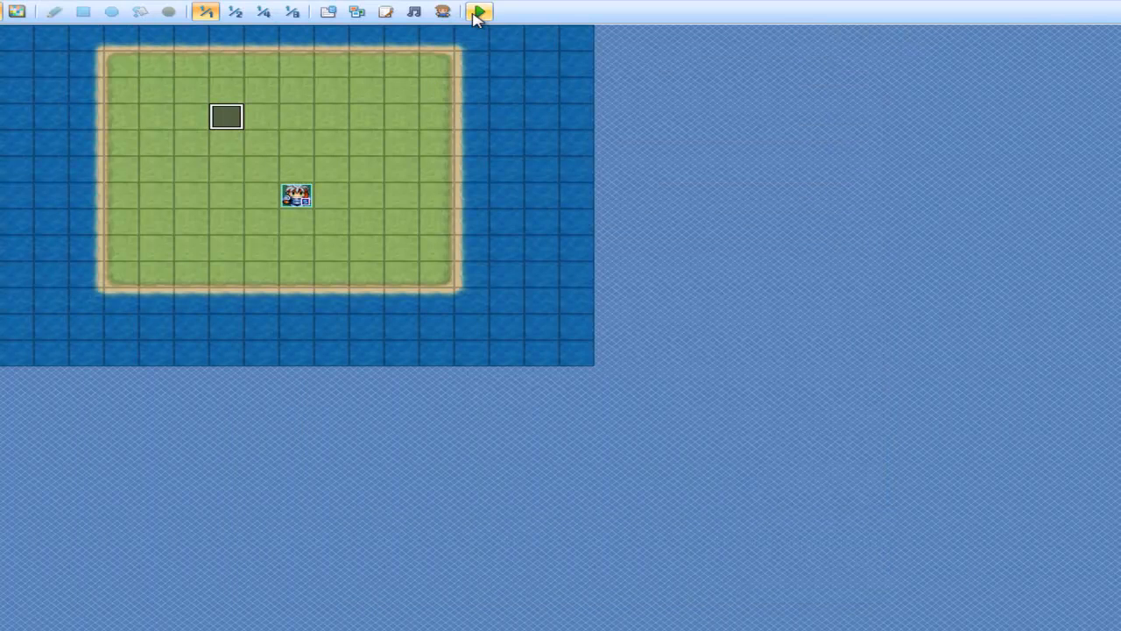
{"action": "left_click", "coordinate": [479, 11]}
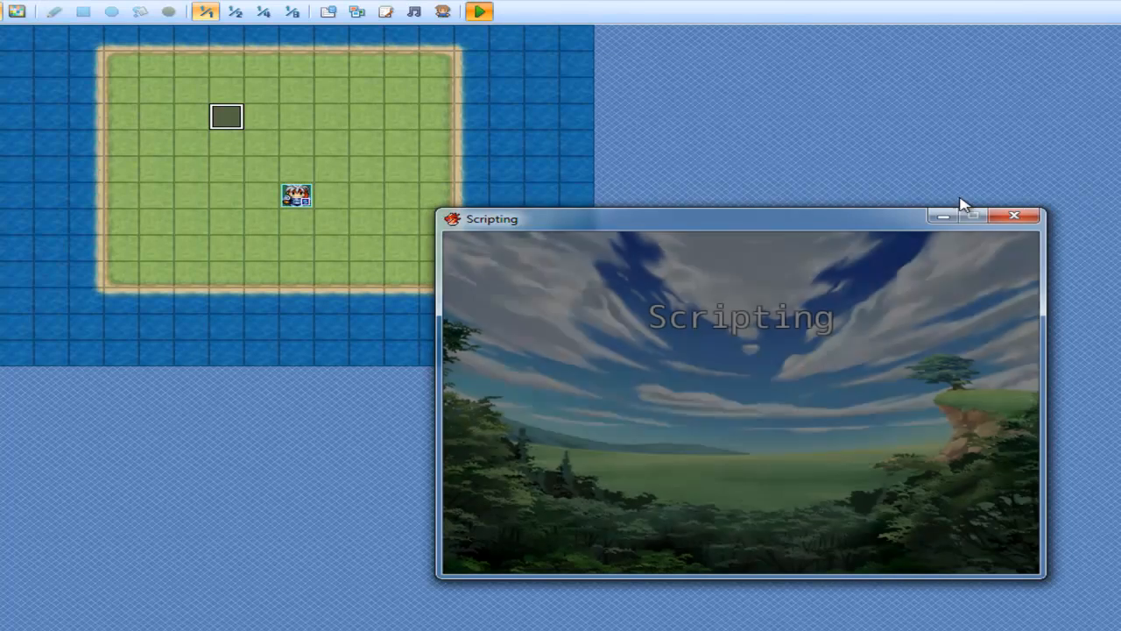